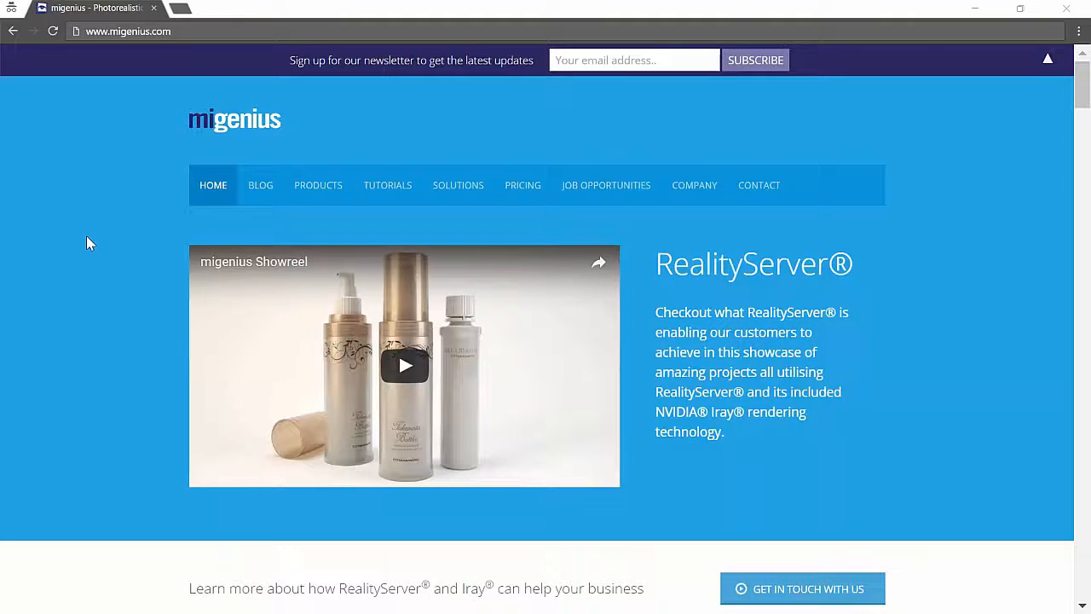
mouse_move(264, 83)
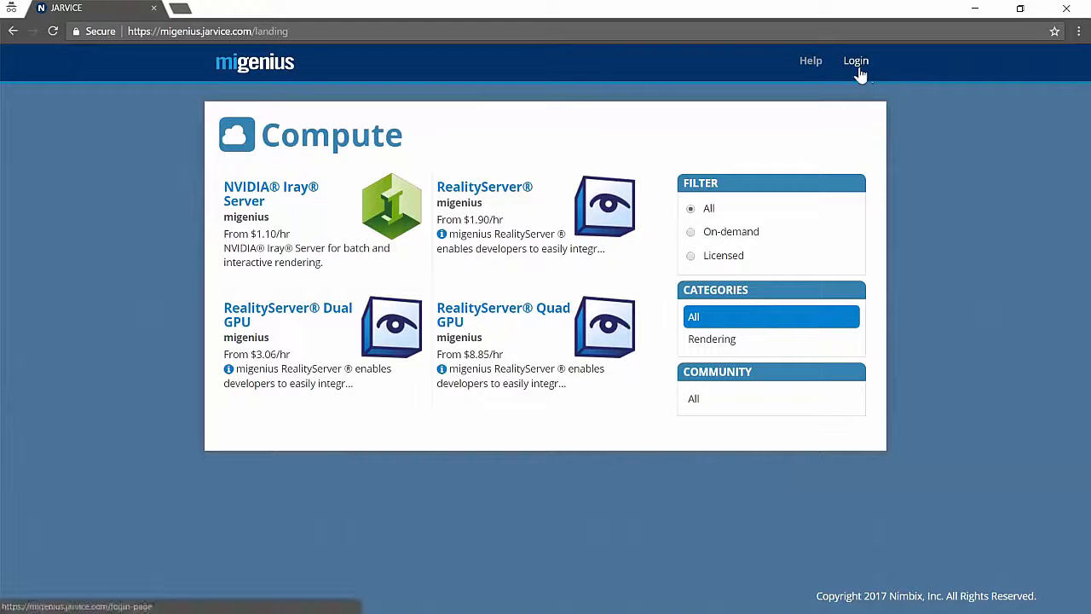
Sign in to the migenius JARVICE portal with the account username and password.
click(856, 61)
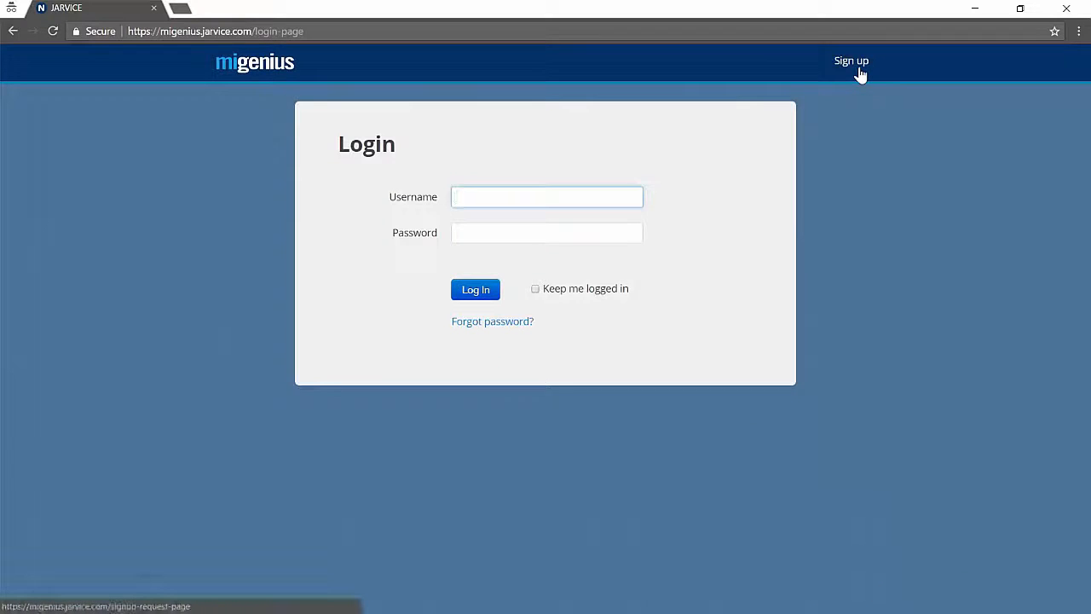
mouse_move(713, 150)
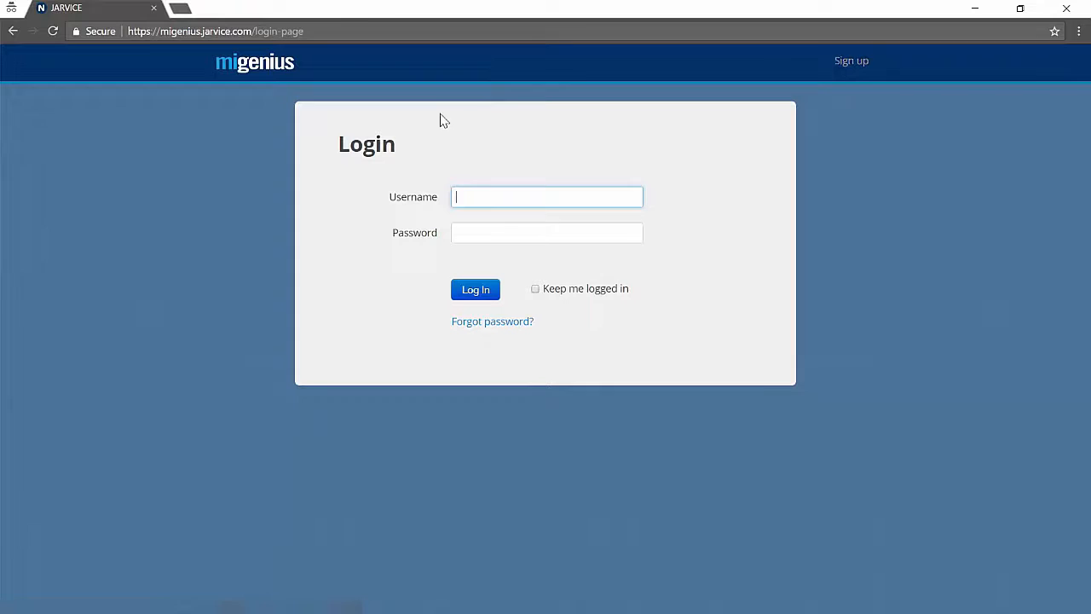
mouse_move(479, 201)
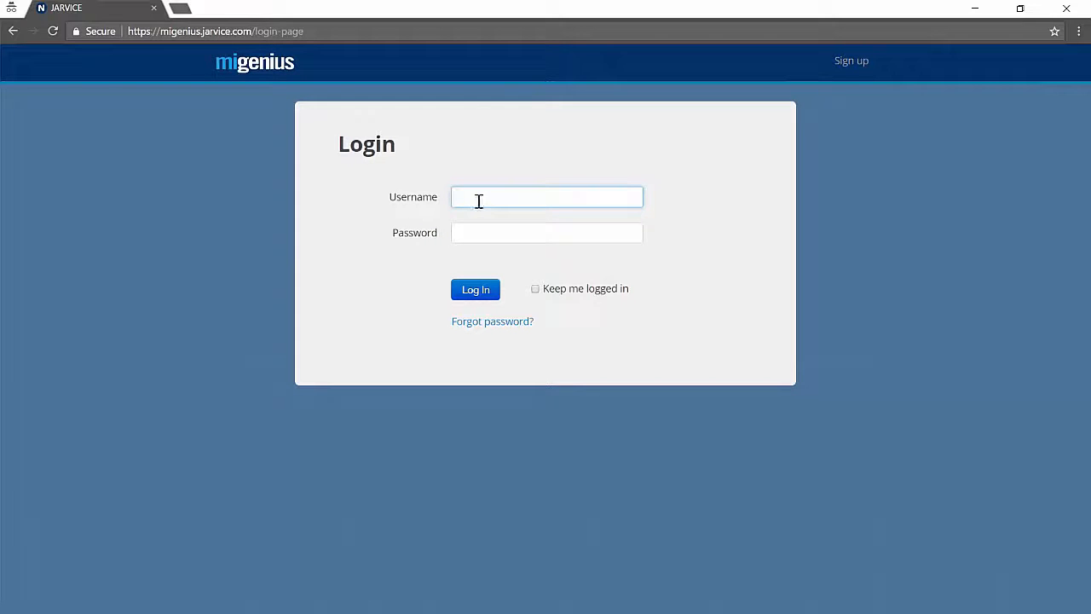
text(username)
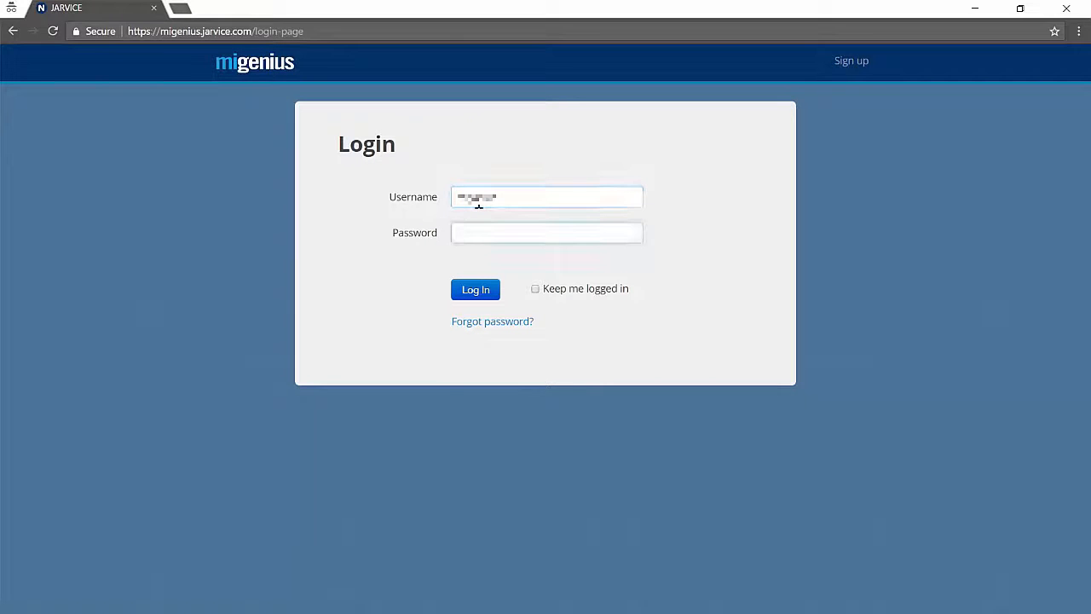
click(546, 232)
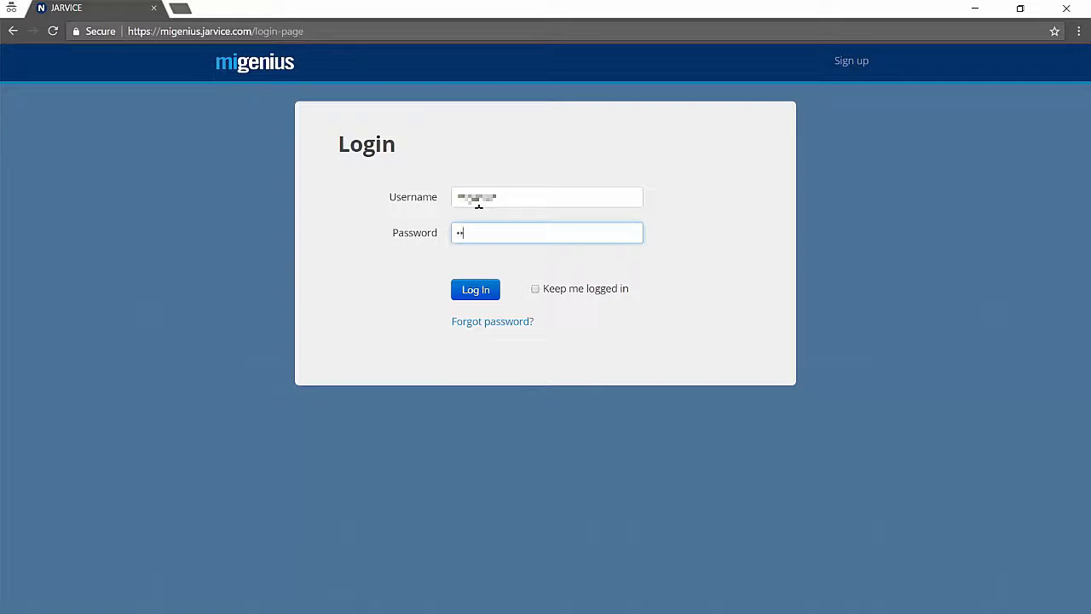
text(•••)
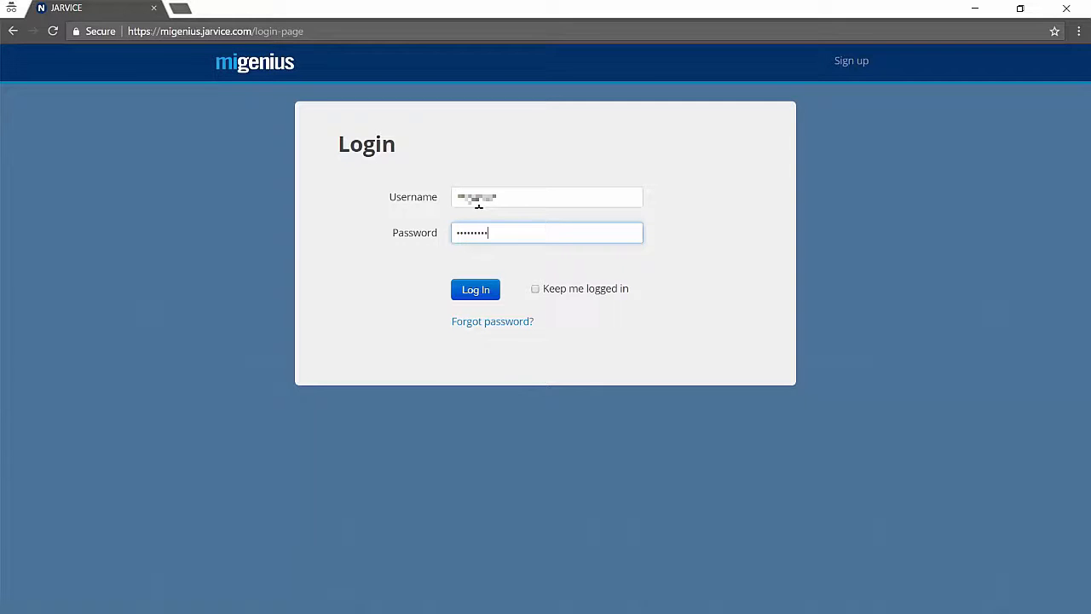
mouse_move(524, 324)
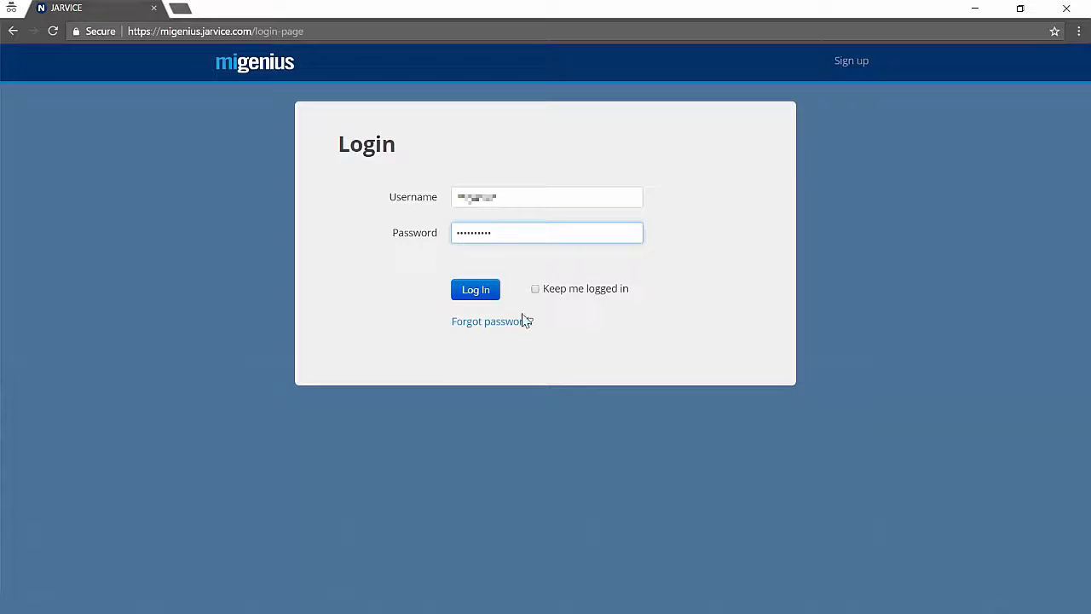
click(475, 289)
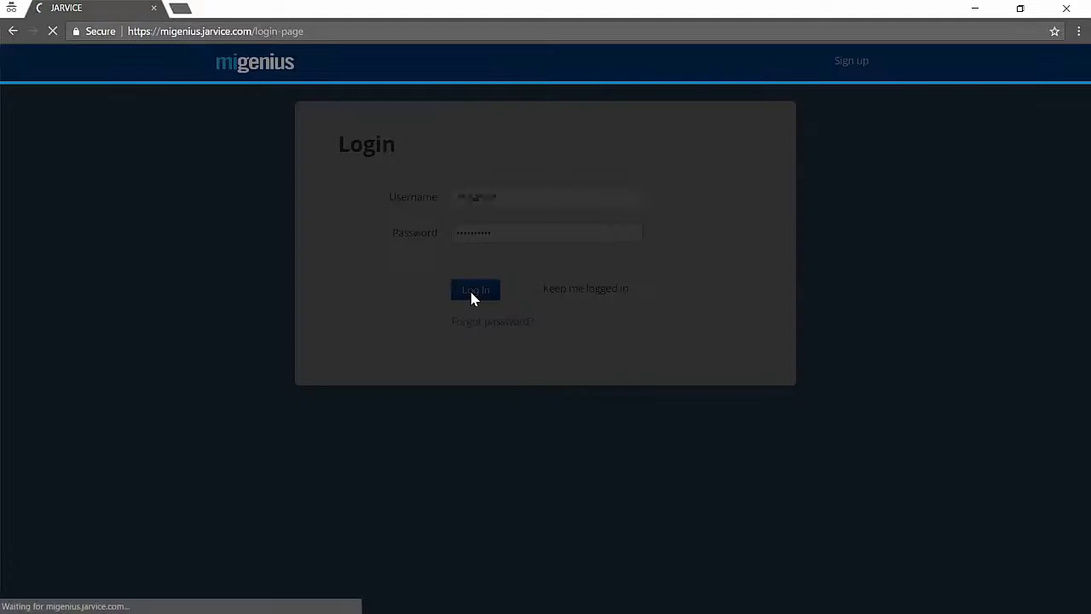
Open the Compute catalog and choose to start NVIDIA Iray Server.
click(475, 289)
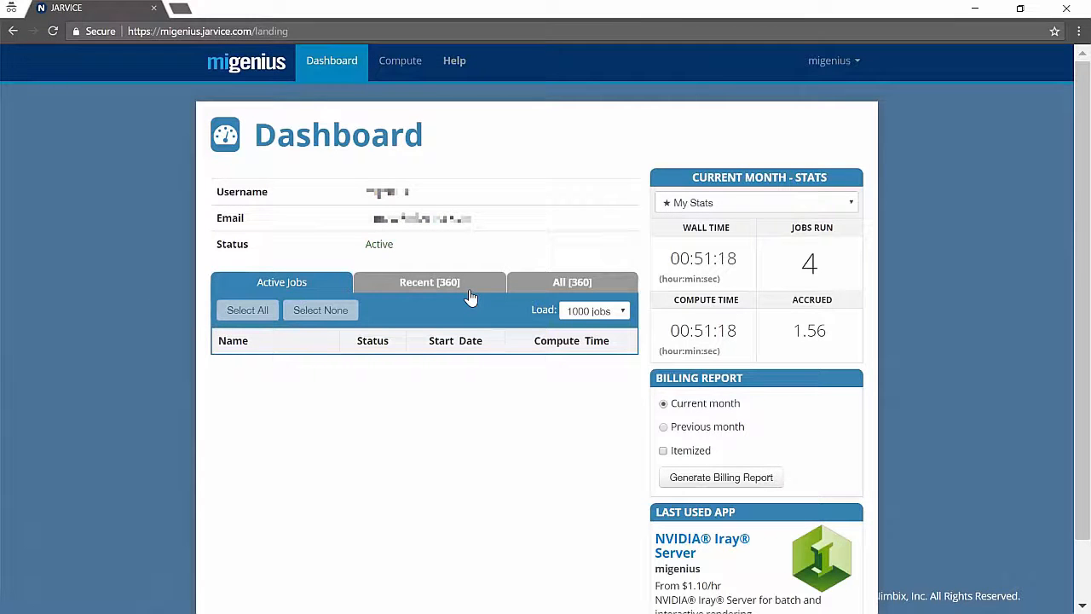
mouse_move(353, 73)
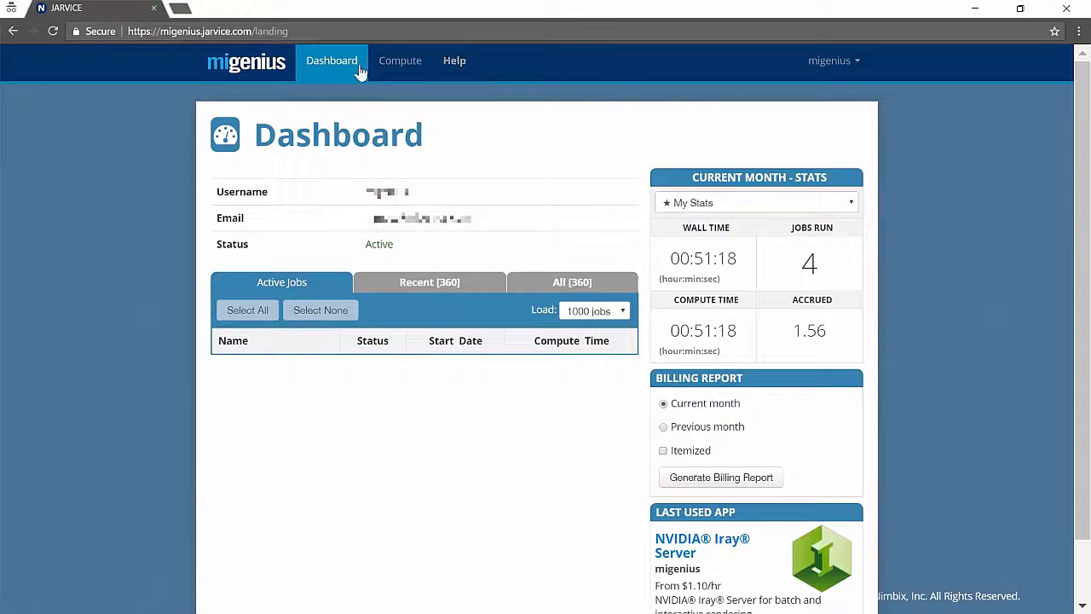
mouse_move(424, 60)
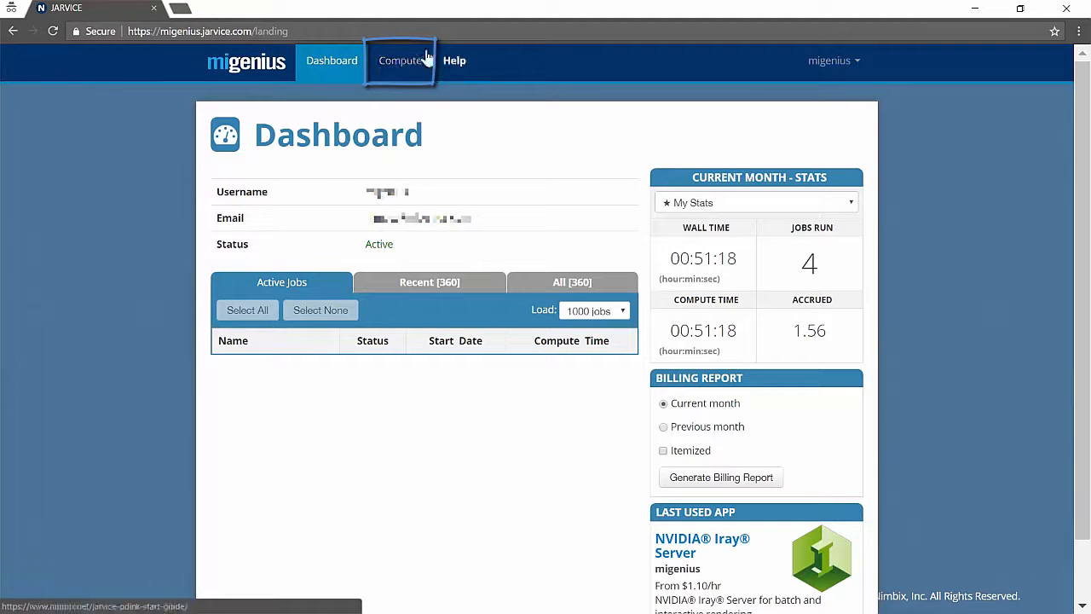
mouse_move(397, 77)
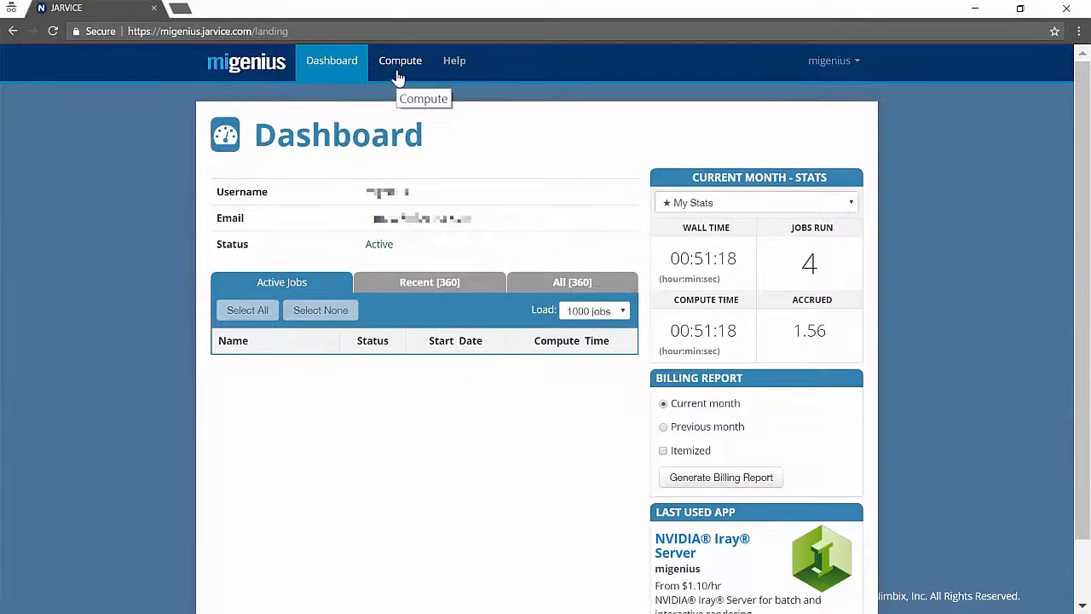
click(400, 61)
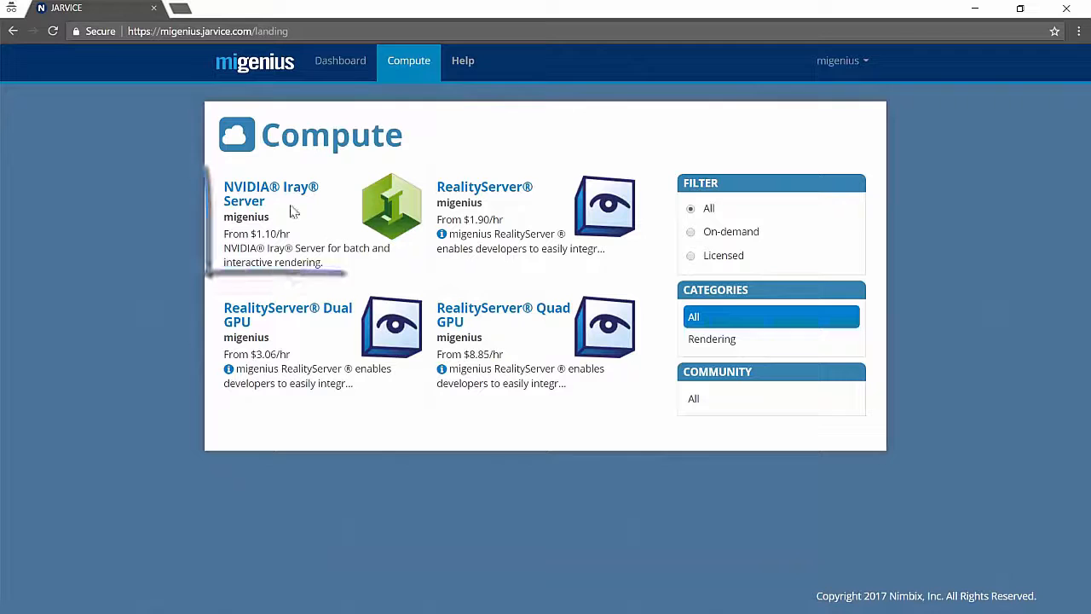
mouse_move(273, 198)
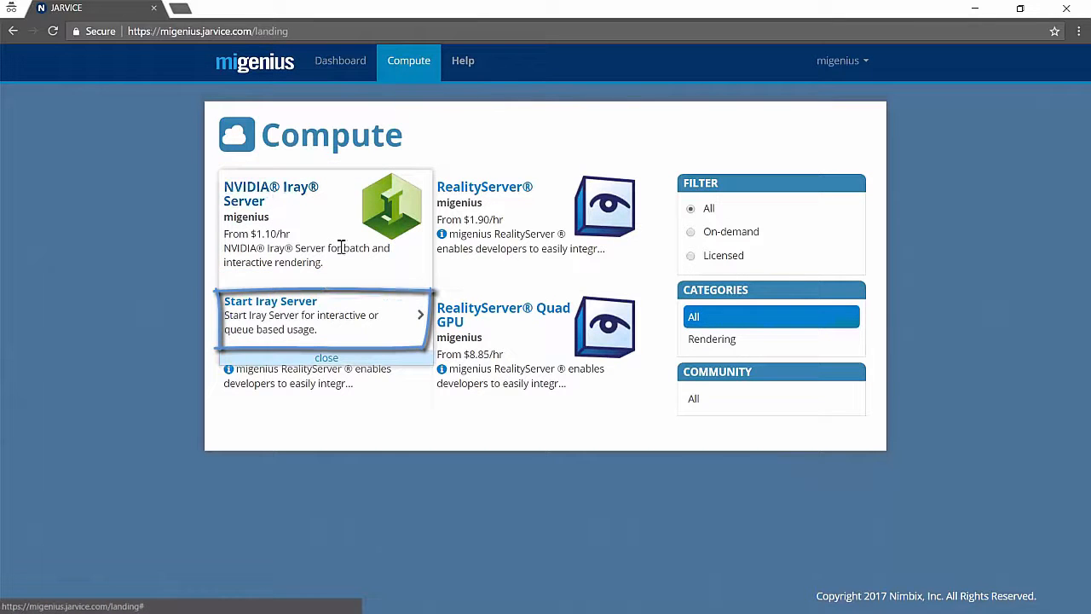
click(326, 357)
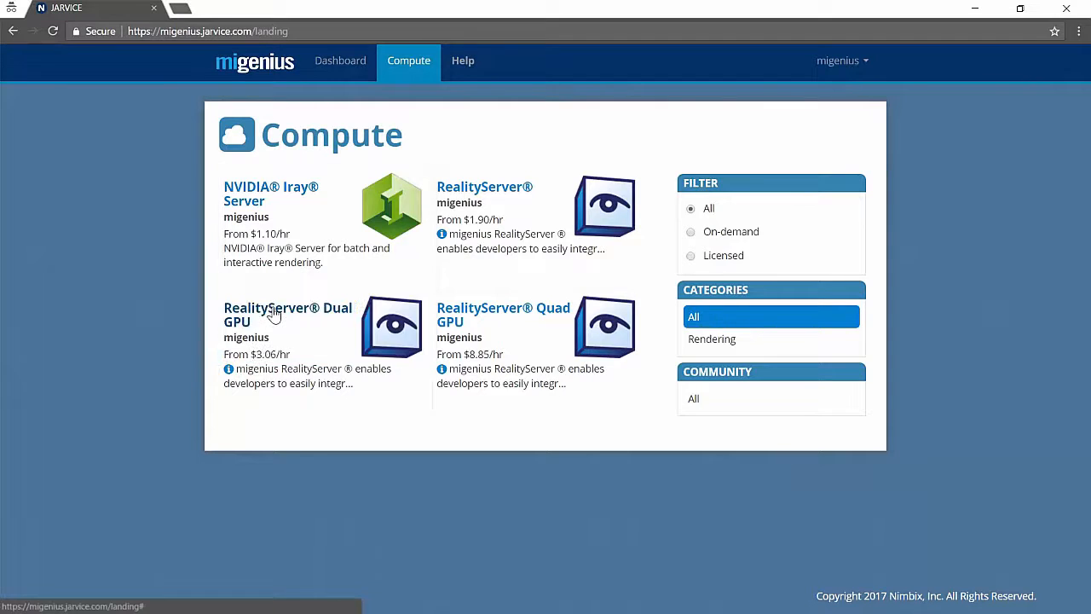
Select the '16 core, 128GB RAM, dual NVIDIA K40 GPU - $3.70/hr' machine in Task Builder.
click(270, 194)
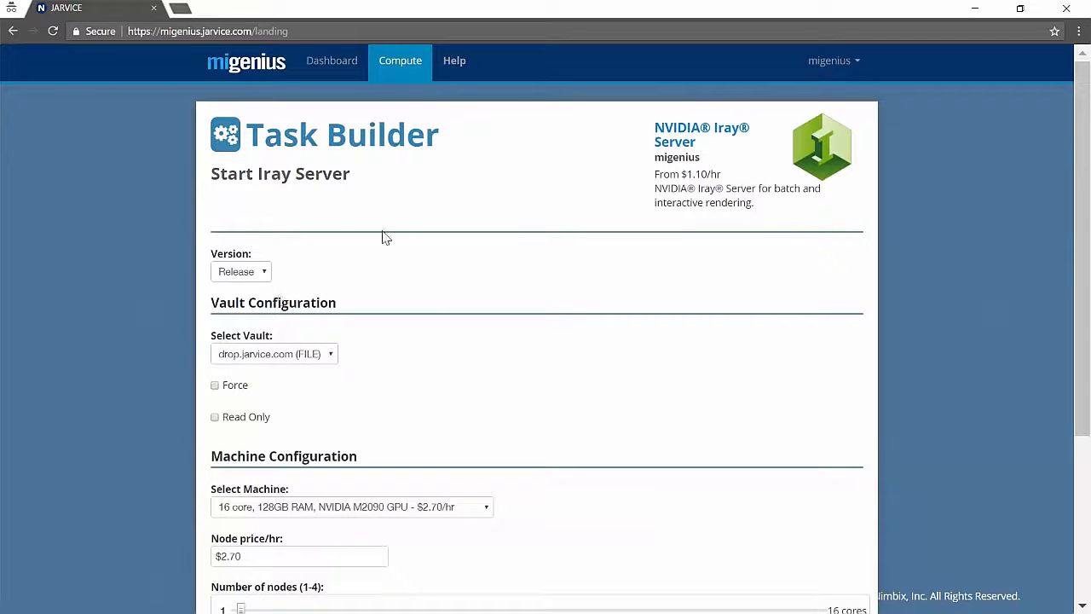
mouse_move(328, 345)
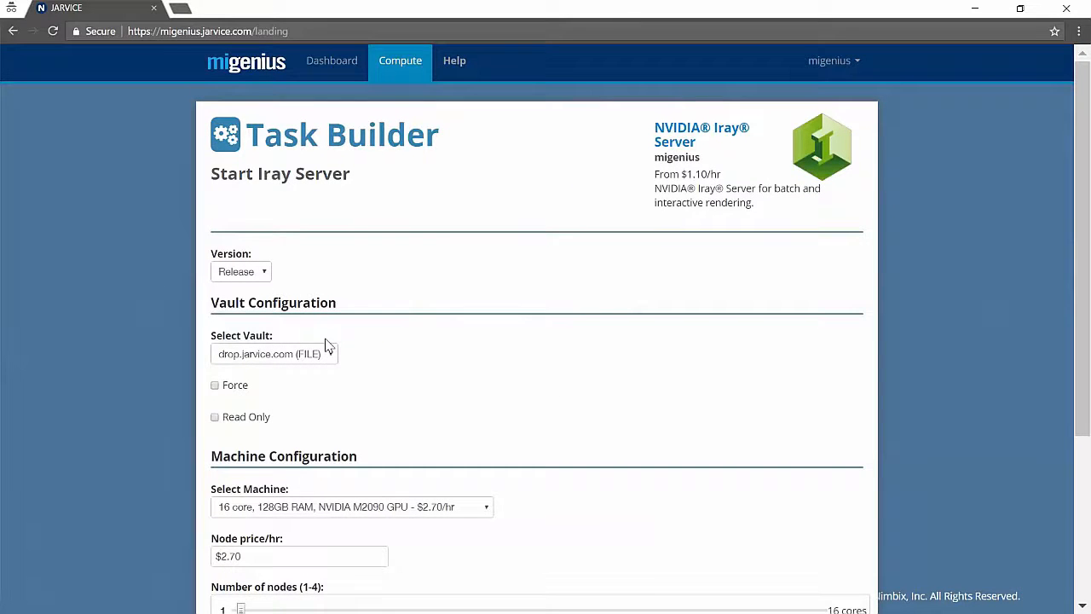
mouse_move(388, 387)
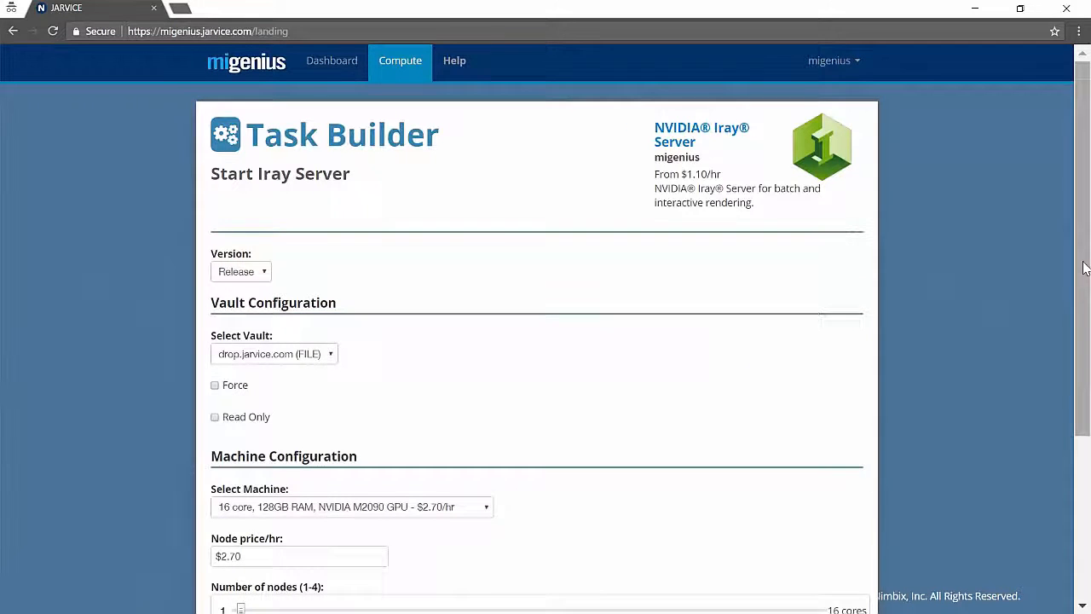
scroll(down, 3)
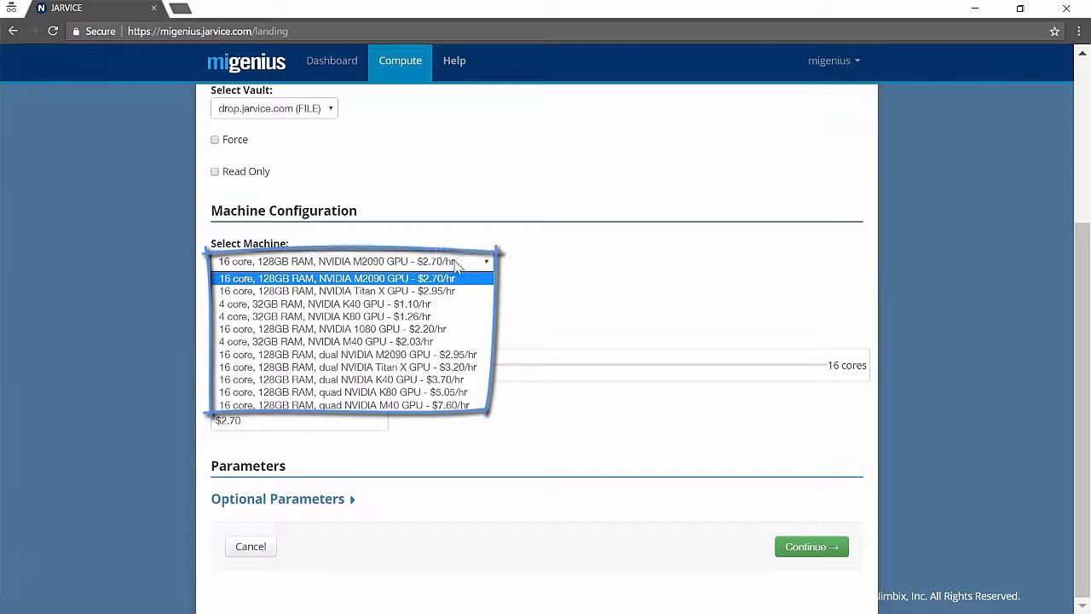
mouse_move(460, 302)
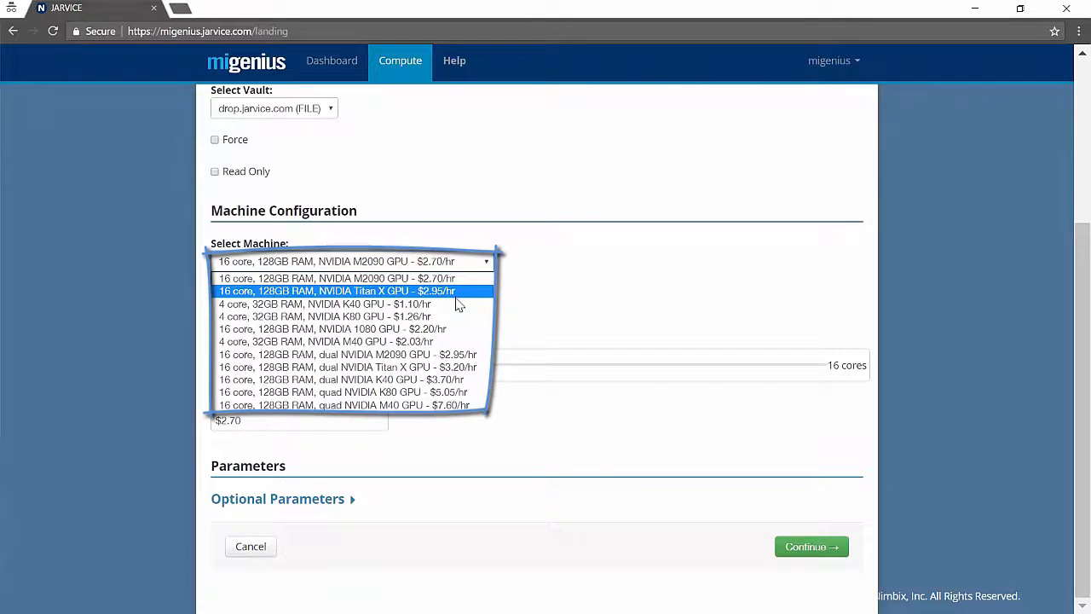
mouse_move(454, 316)
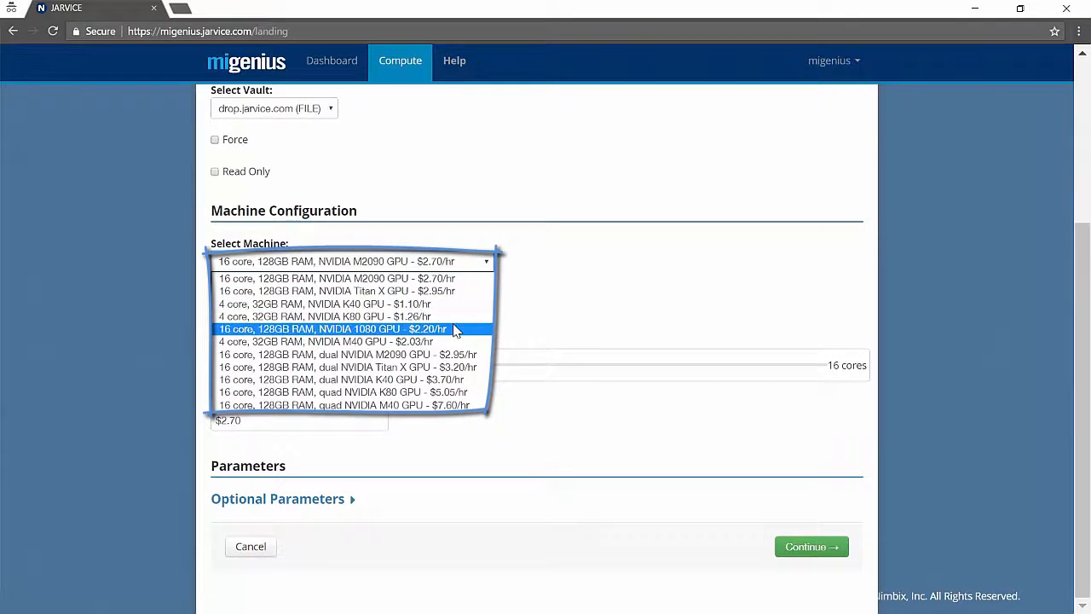
mouse_move(454, 341)
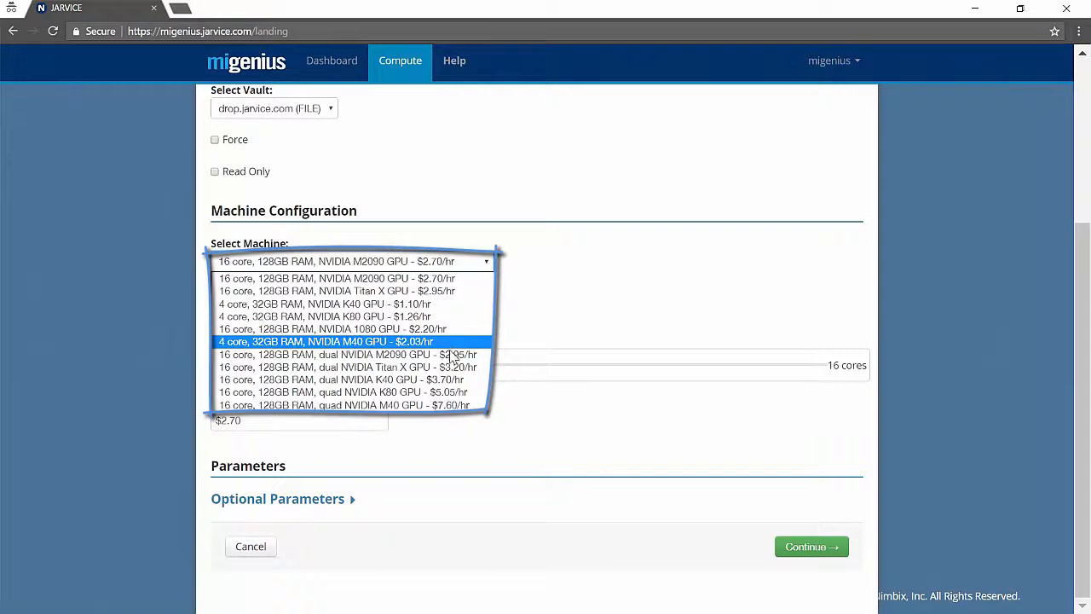
mouse_move(454, 367)
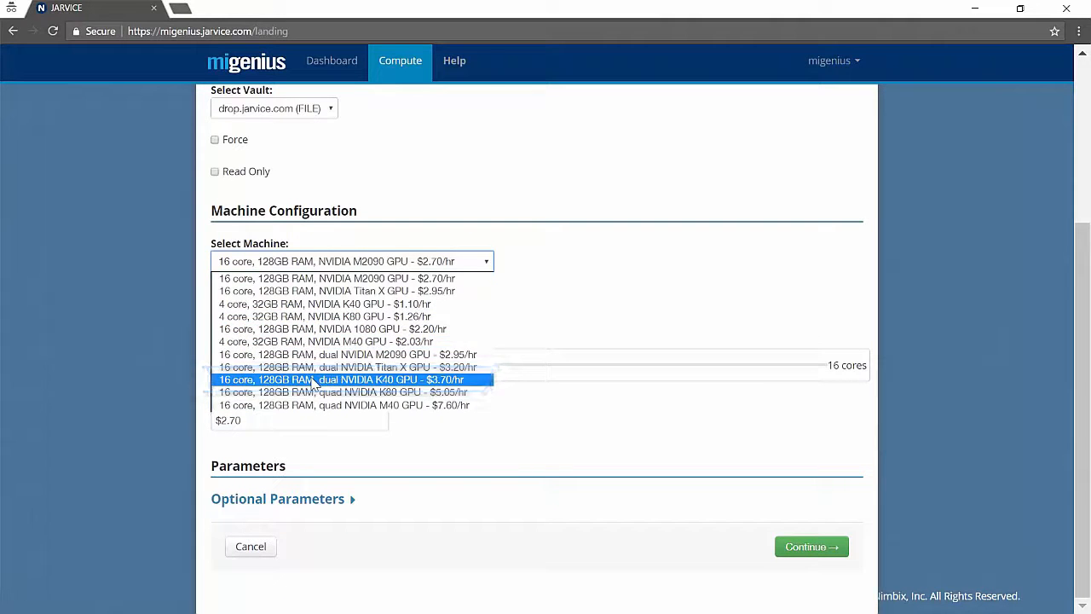
click(353, 378)
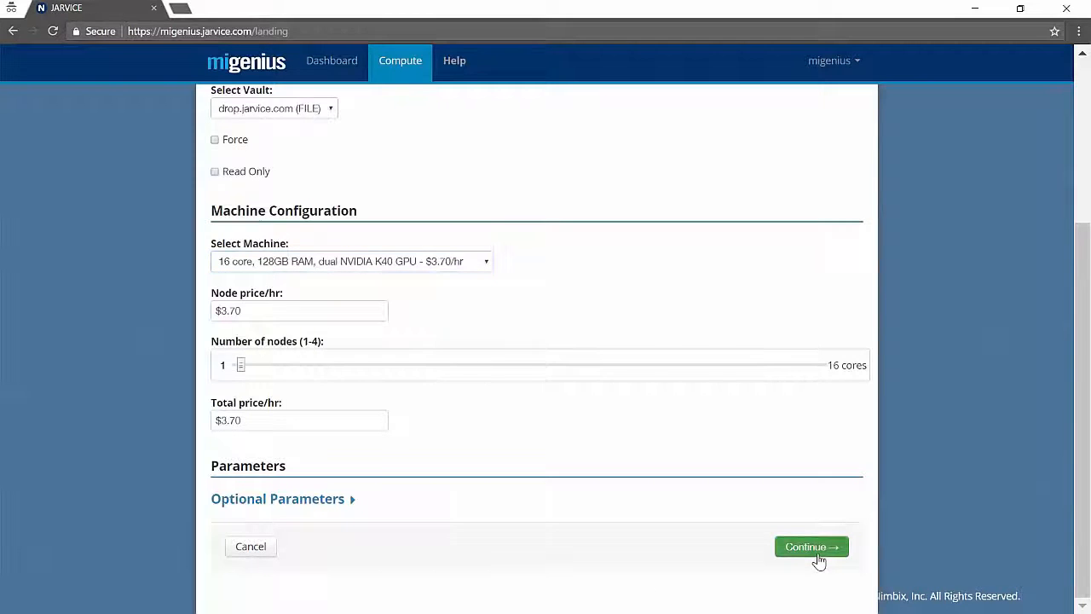
Continue, confirm submission of the Iray Server job, and acknowledge the response.
click(812, 547)
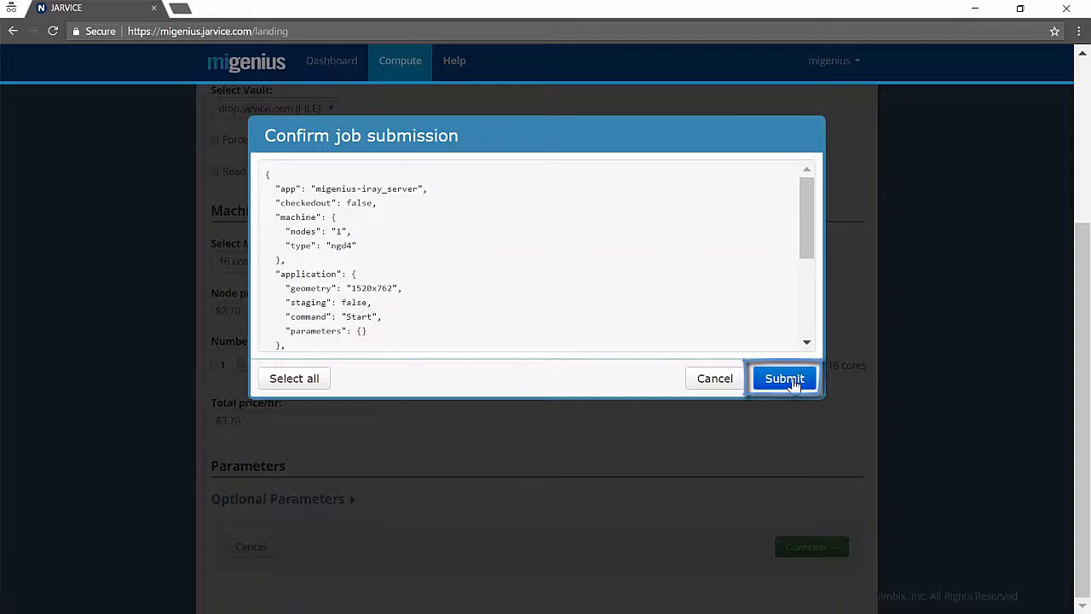
click(784, 378)
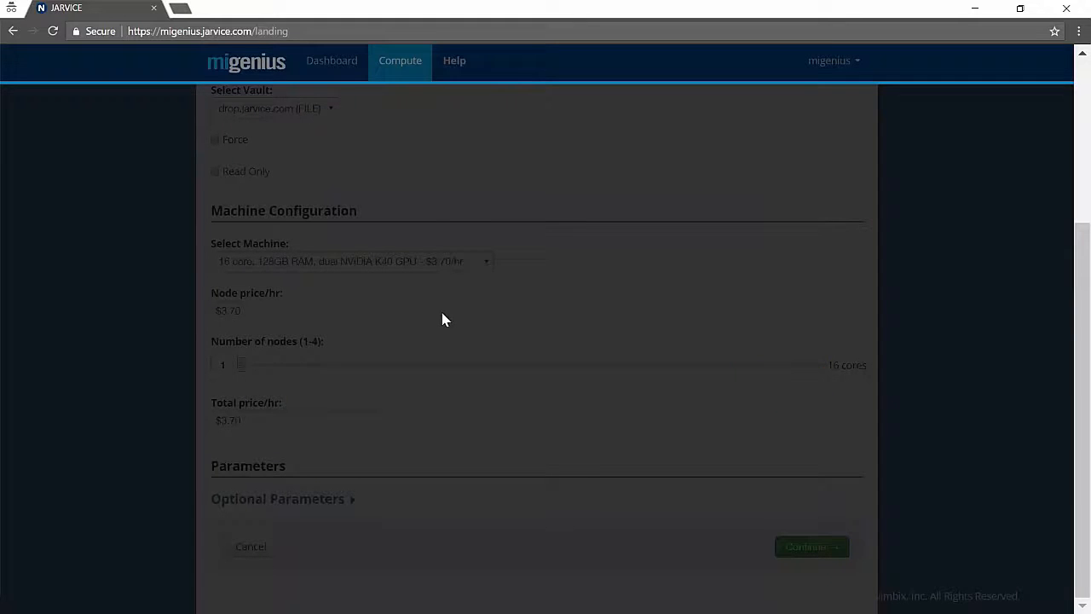
click(812, 546)
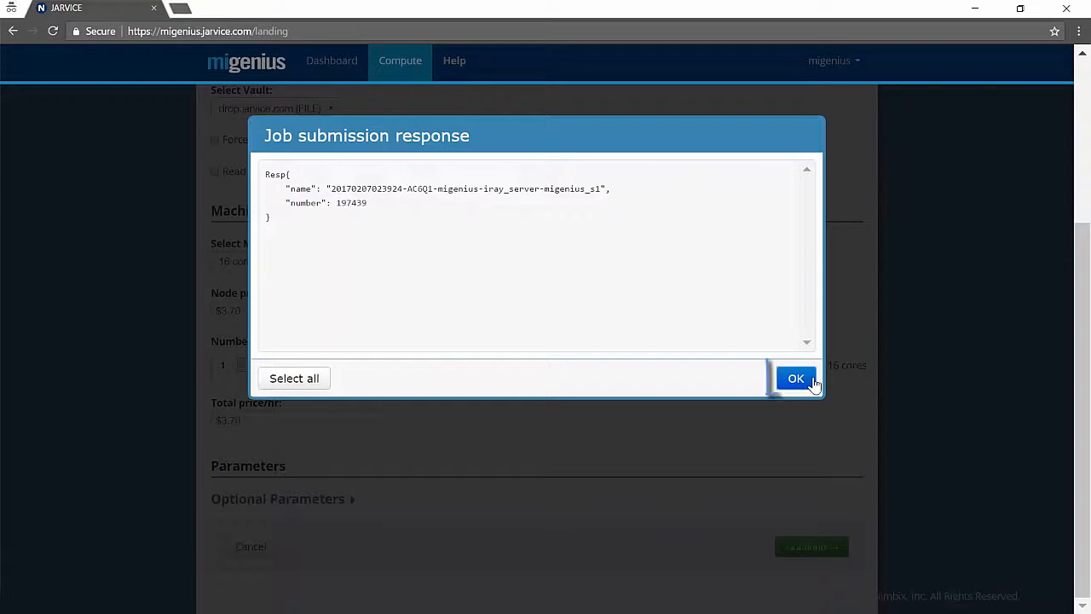
click(795, 378)
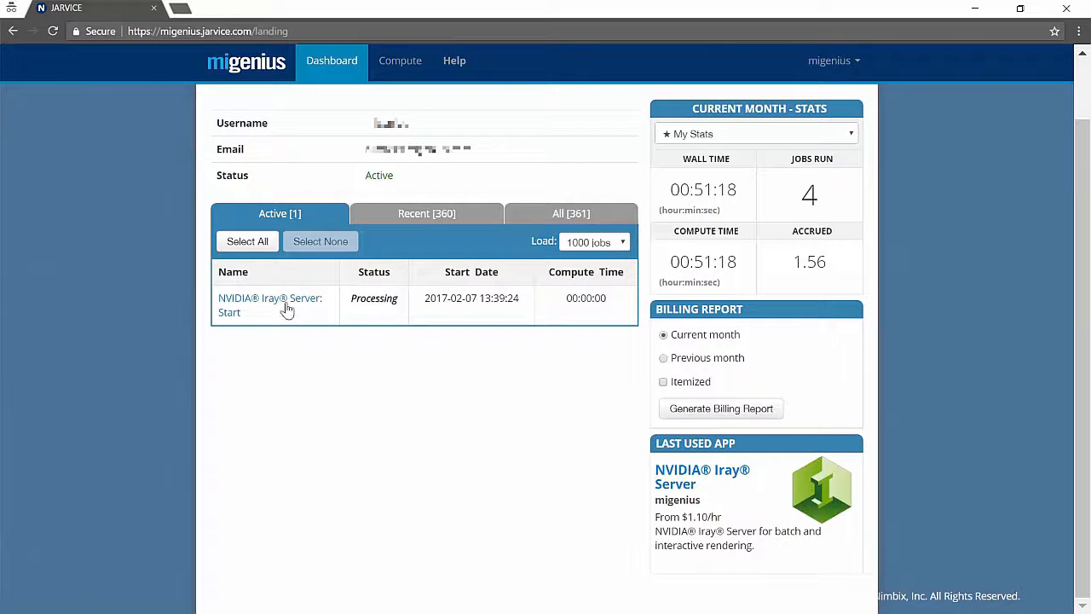
click(270, 304)
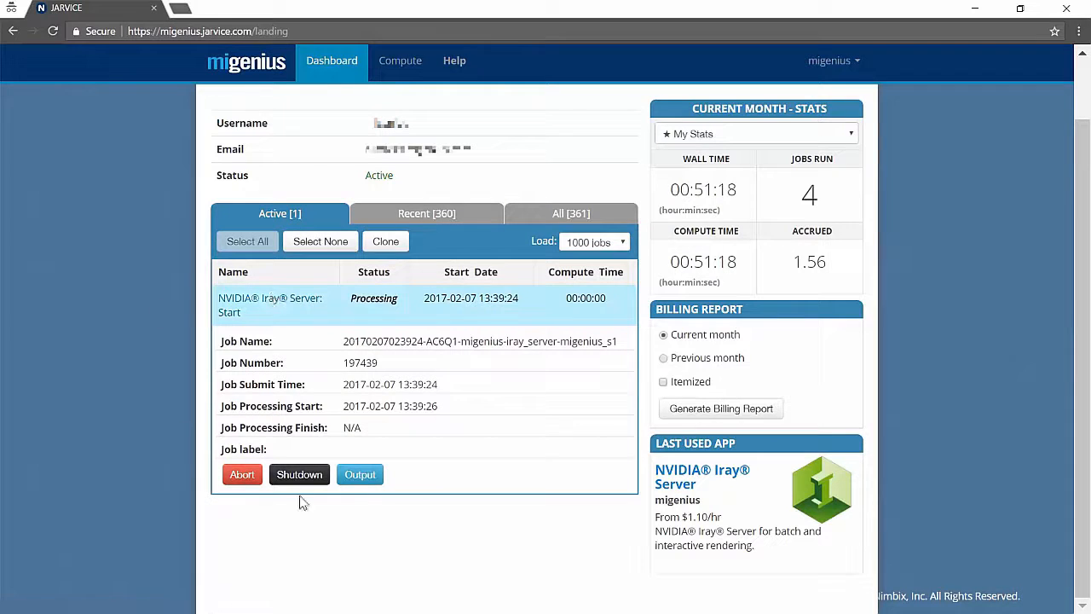
mouse_move(254, 503)
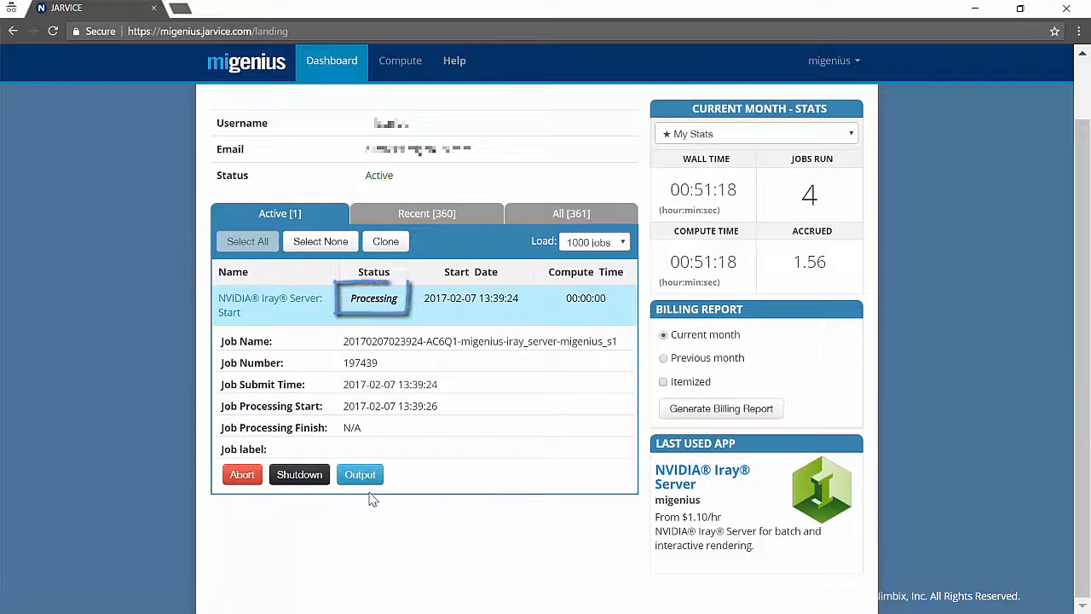
mouse_move(366, 493)
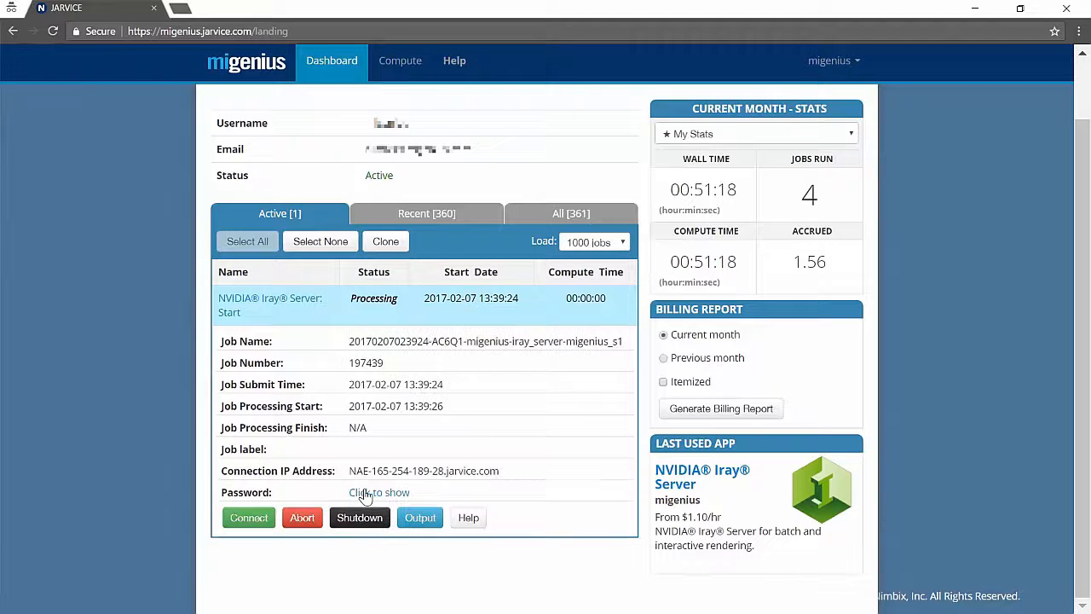
mouse_move(256, 545)
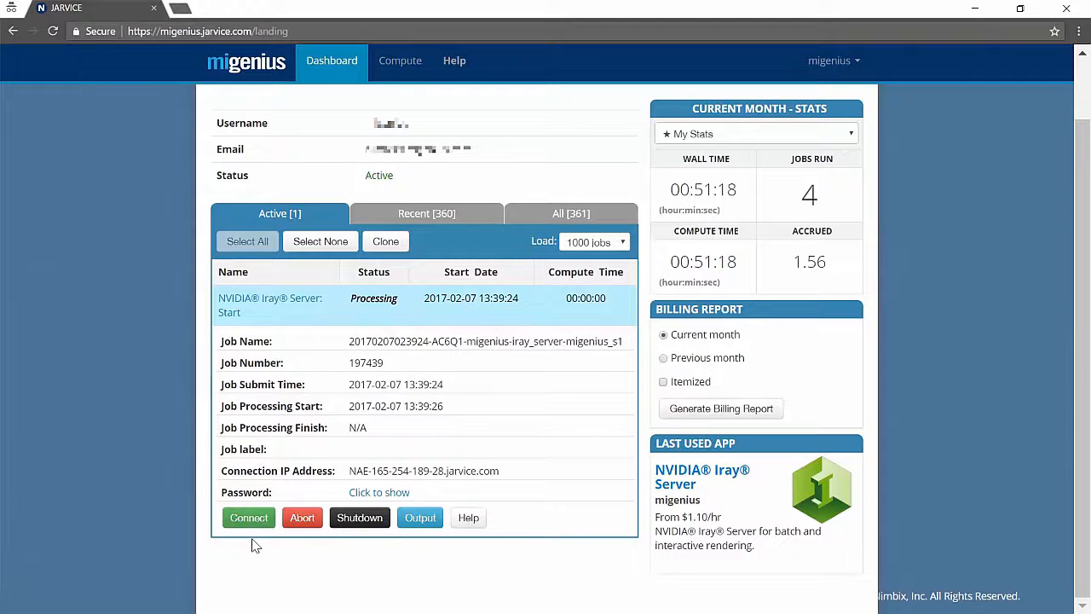
mouse_move(261, 554)
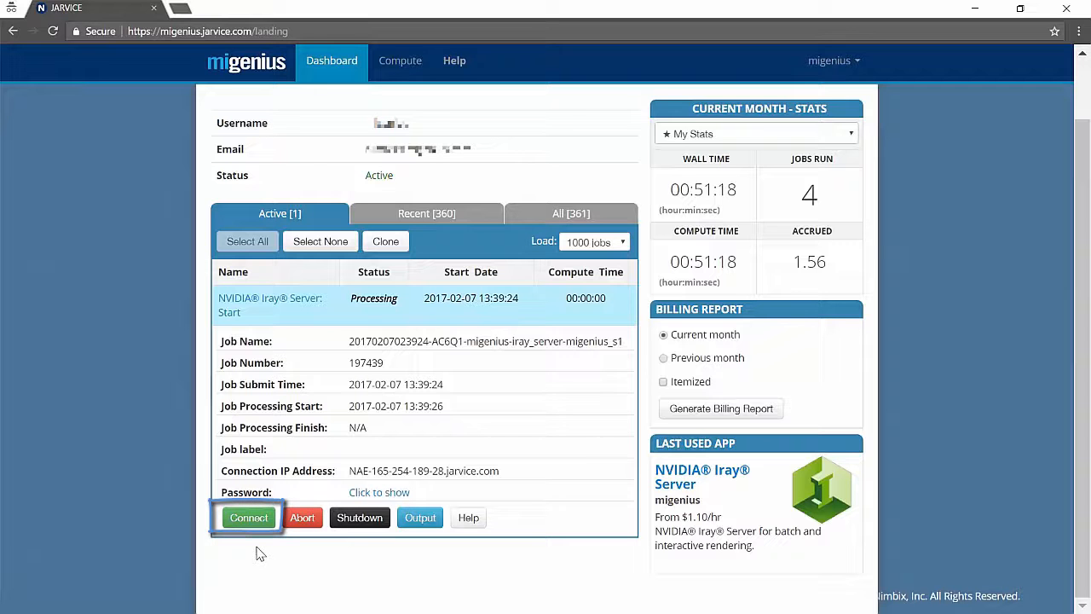
mouse_move(480, 523)
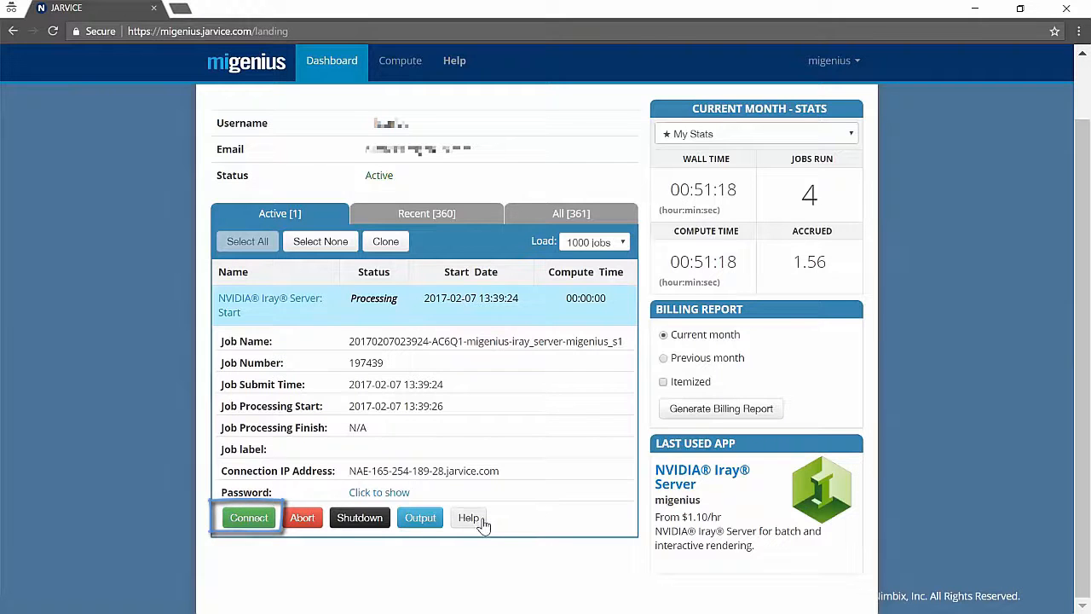
Open the Iray Server Help guide and scroll through its connection and clustering notes.
click(468, 517)
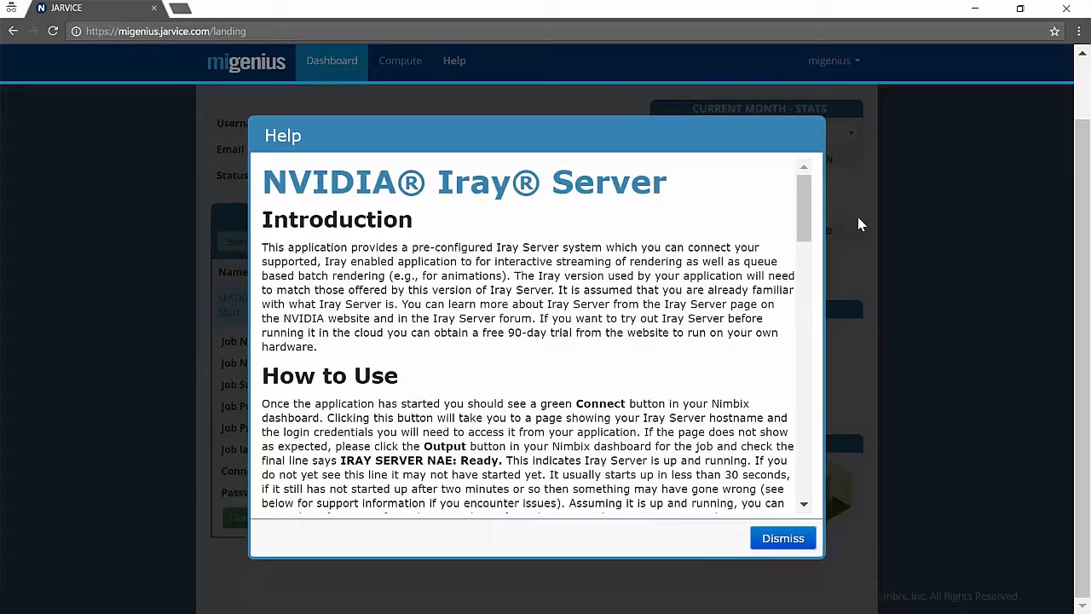
scroll(down, 3)
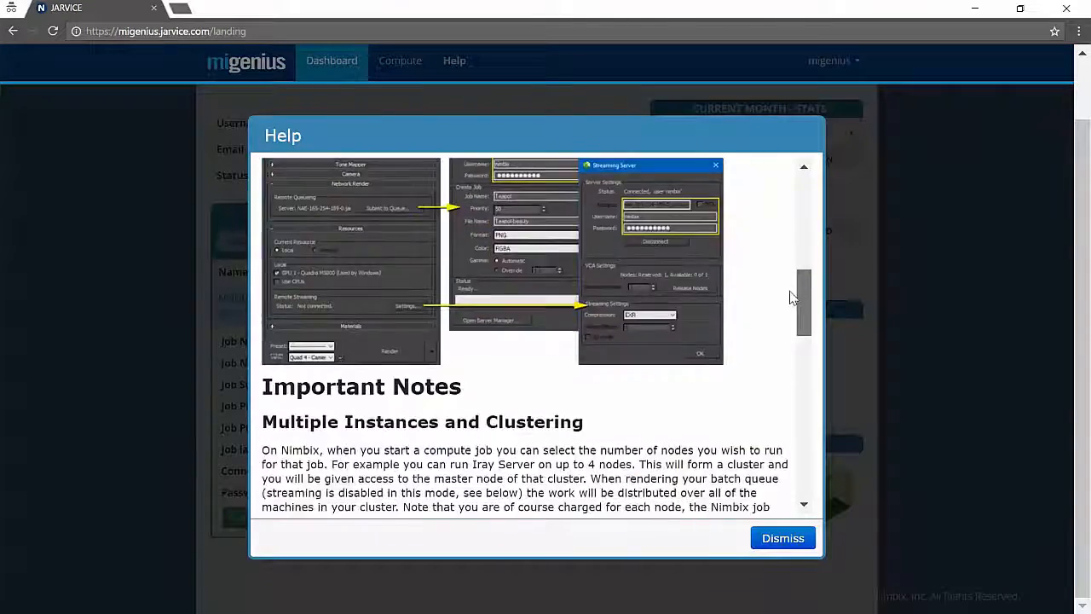
scroll(down, 3)
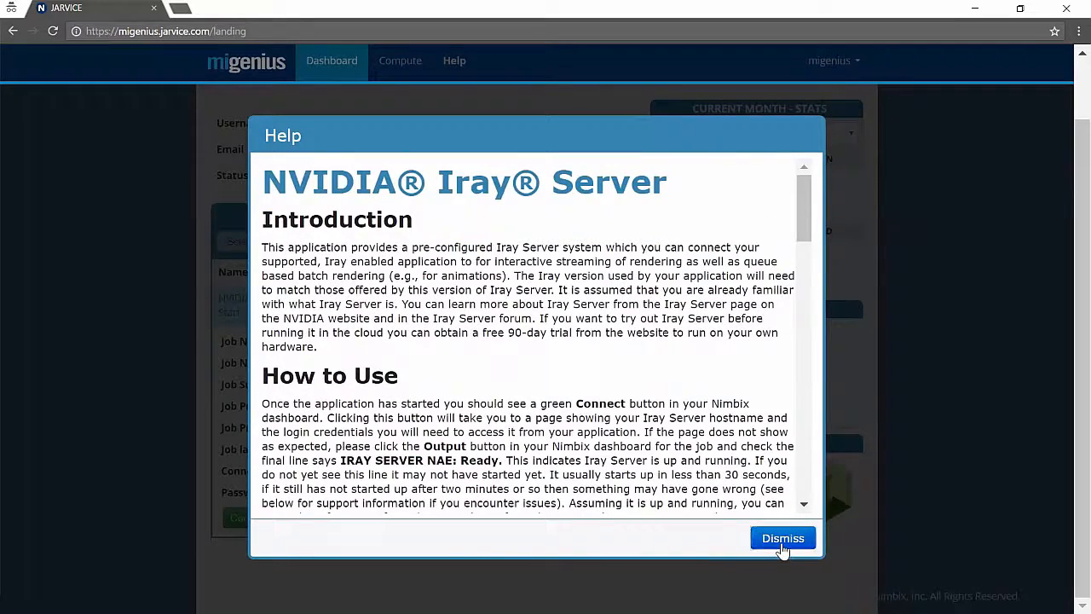
Close Help, then check the job Output log for 'IRAY SERVER NAE: Ready.'.
click(782, 538)
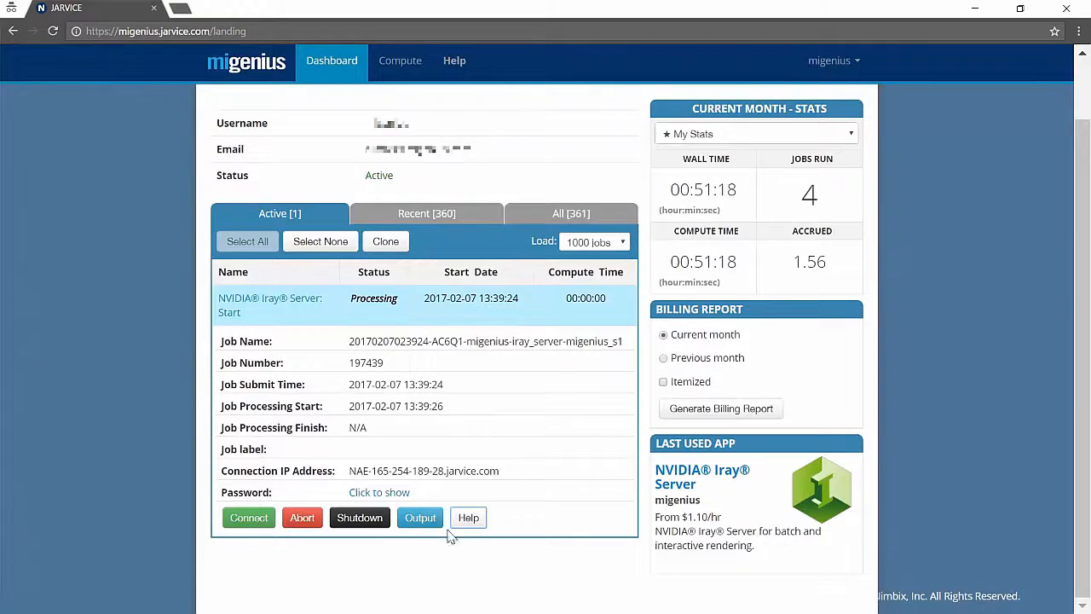
click(419, 518)
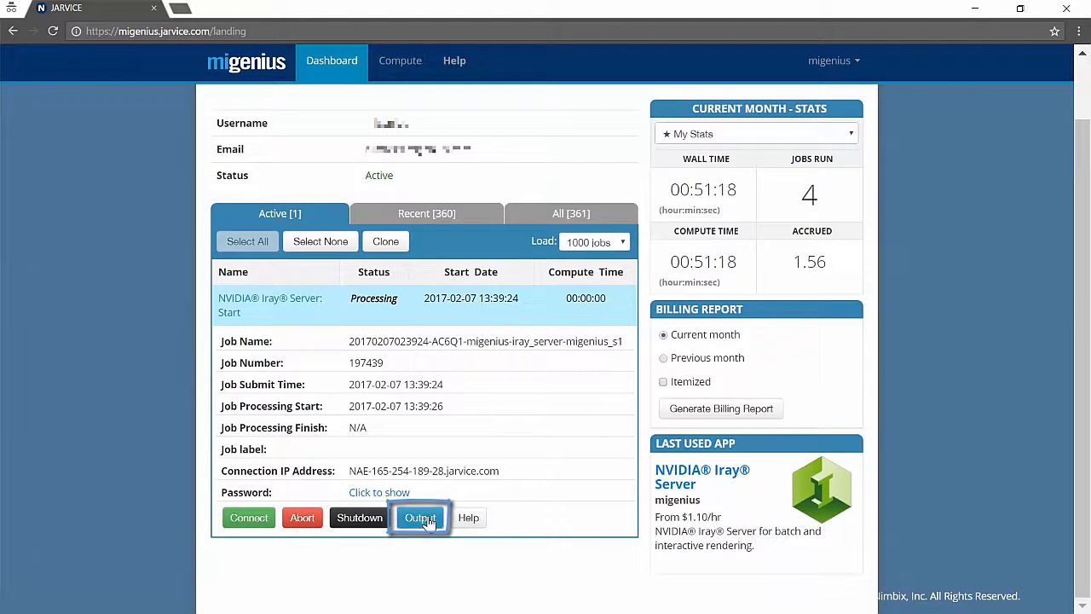
click(419, 518)
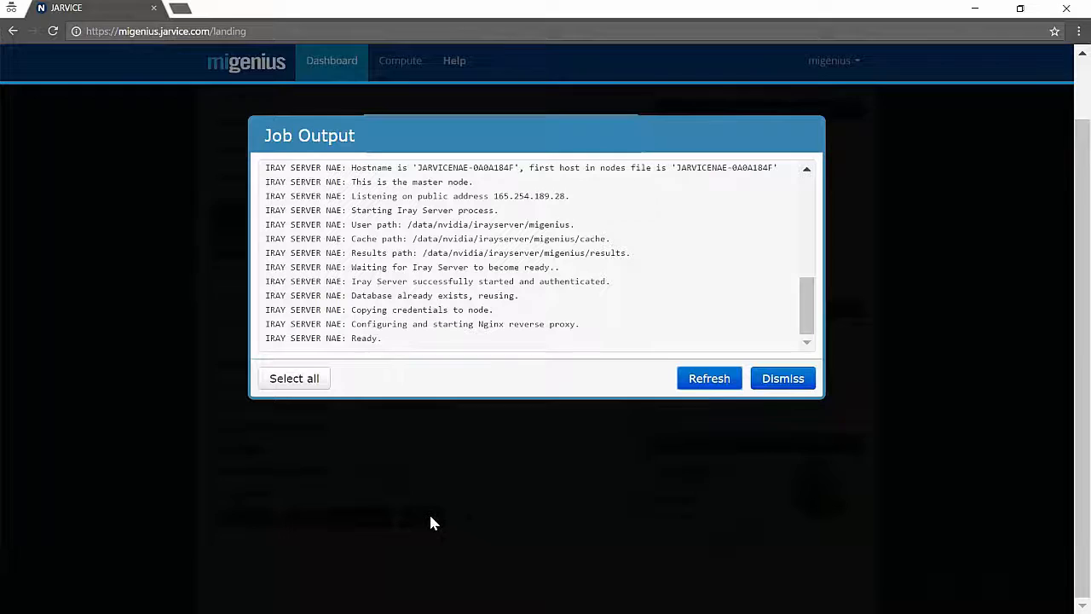
double_click(368, 338)
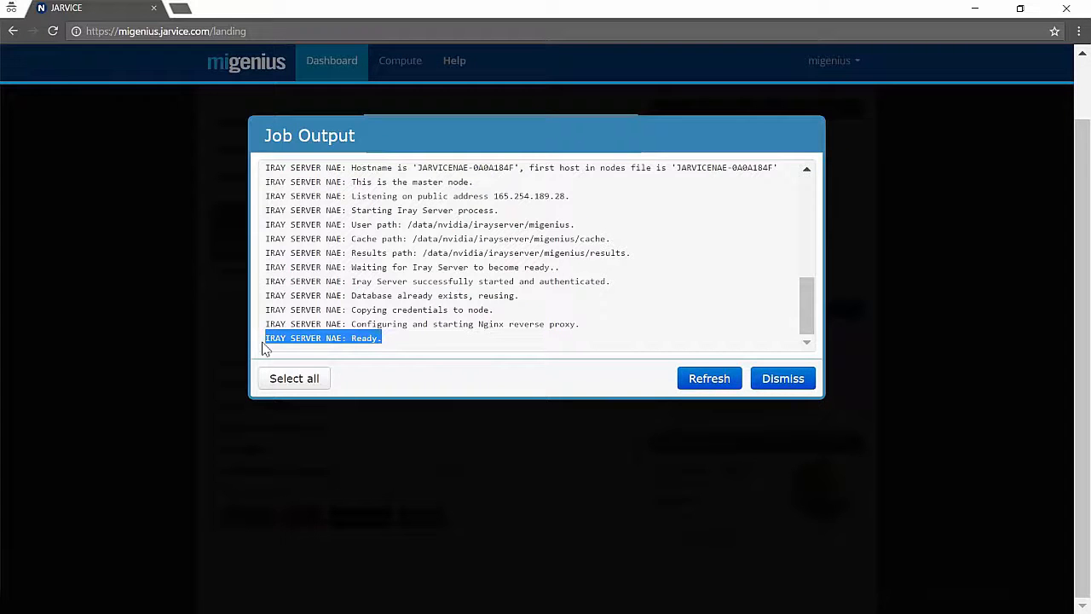
mouse_move(359, 357)
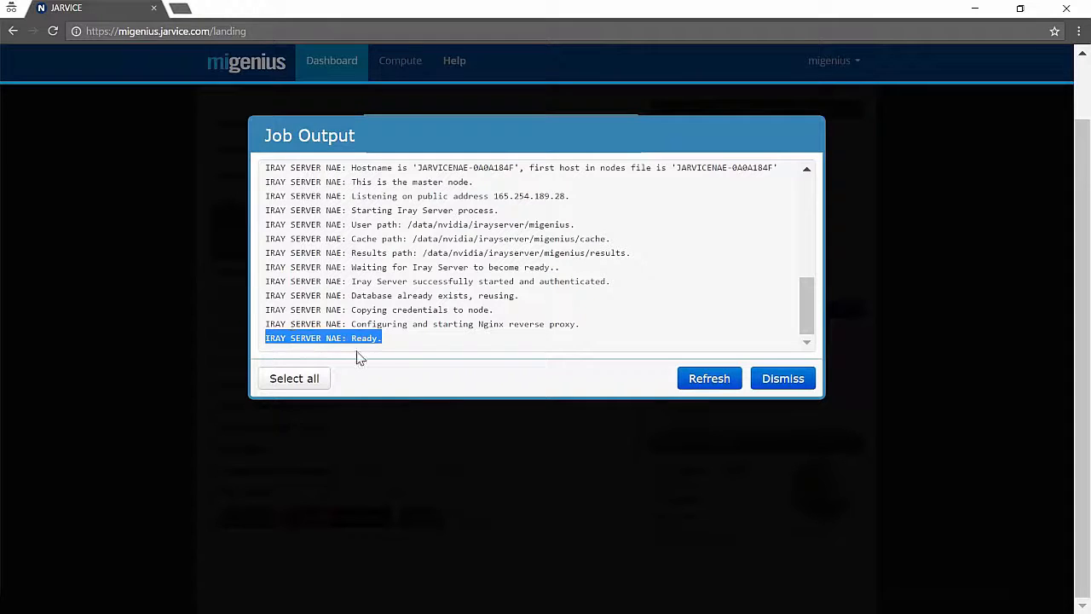
mouse_move(783, 379)
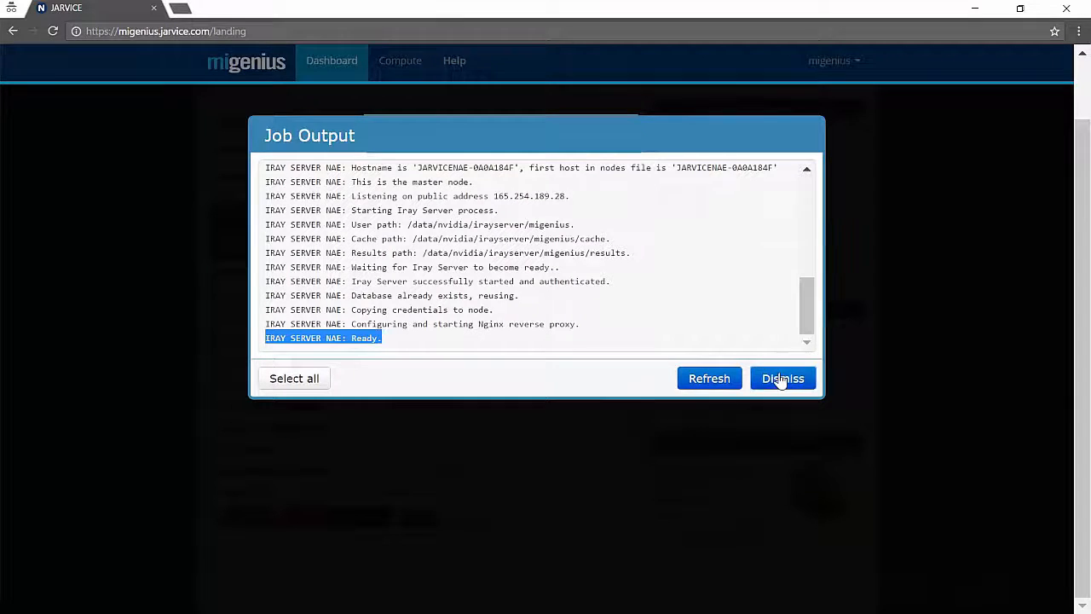
click(782, 378)
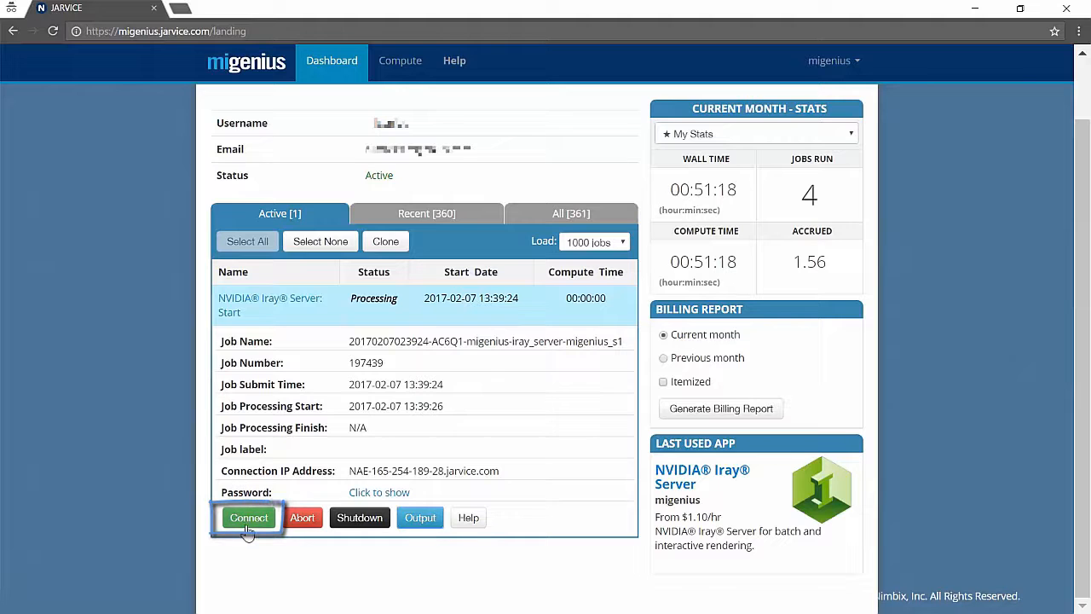
Open the job's Connect details, go to the Iray Server login page, and log in.
click(248, 517)
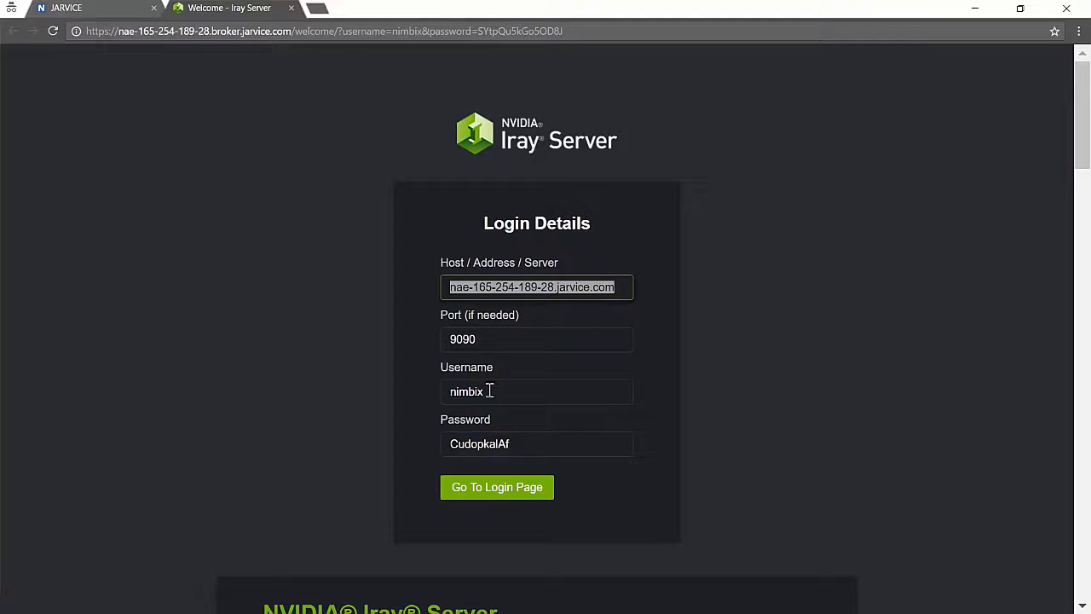
mouse_move(518, 444)
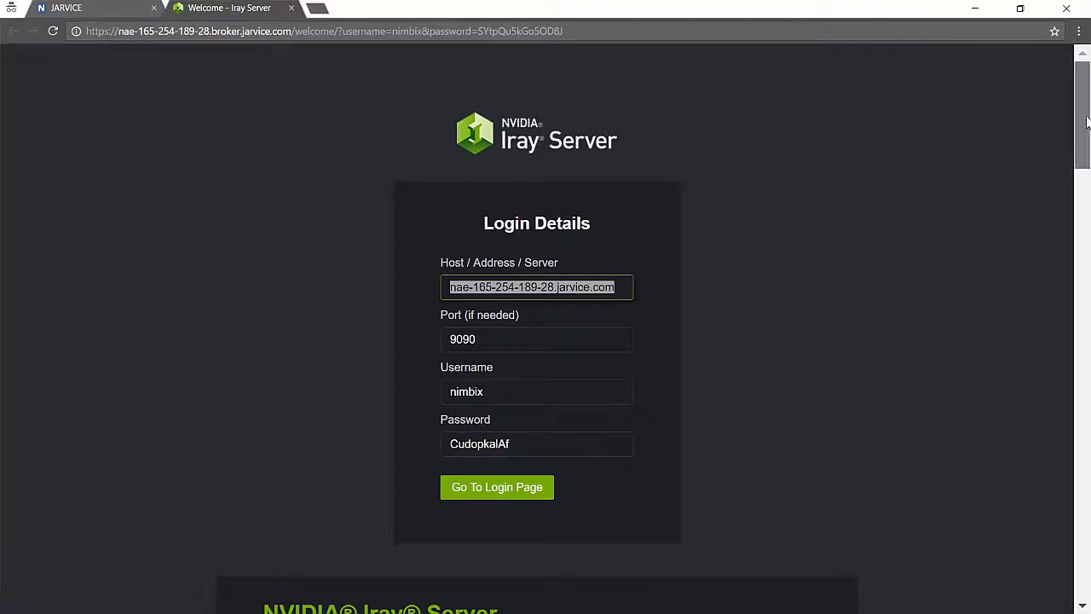
scroll(down, 3)
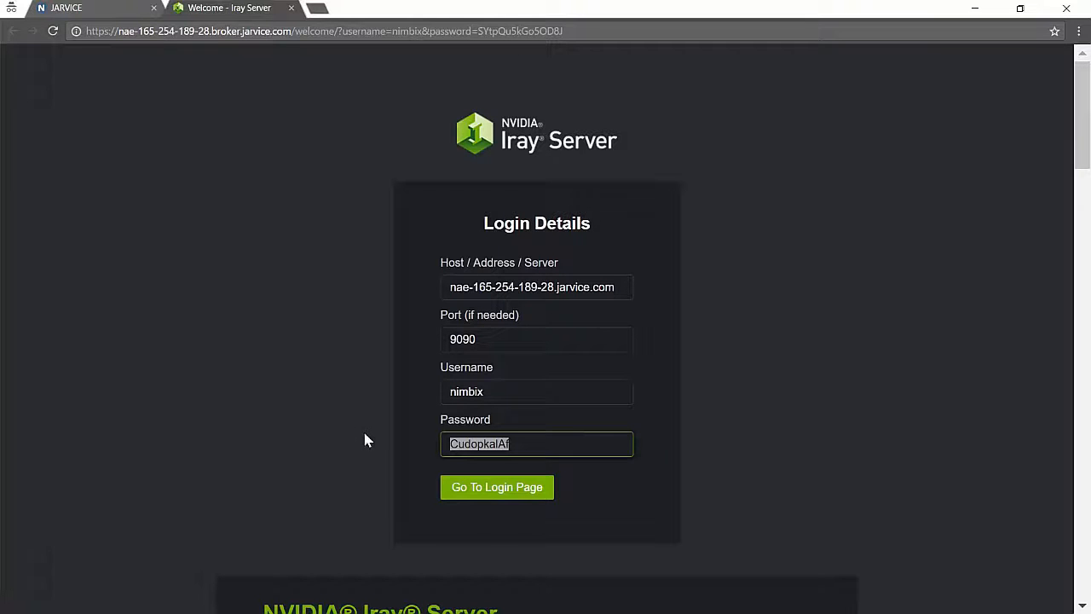
mouse_move(497, 487)
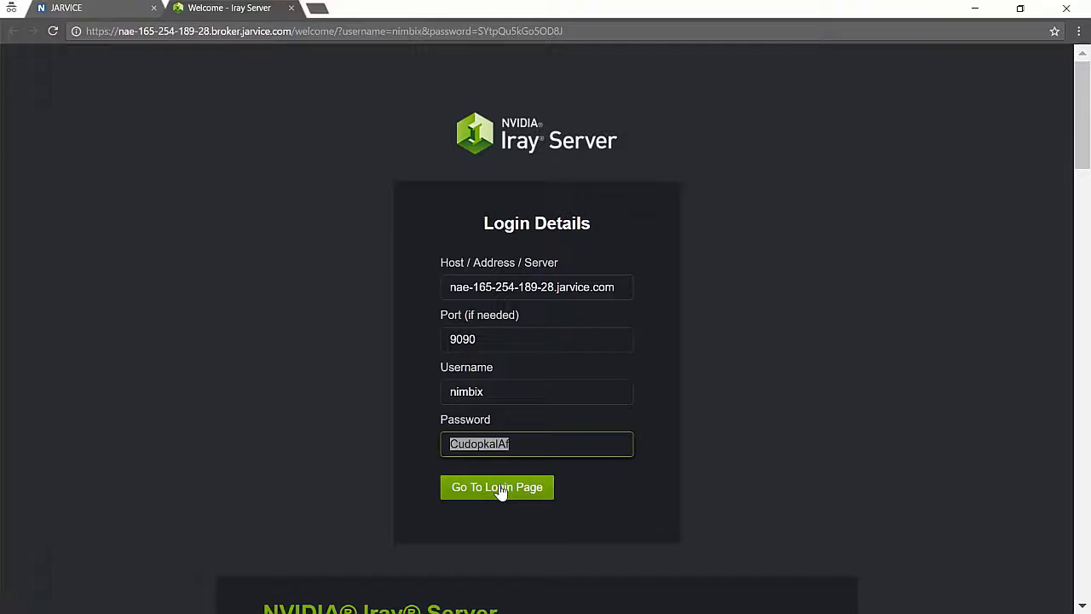
click(497, 487)
text(ni)
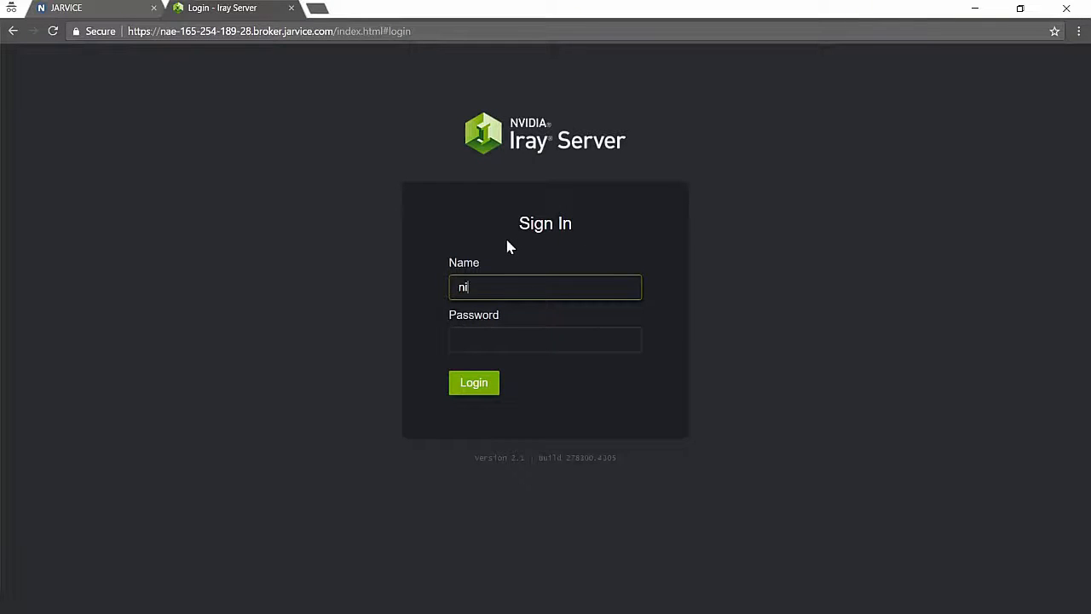
click(545, 339)
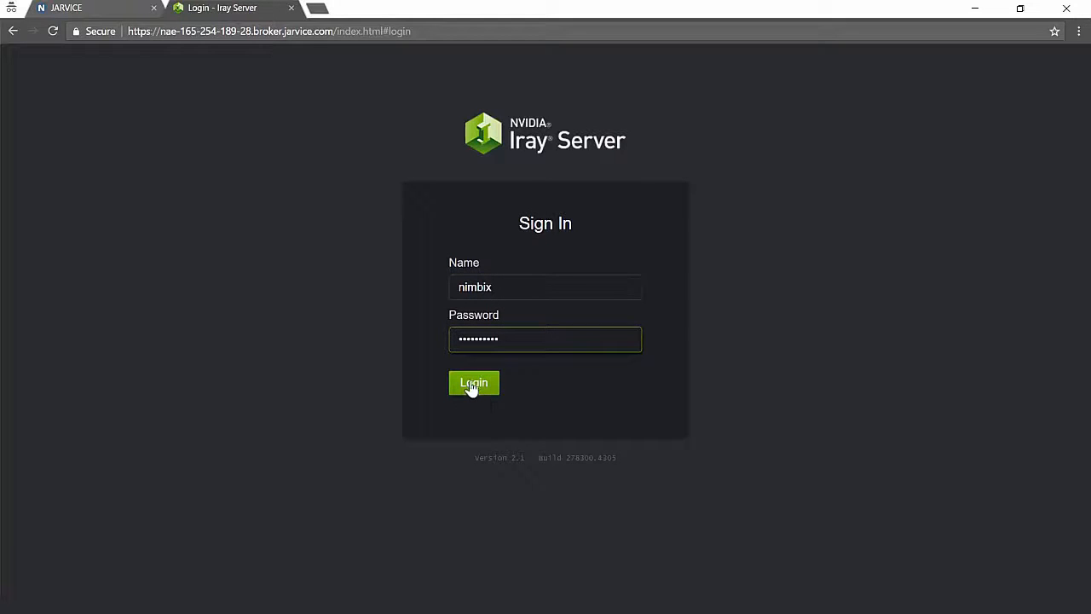
click(474, 383)
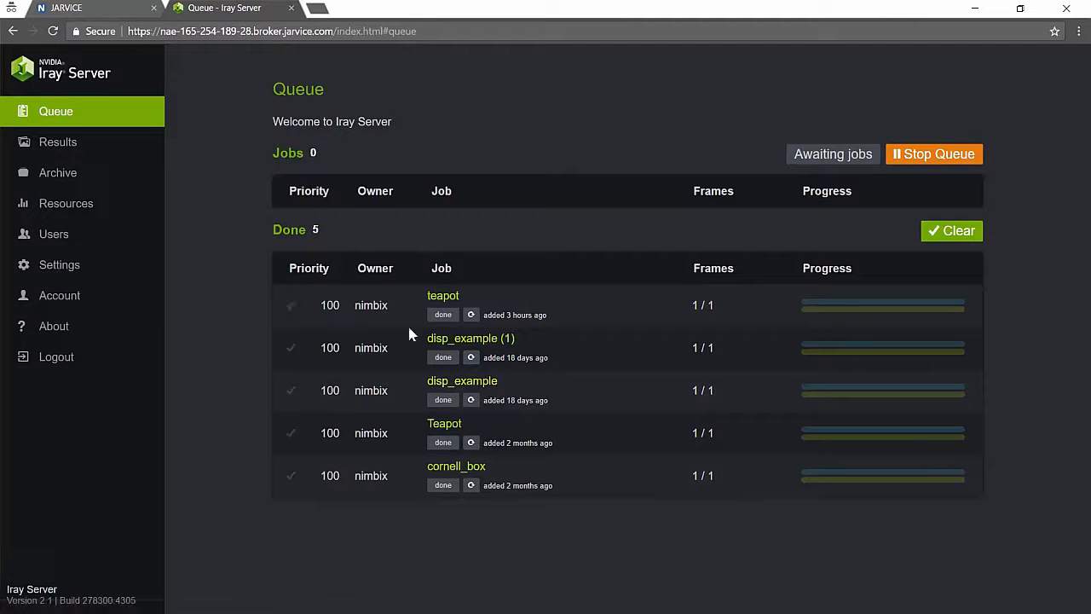
mouse_move(507, 438)
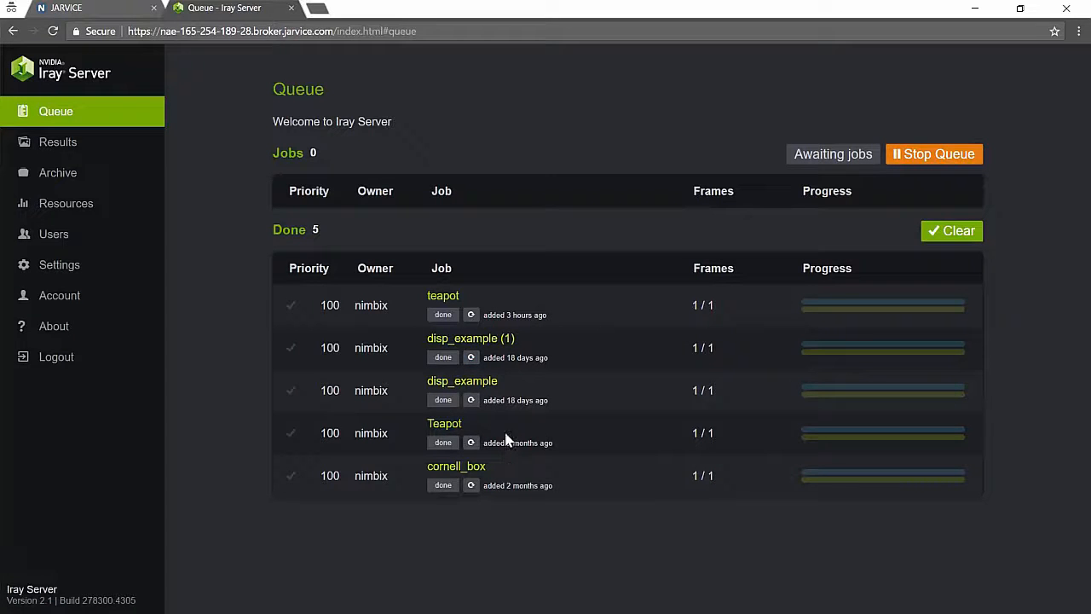
click(57, 142)
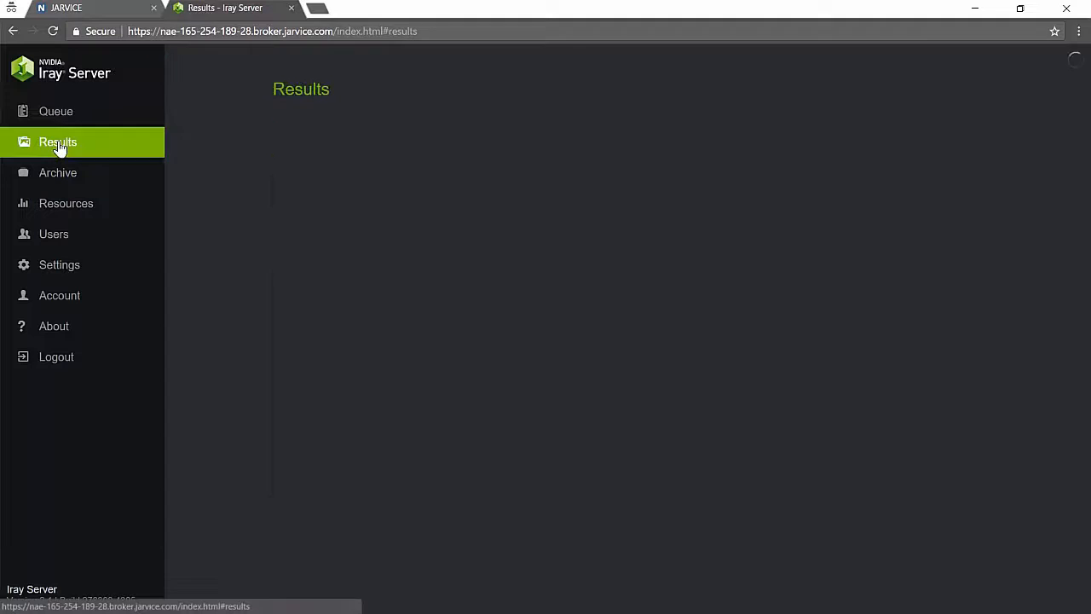
click(58, 142)
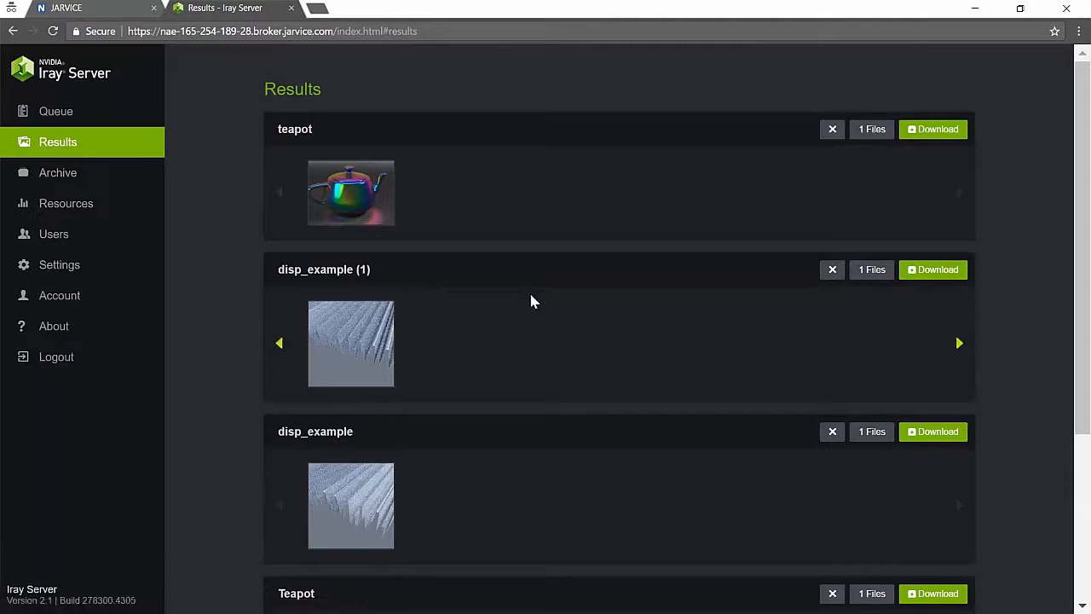
scroll(down, 3)
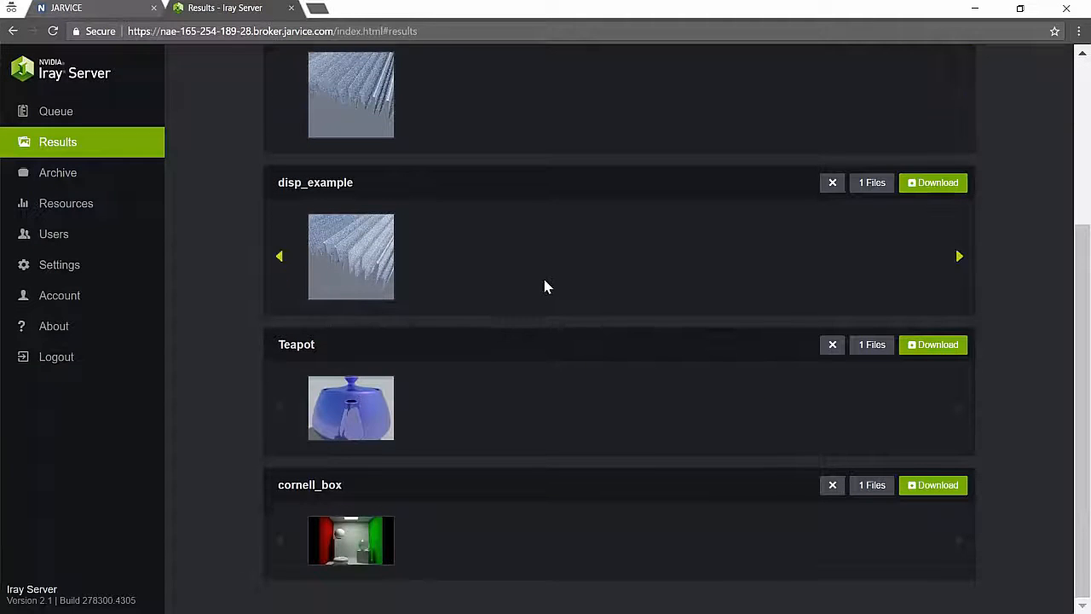
scroll(up, 3)
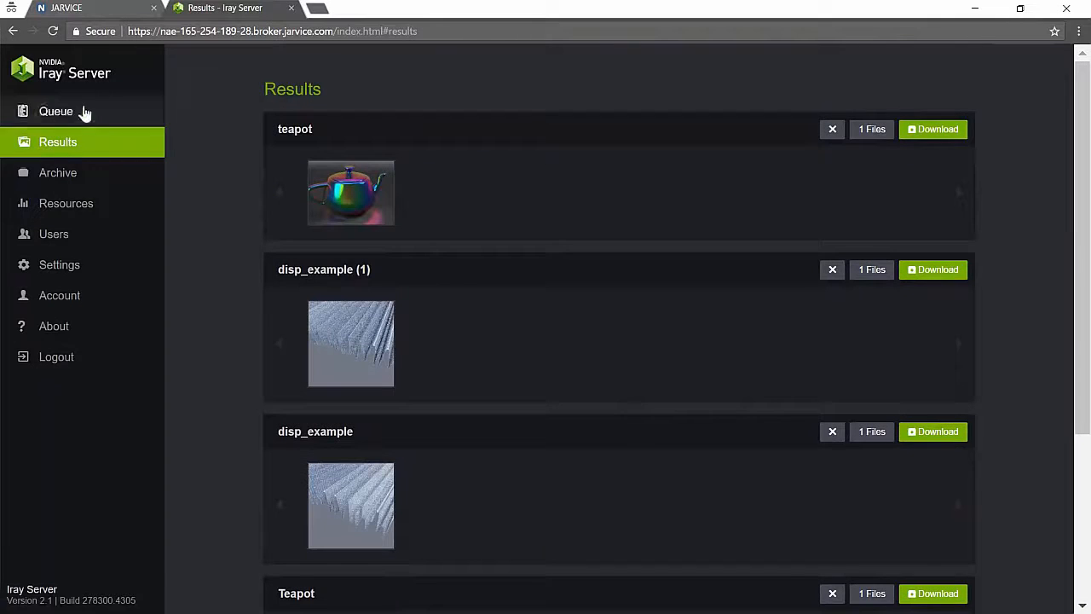
click(66, 203)
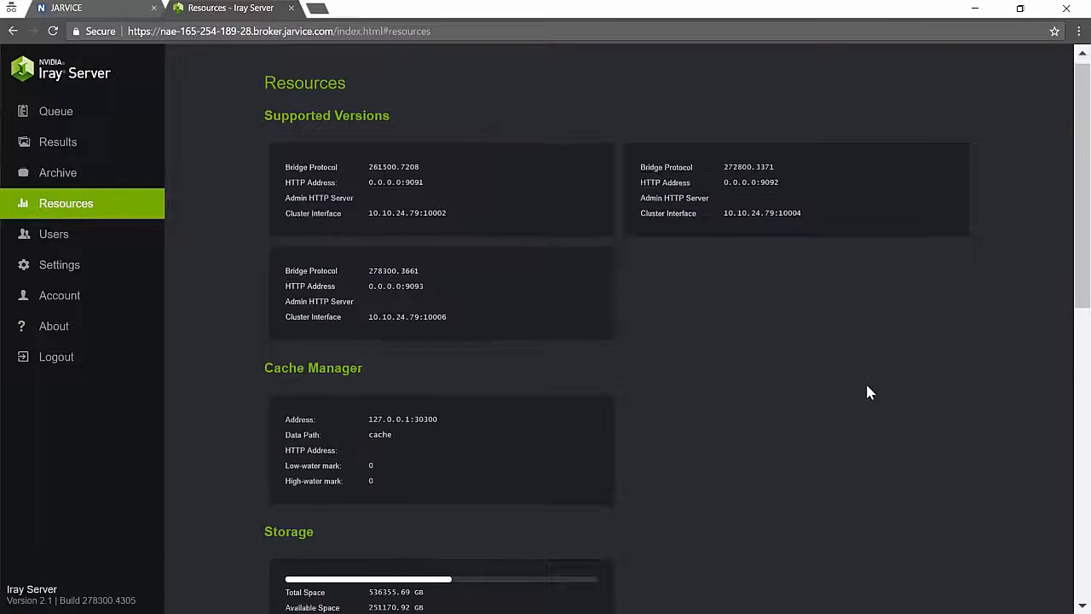
scroll(down, 3)
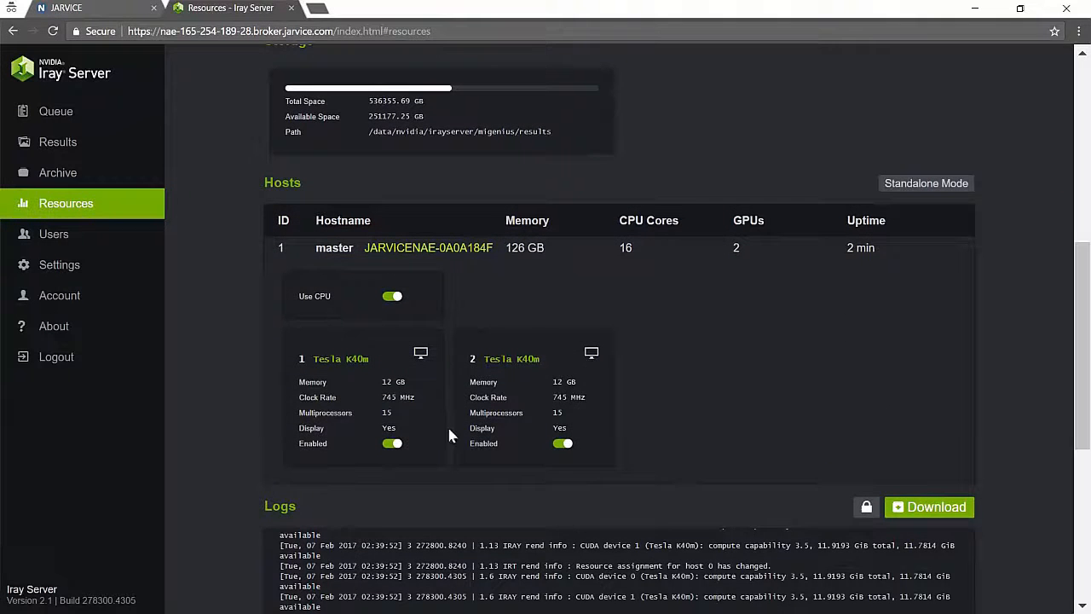
mouse_move(341, 441)
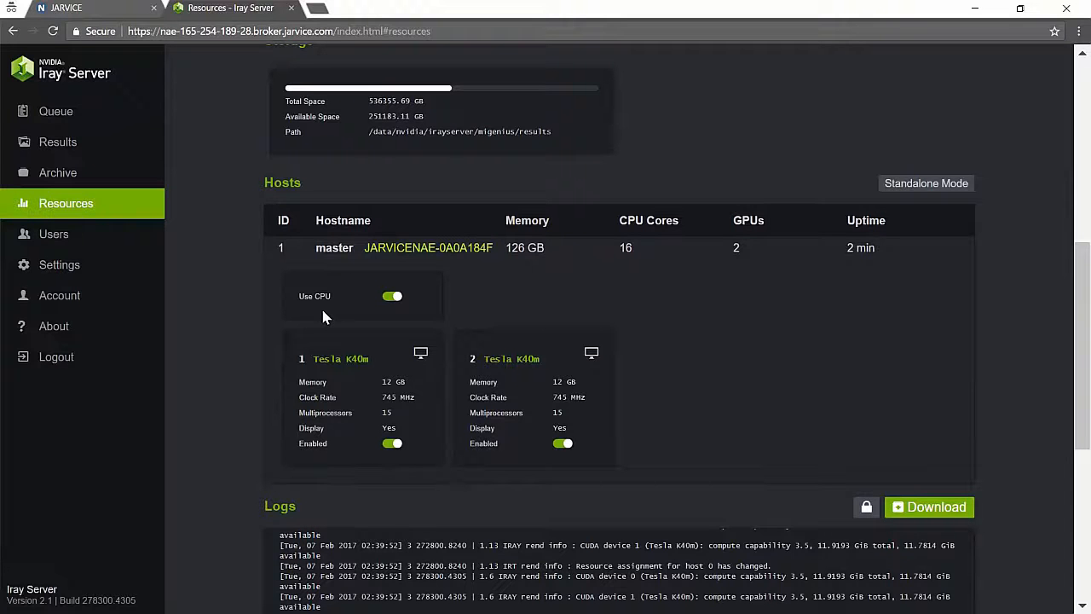
click(55, 111)
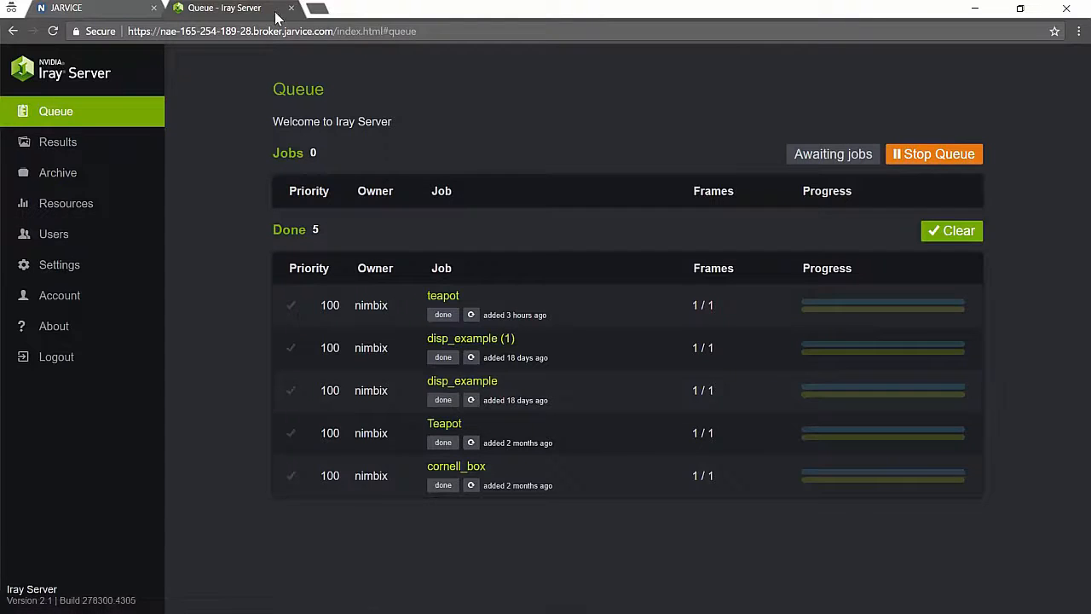
mouse_move(293, 8)
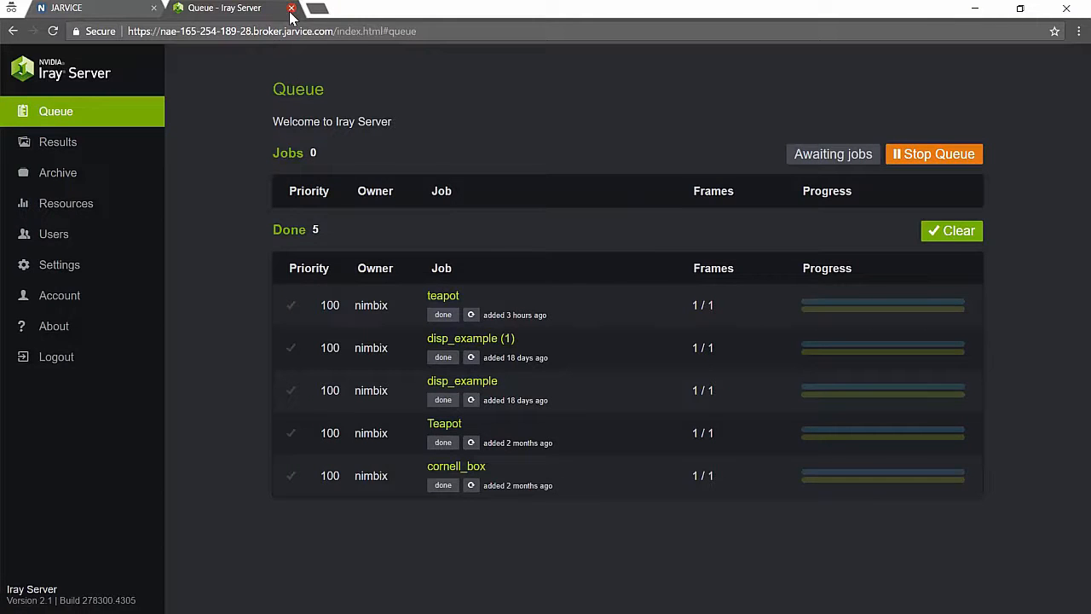
Reopen the Iray Server connection page, copy the host address, and switch to Rhino.
click(291, 7)
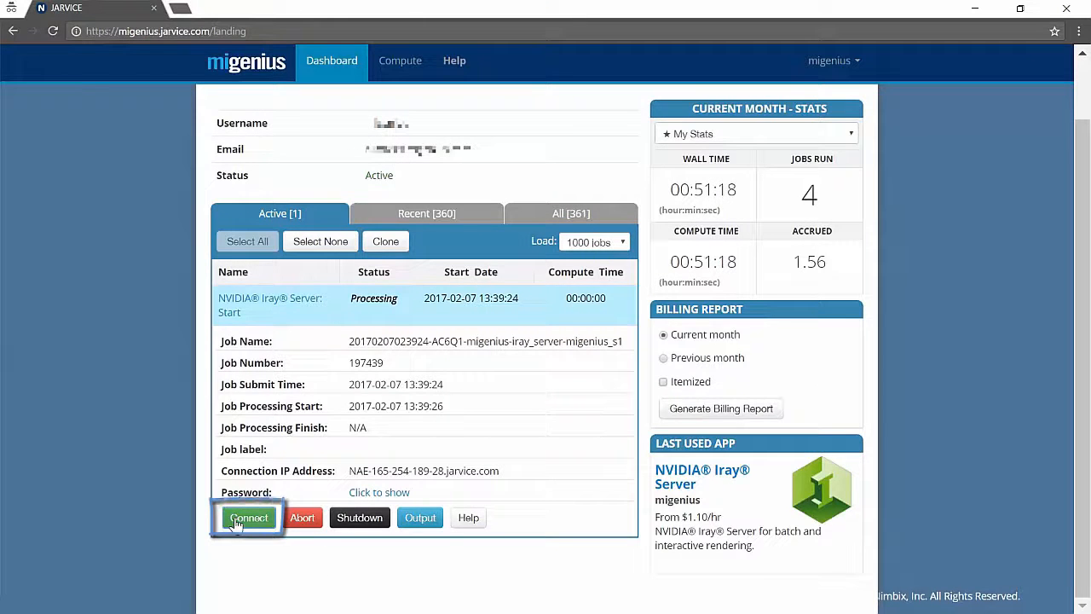
click(248, 517)
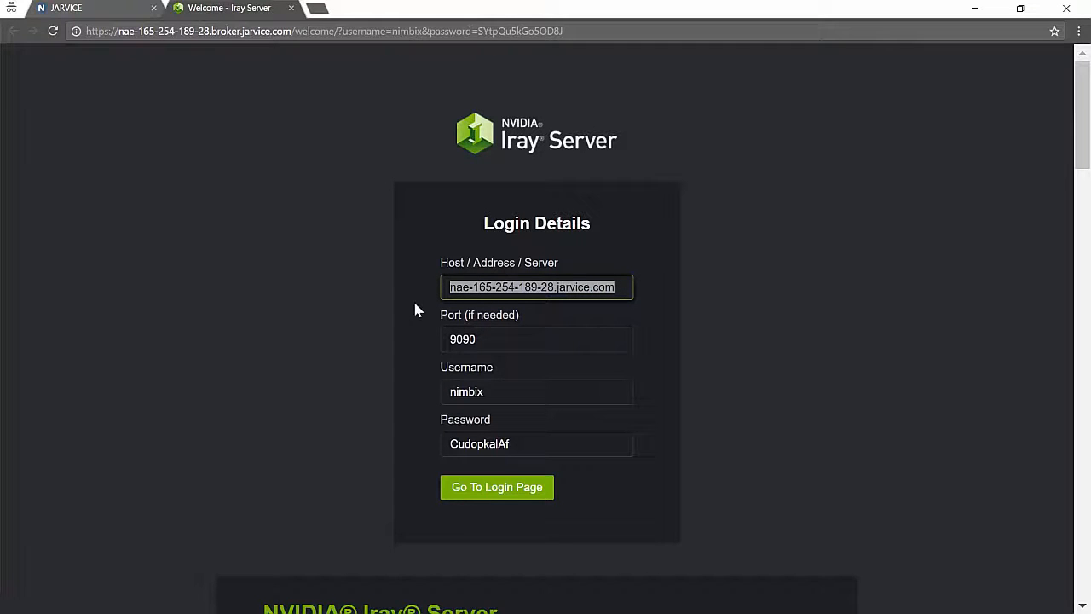
key(alt+tab)
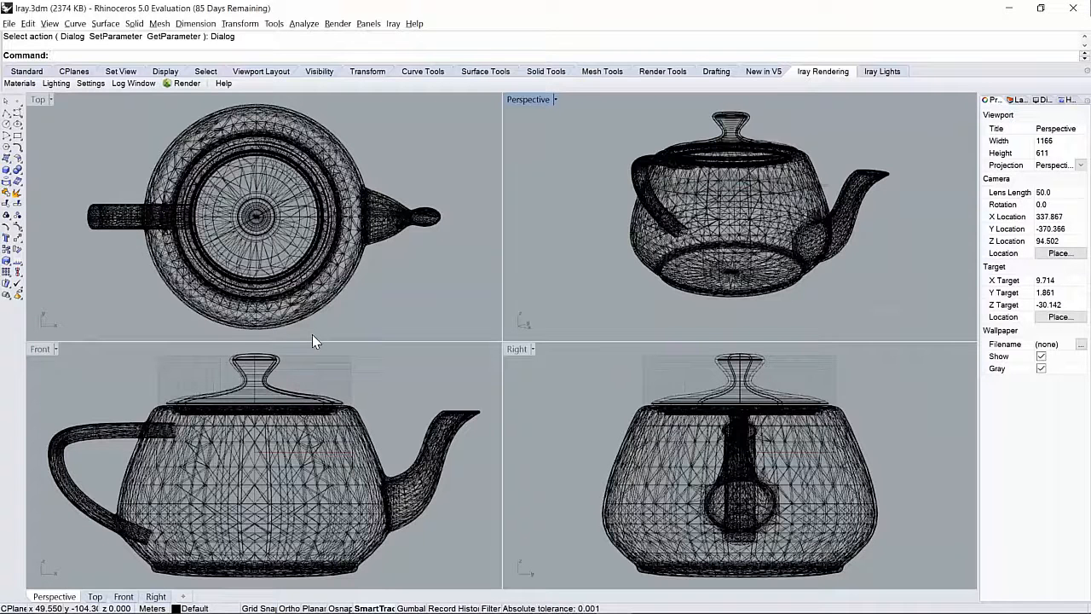
mouse_move(24, 9)
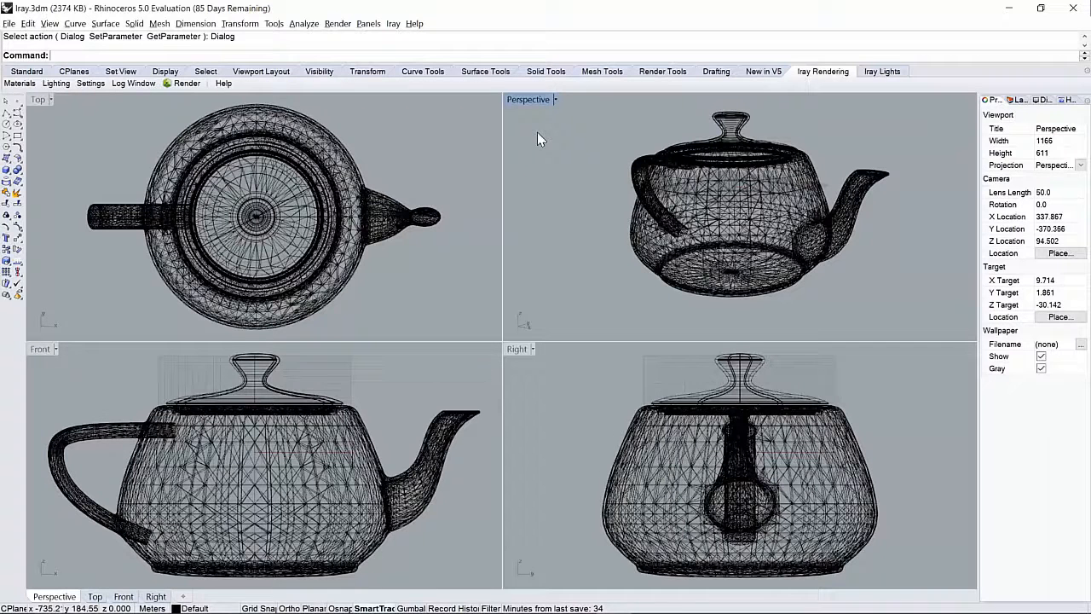
Preview the teapot in Iray display mode, then return Perspective to Wireframe.
click(554, 100)
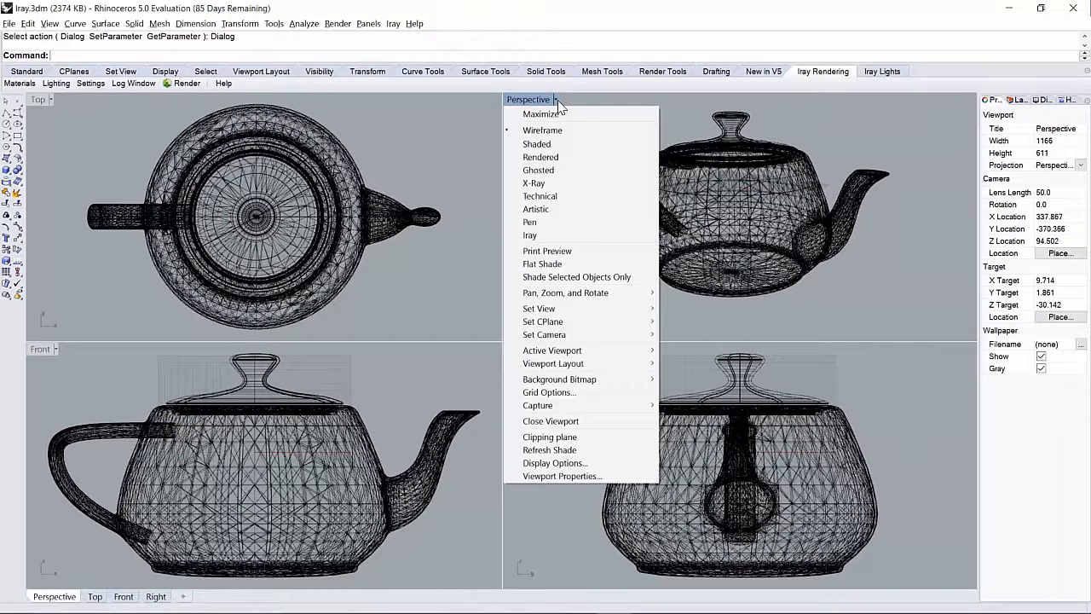
click(529, 235)
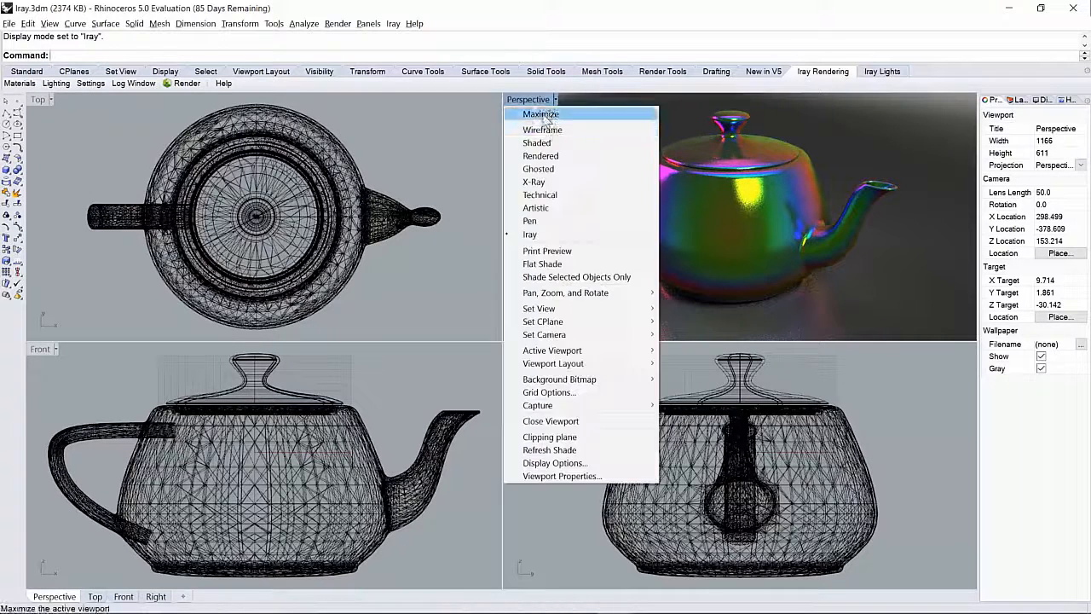
click(542, 130)
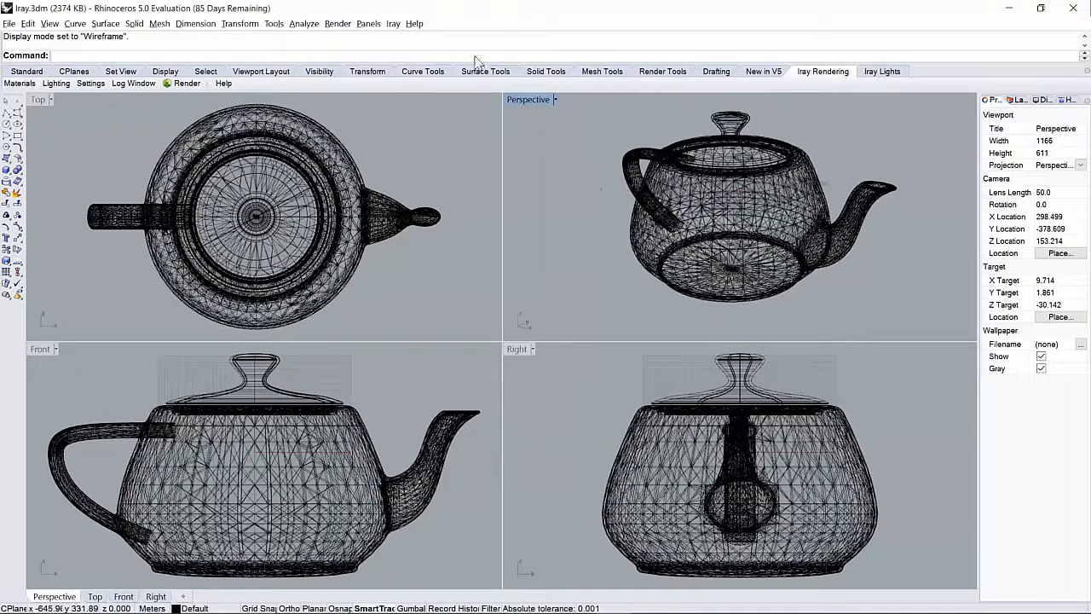
click(88, 83)
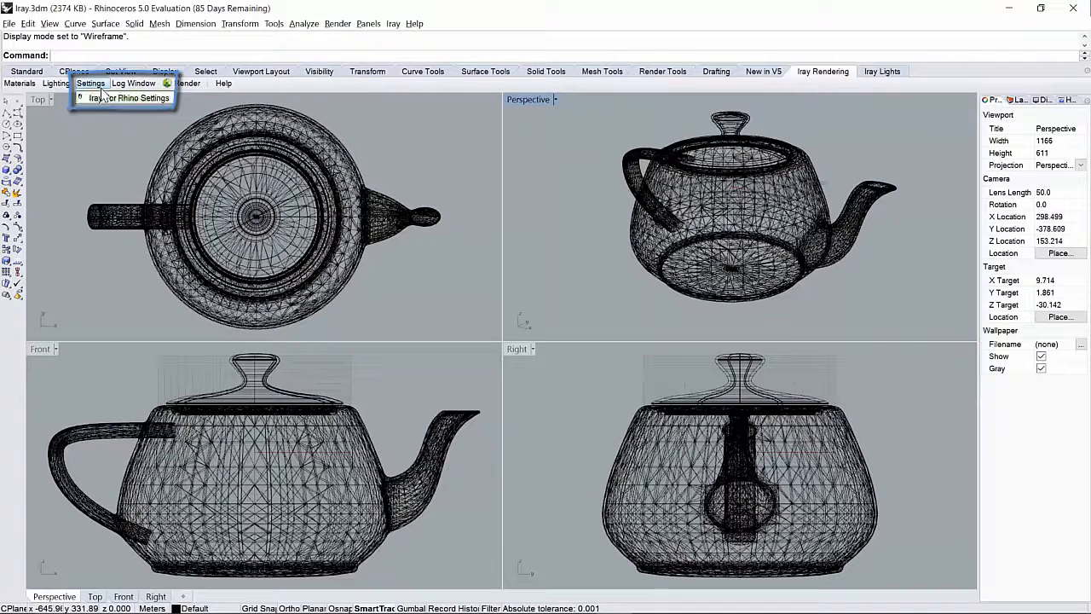
Set Remote Viewport Location to nae-165-254-189-28.jarvice.com in Iray Resources and sign in.
click(123, 97)
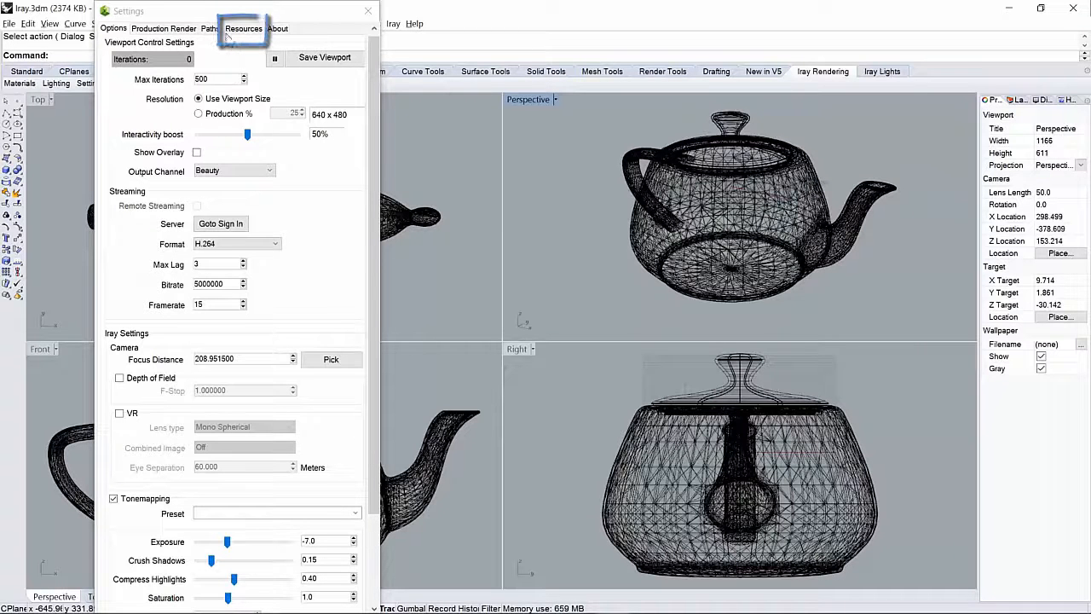
click(246, 28)
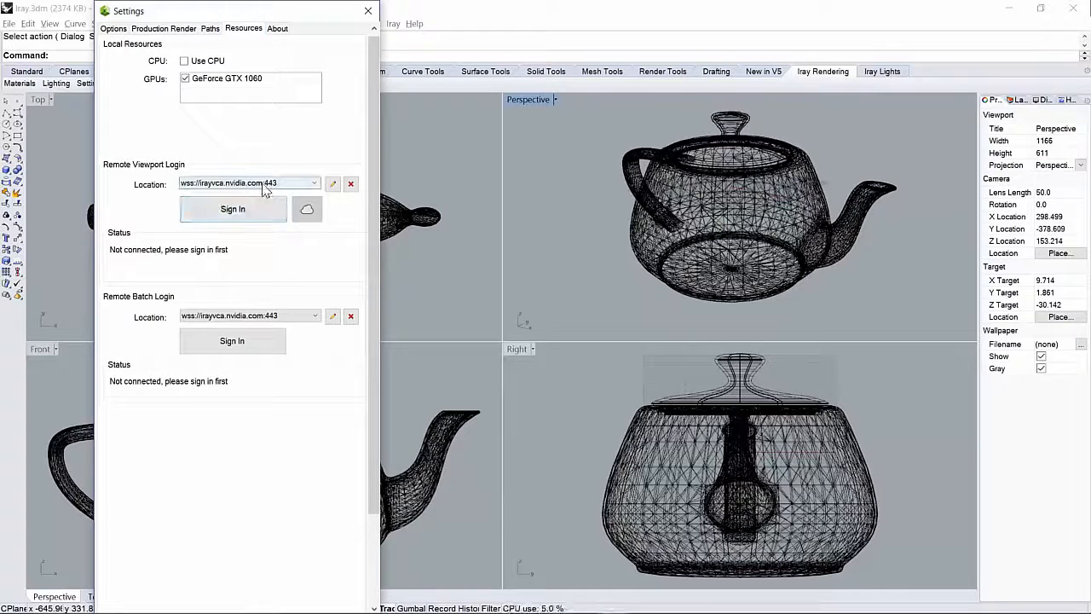
mouse_move(333, 184)
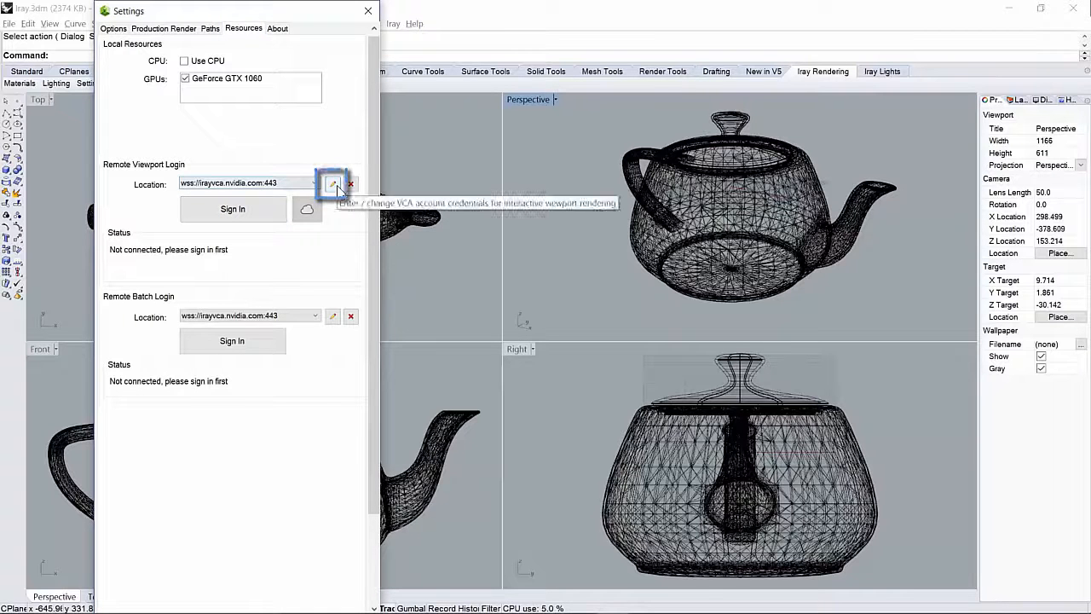
click(333, 184)
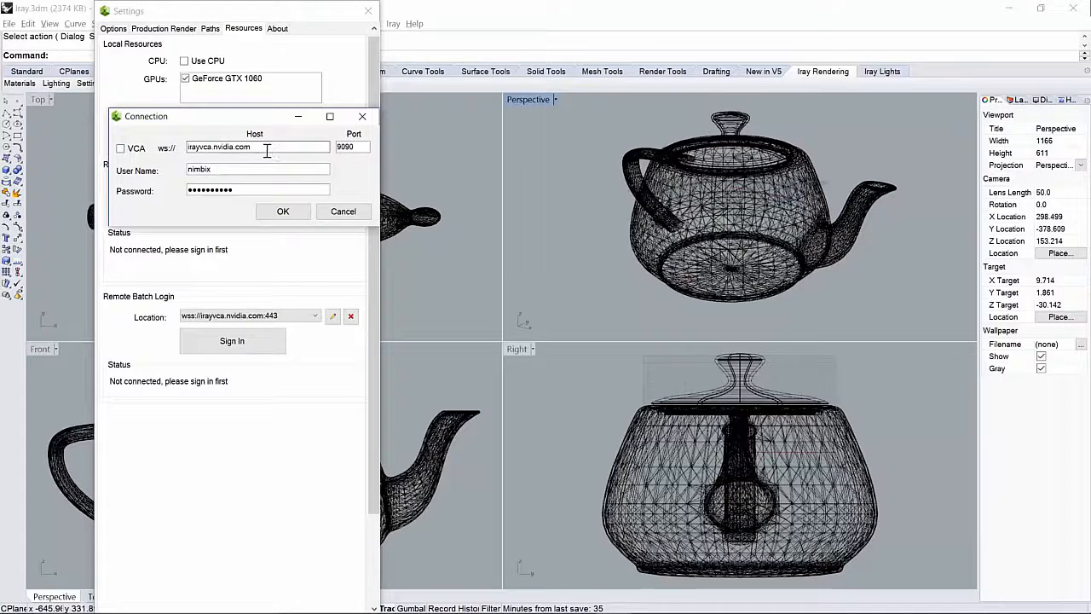
text(nae-165-254-189-28.jarvice.com)
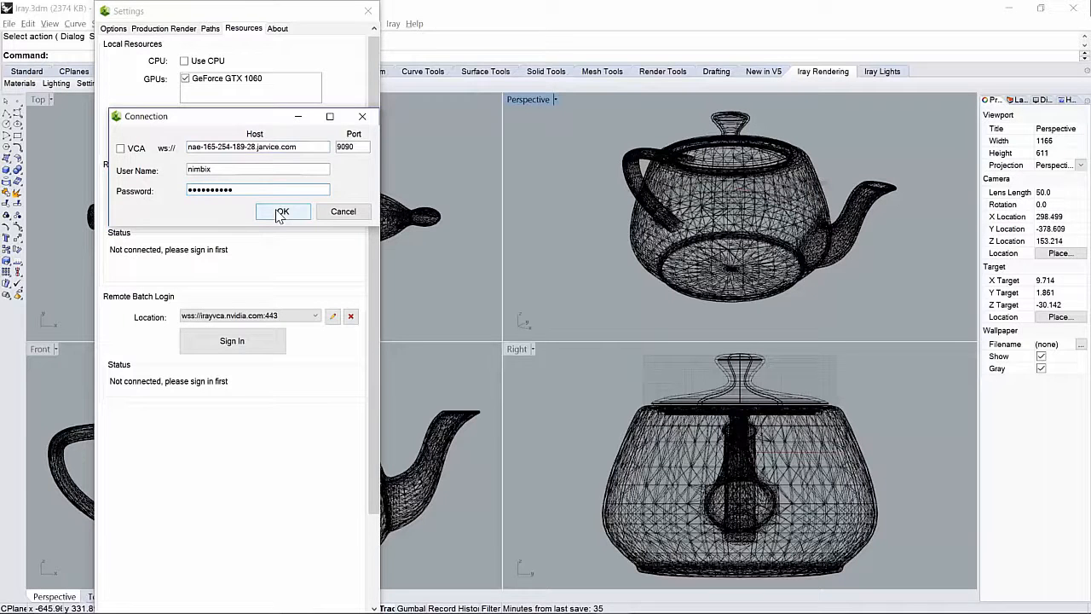
click(283, 211)
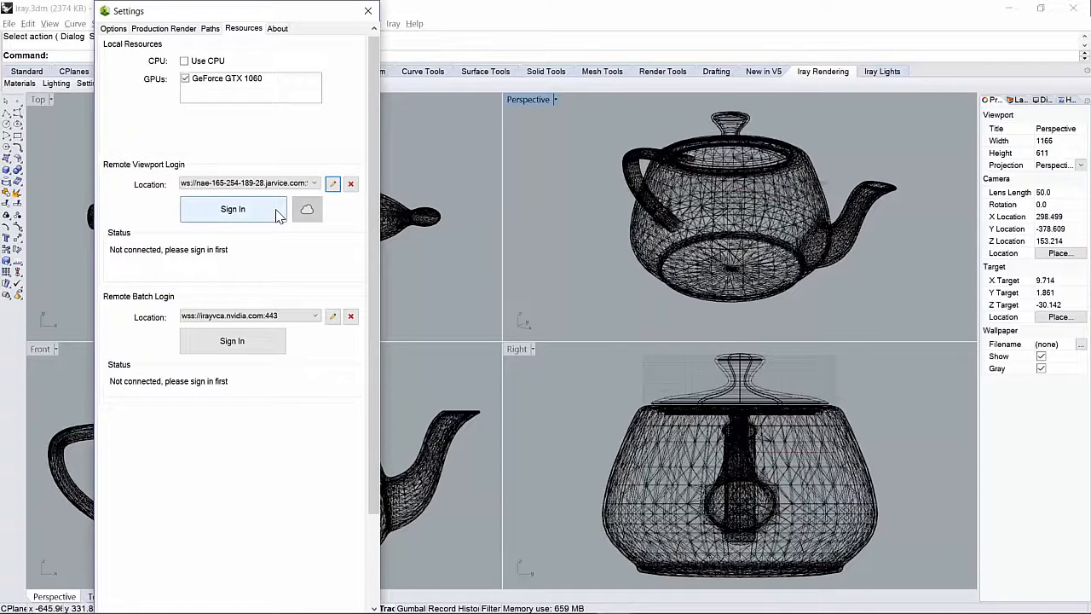
click(232, 208)
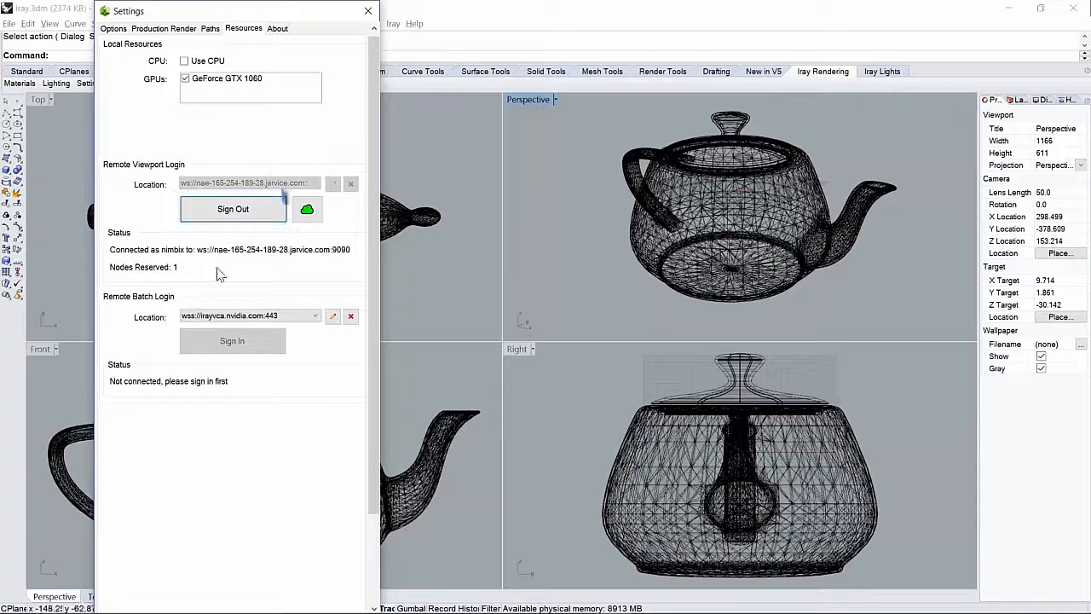
click(307, 209)
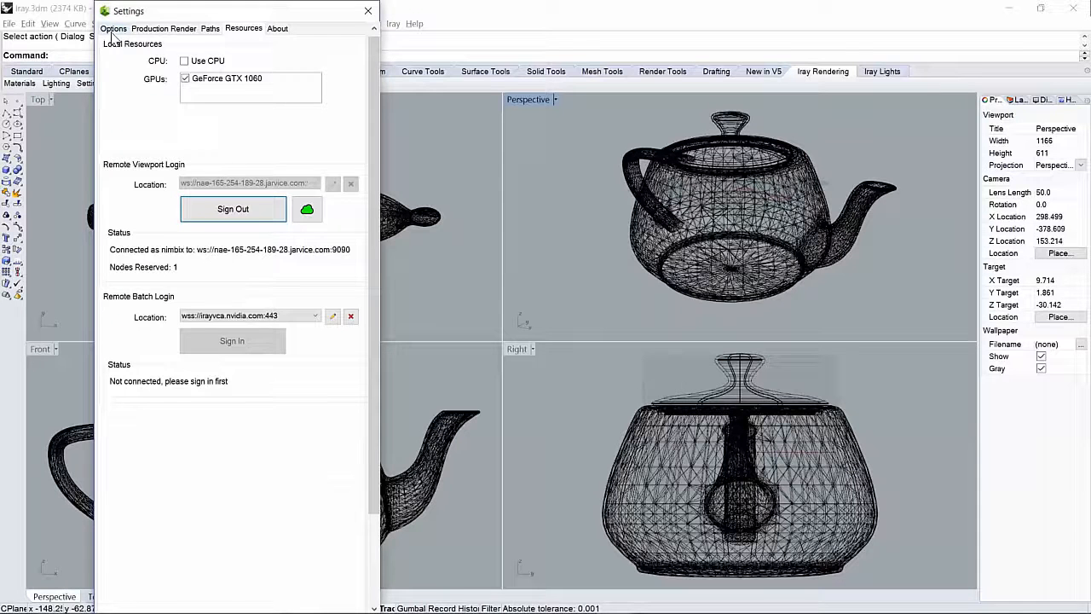
Enable Remote Streaming in the Iray options and switch the Perspective view to Iray display mode.
click(117, 28)
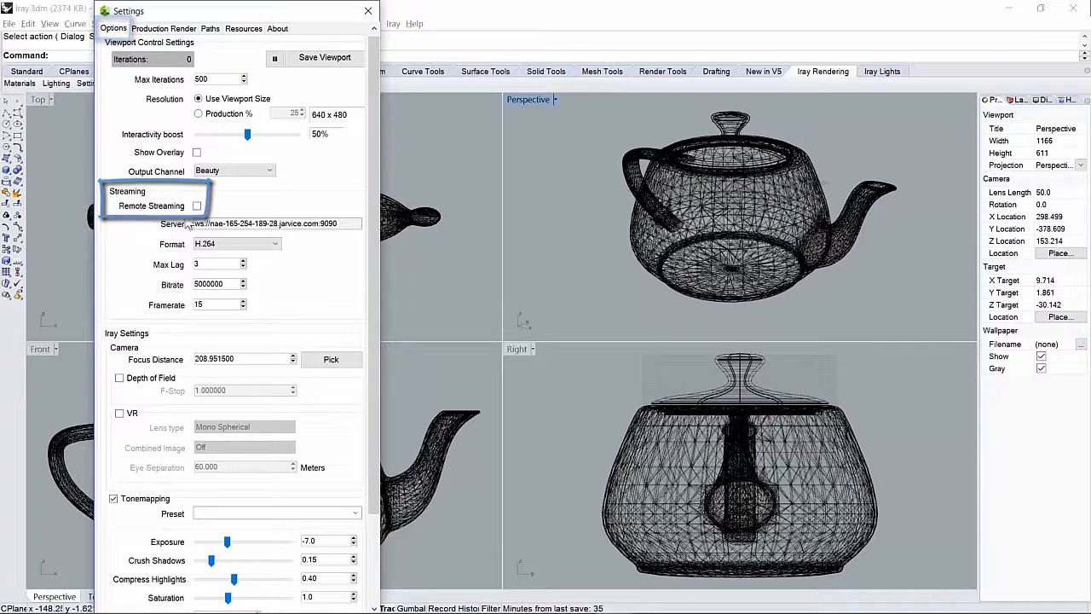
click(196, 206)
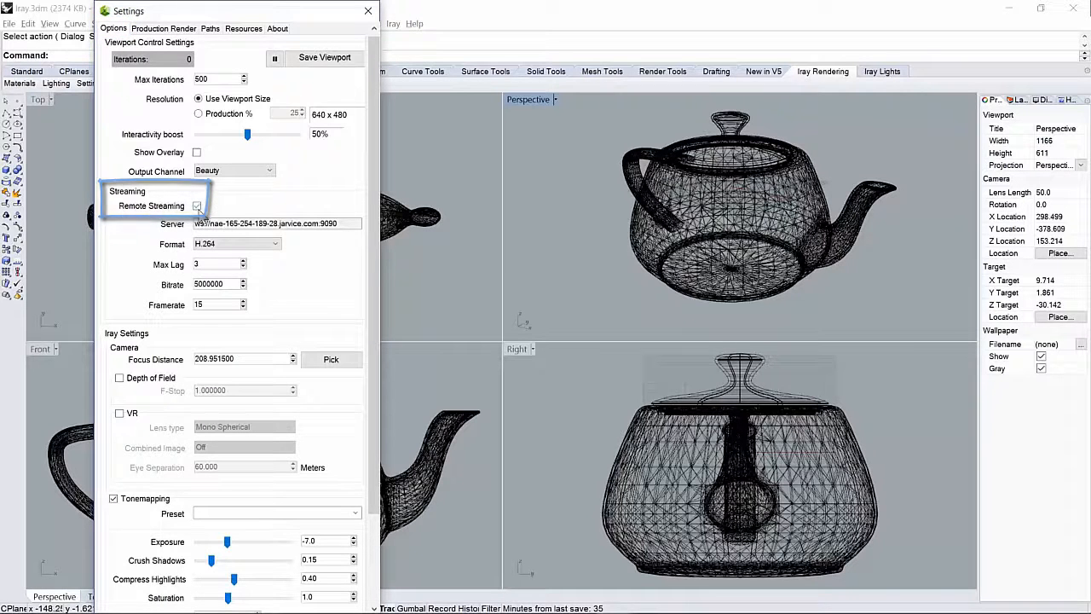
click(197, 205)
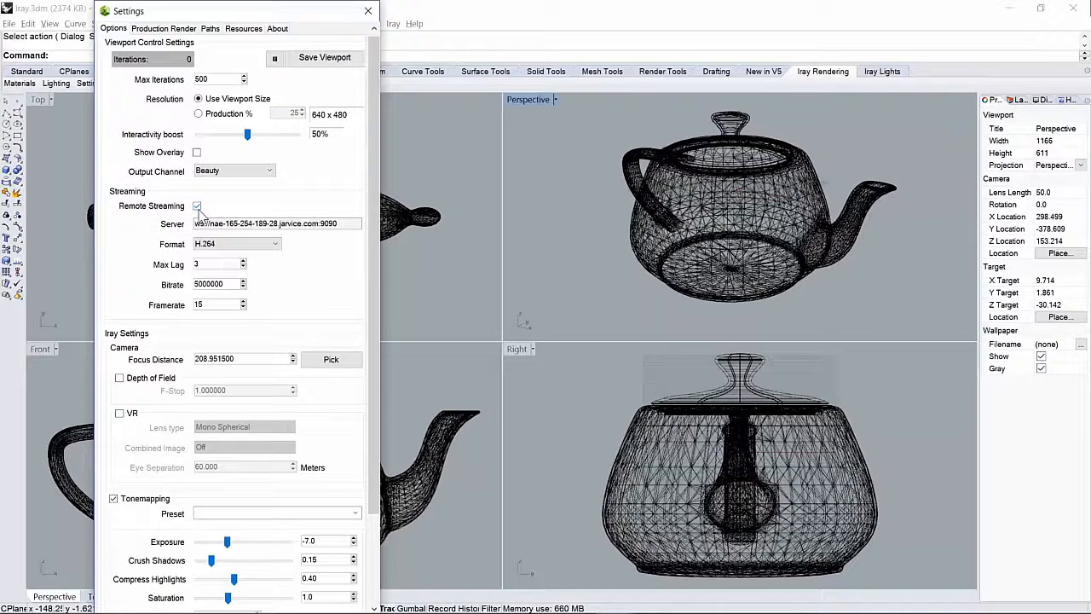
click(197, 205)
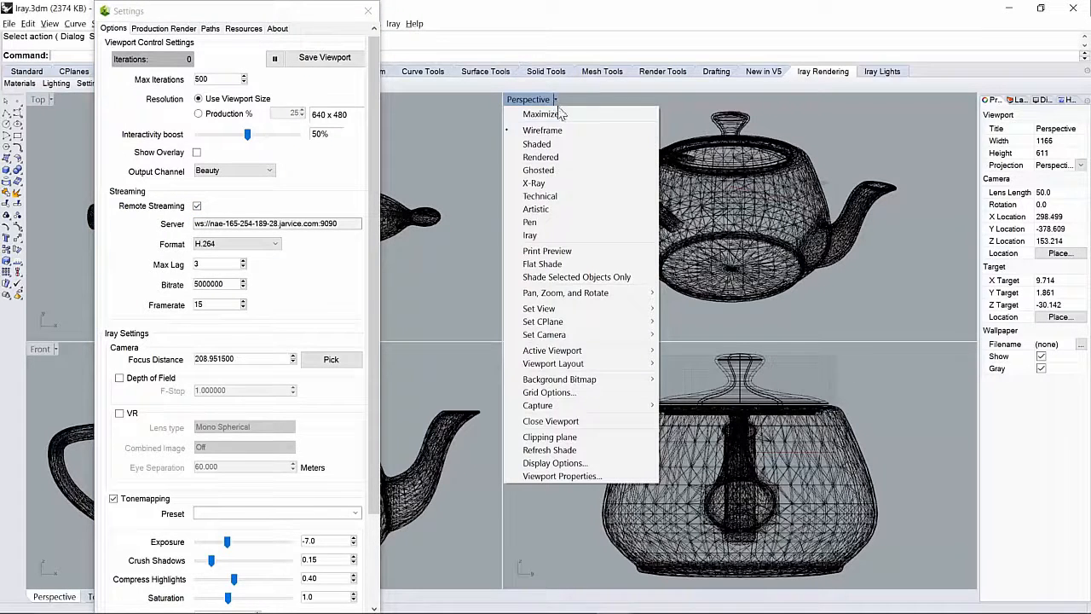
click(542, 130)
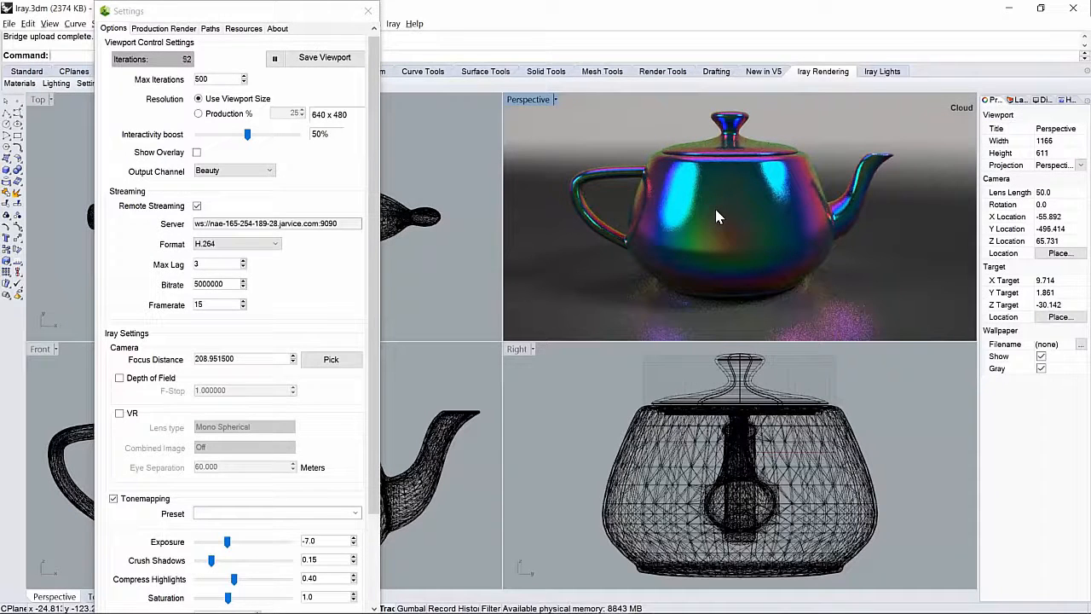
mouse_move(771, 206)
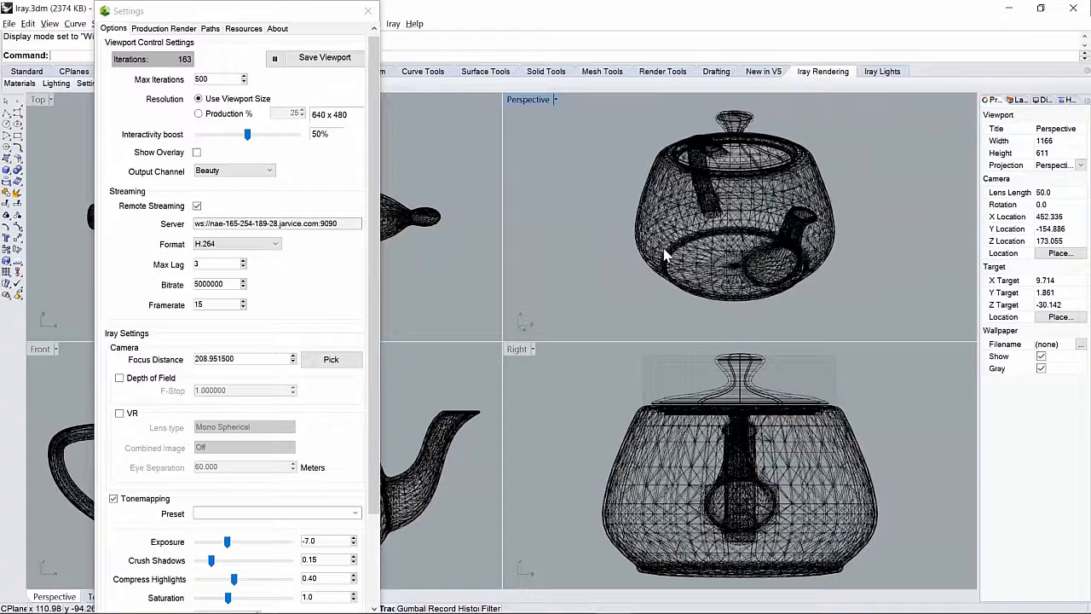
Turn off Remote Streaming and sign out of the remote viewport server under Resources.
click(197, 205)
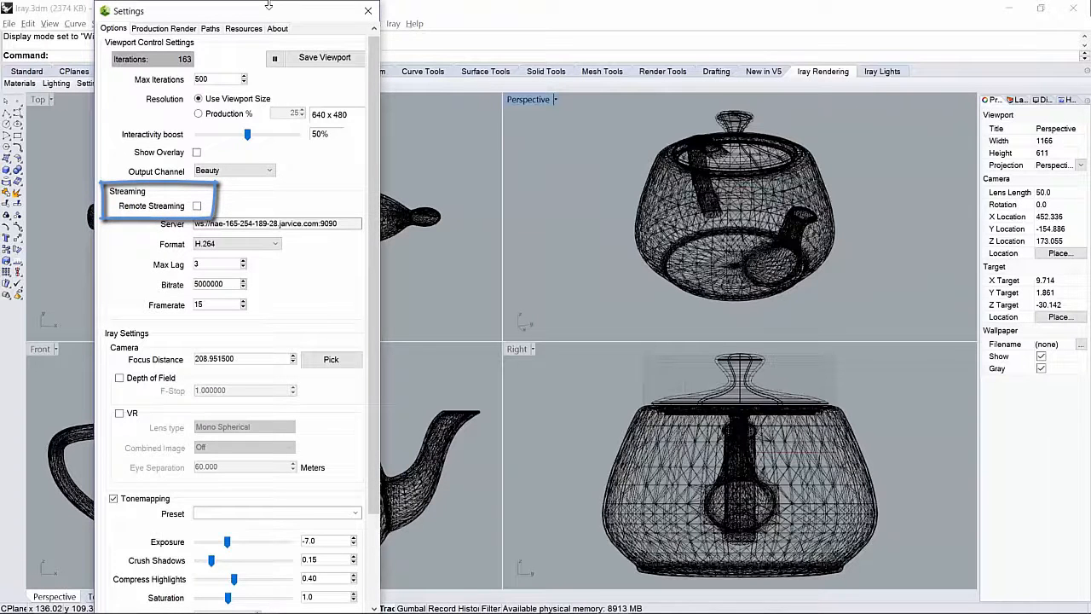
click(243, 28)
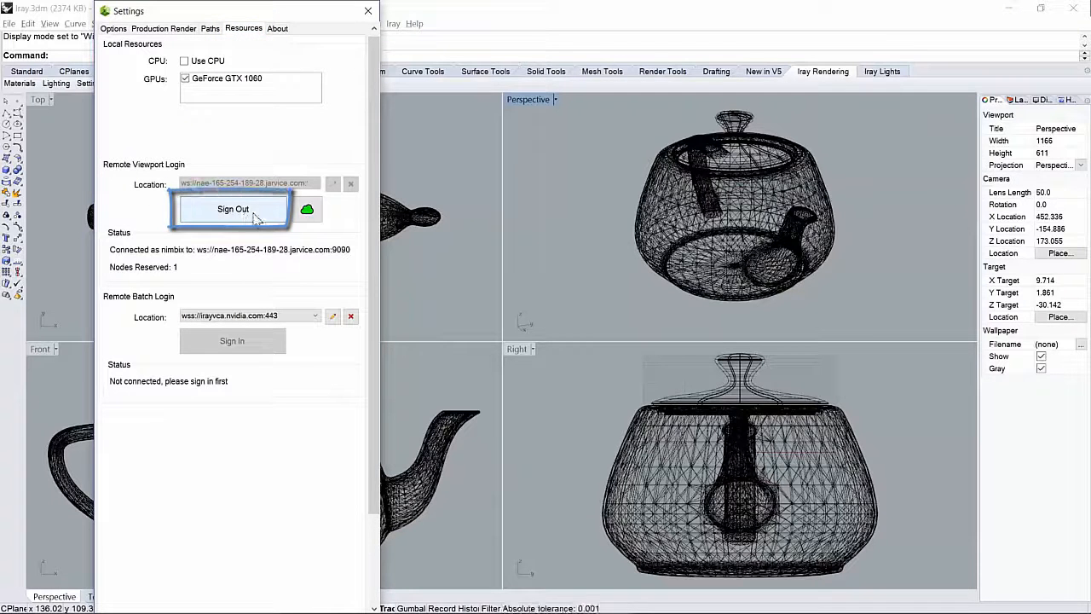
click(233, 208)
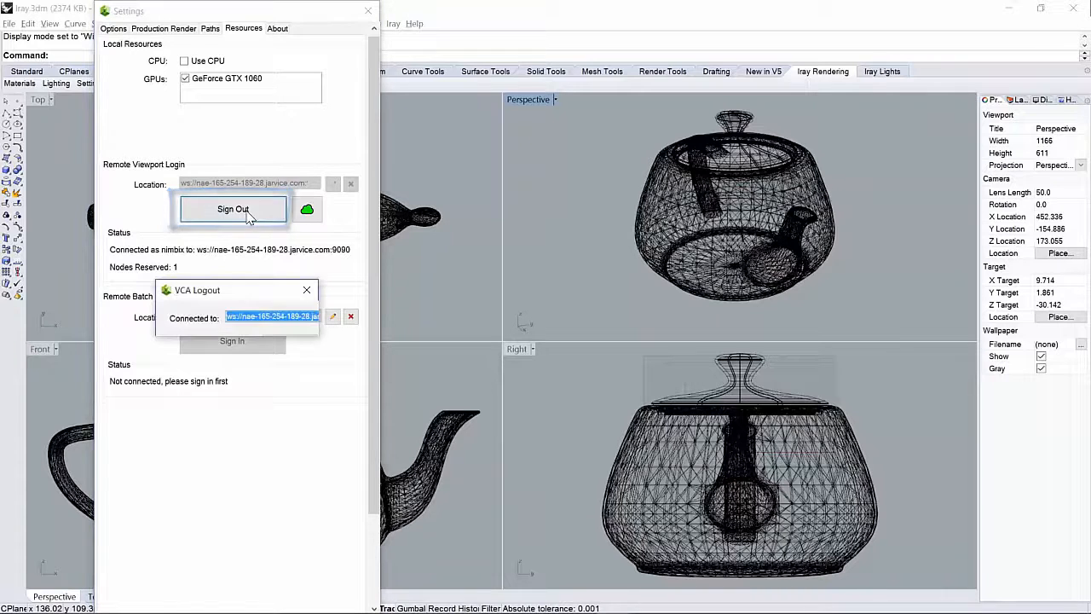
click(233, 209)
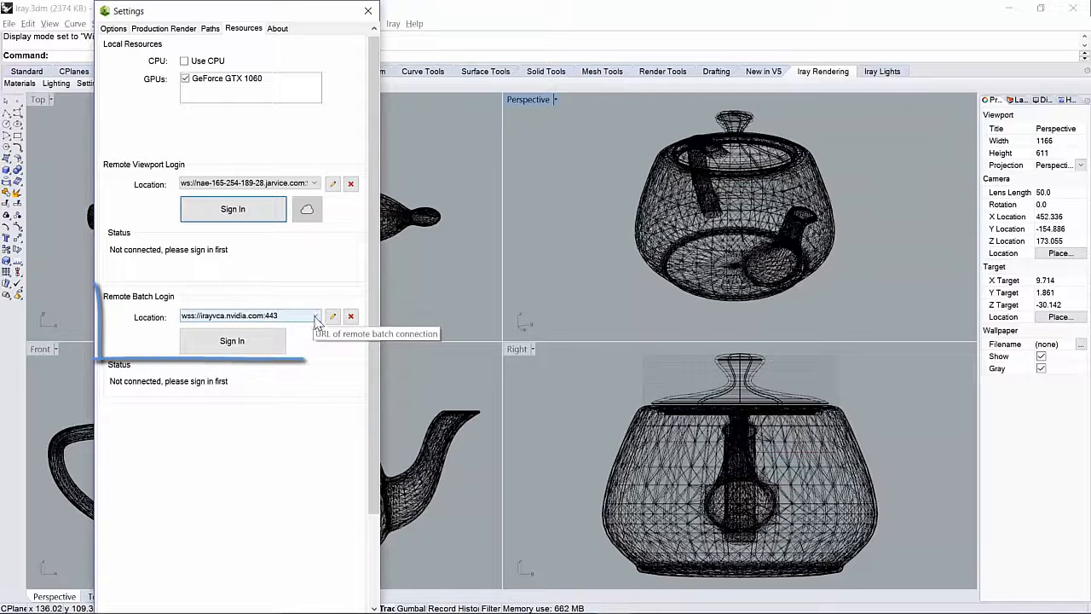
Sign batch rendering in to the JARVICE node's Iray Server URL.
click(314, 315)
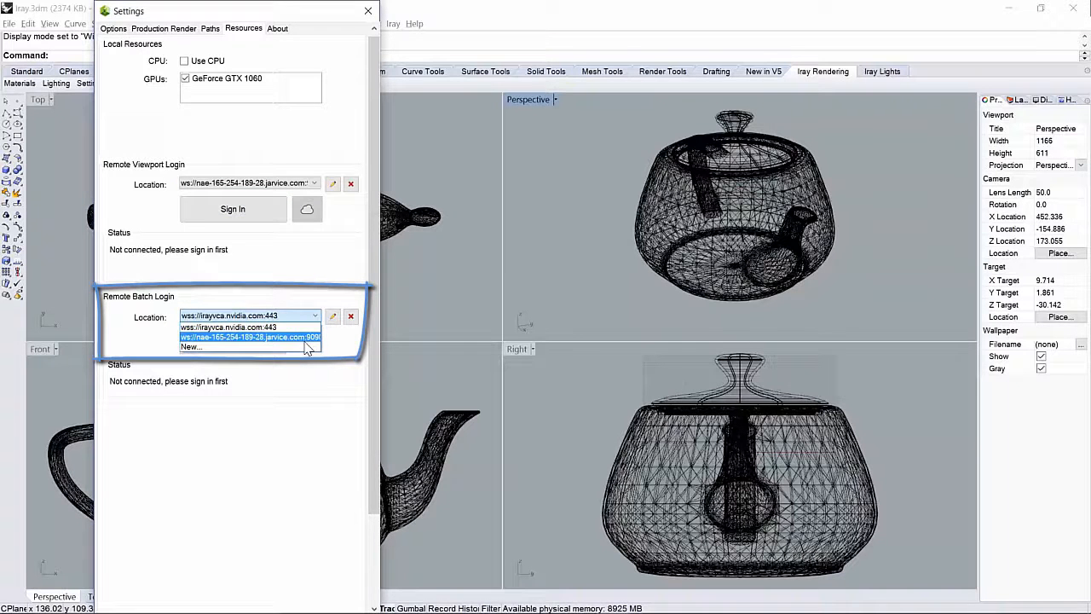
click(249, 337)
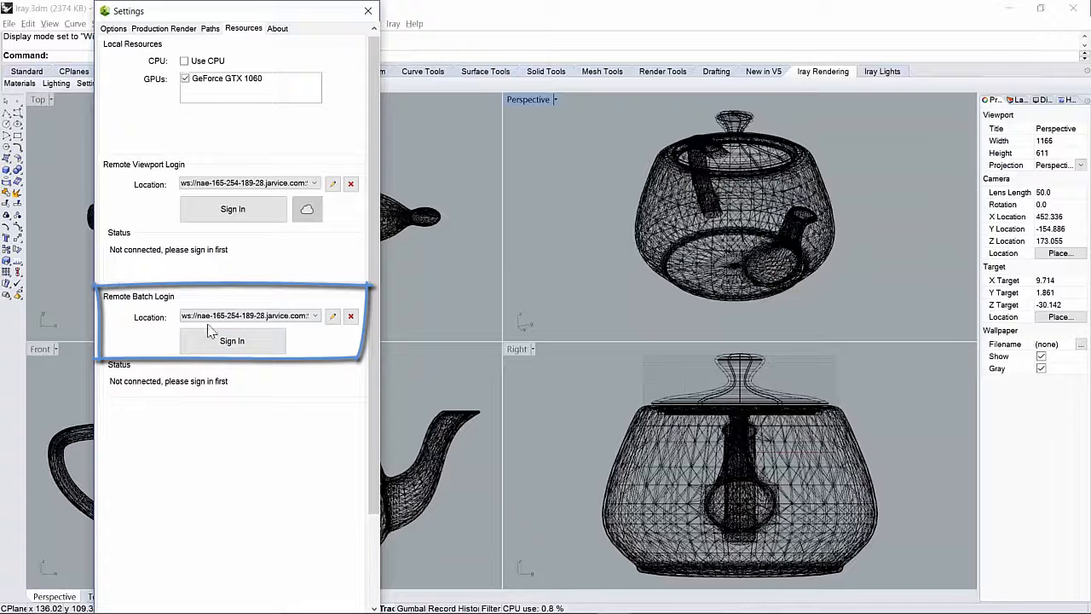
click(232, 341)
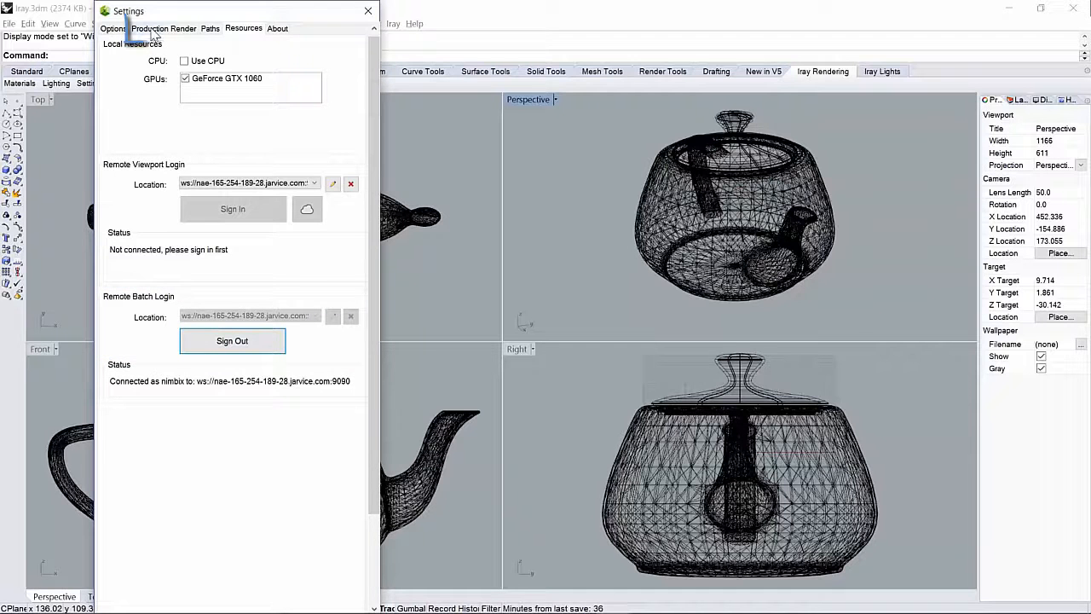
Tick Batch Rendering in the Production Render settings and enter job name 'teapot-nib'.
click(164, 28)
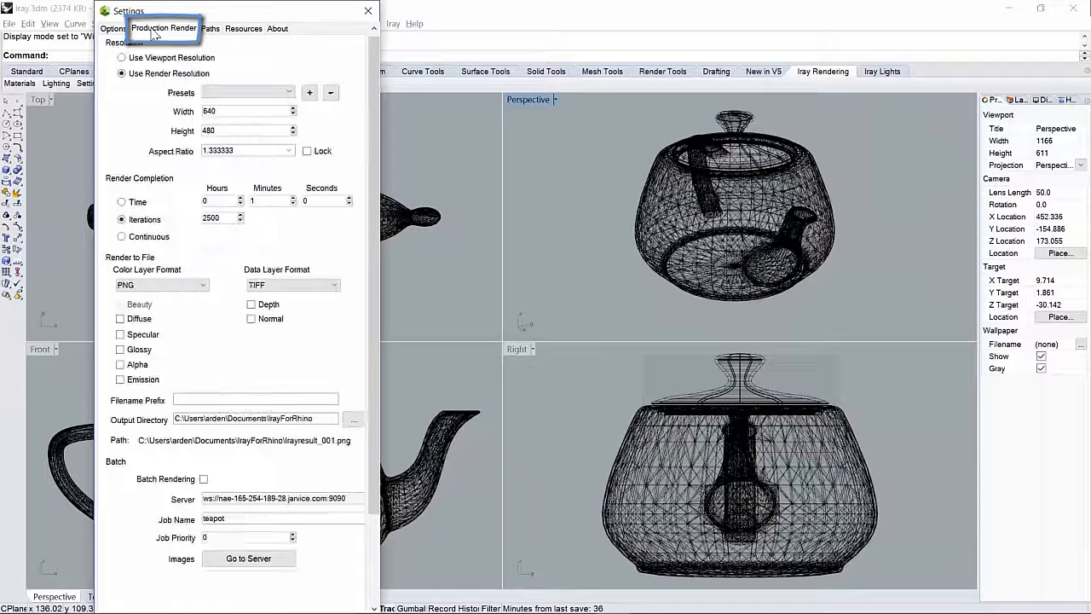
scroll(down, 3)
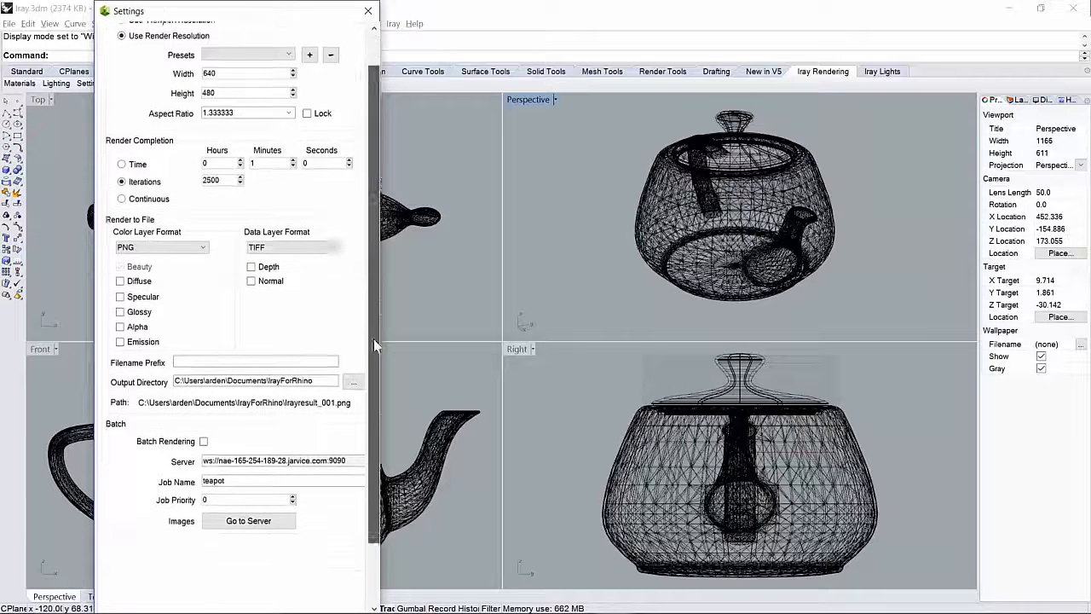
scroll(down, 3)
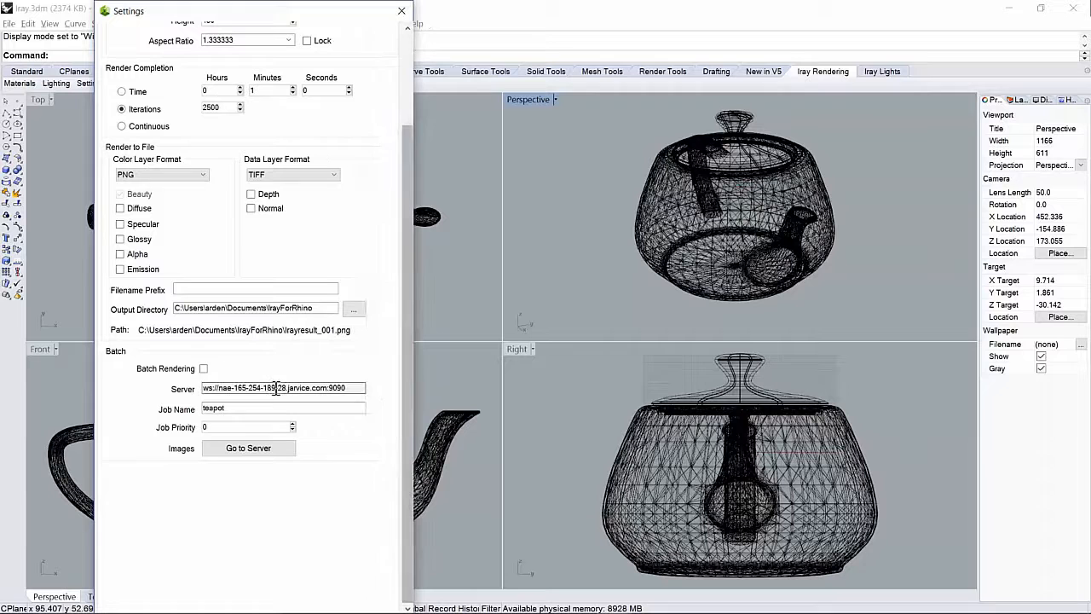
click(204, 368)
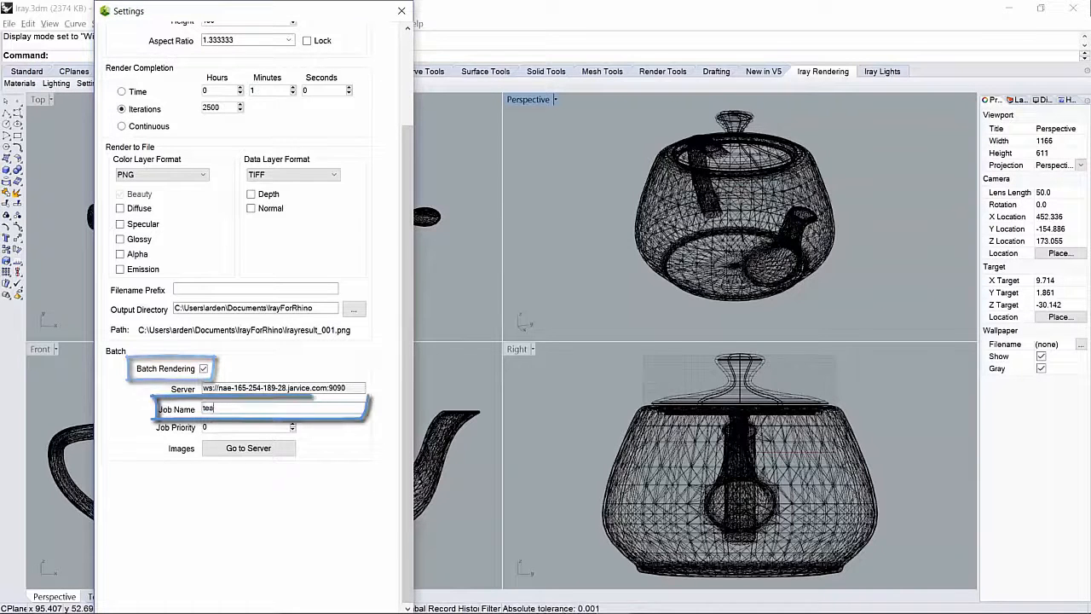
text(teapot-nib)
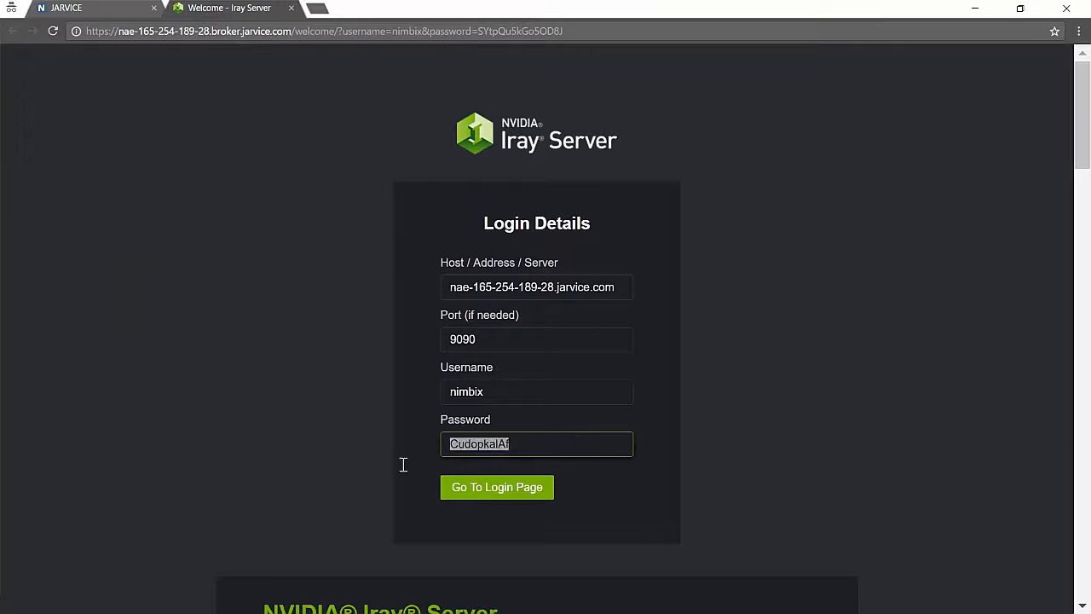
Log in to Iray Server and watch the teapot-nimbix job until it reaches Done.
click(496, 487)
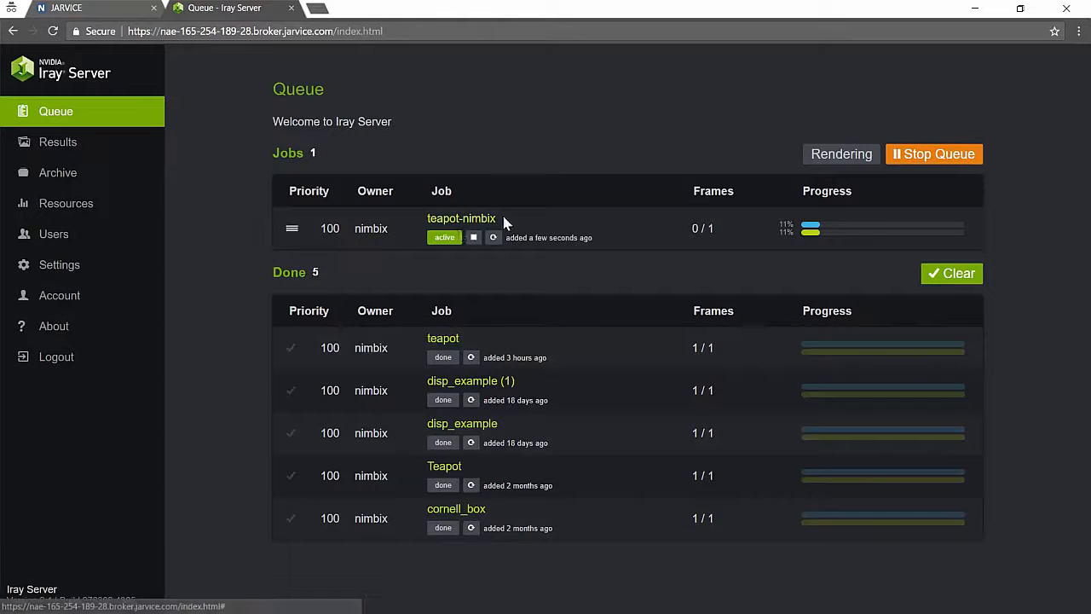
click(461, 218)
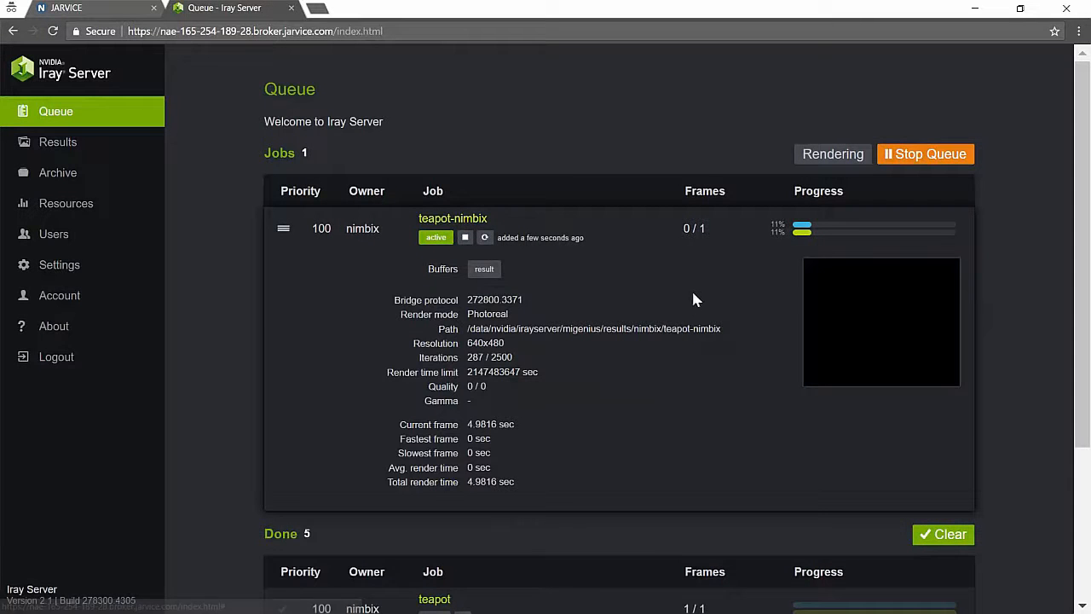
mouse_move(625, 375)
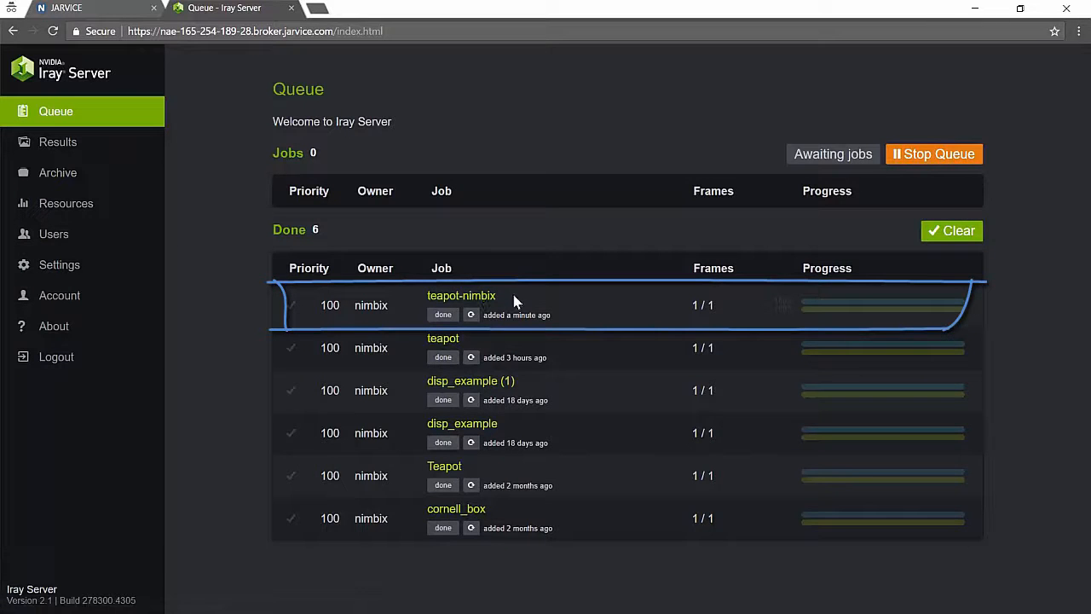
click(461, 295)
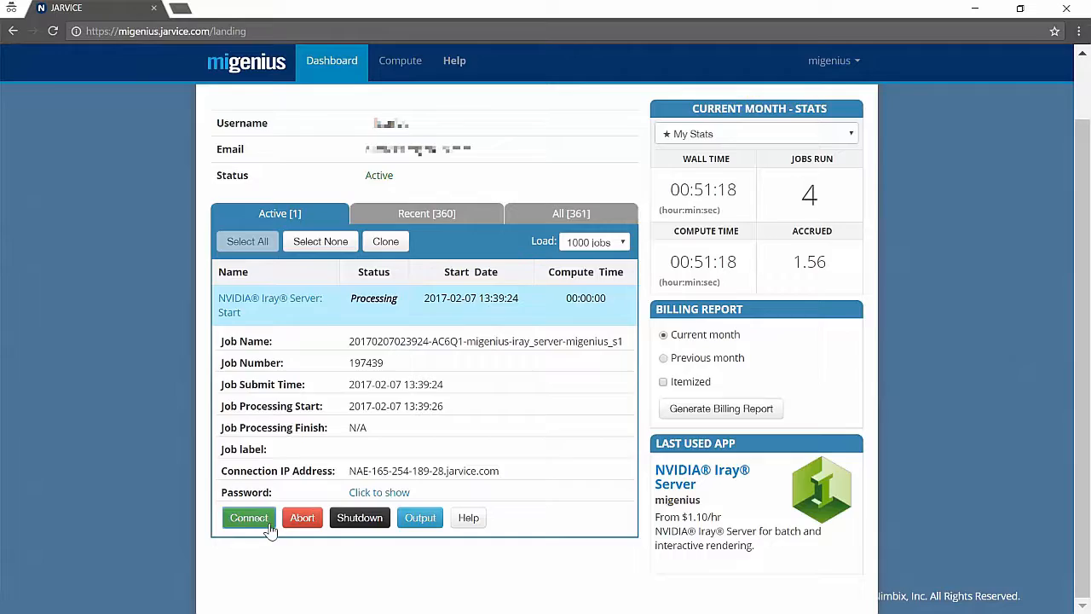
Reopen the running node's login details and select its host address.
click(248, 518)
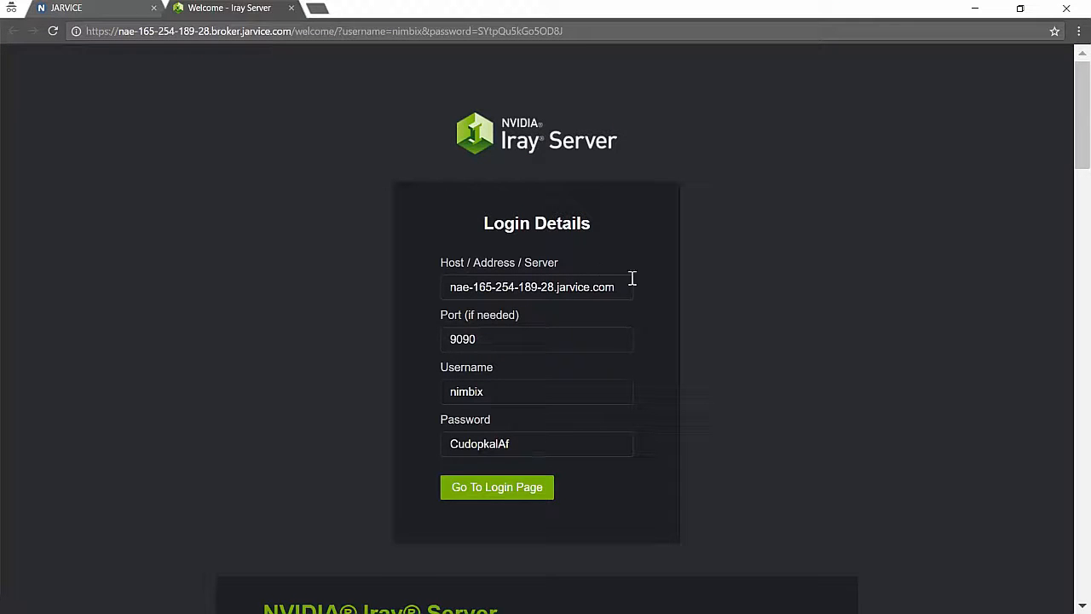
triple_click(536, 286)
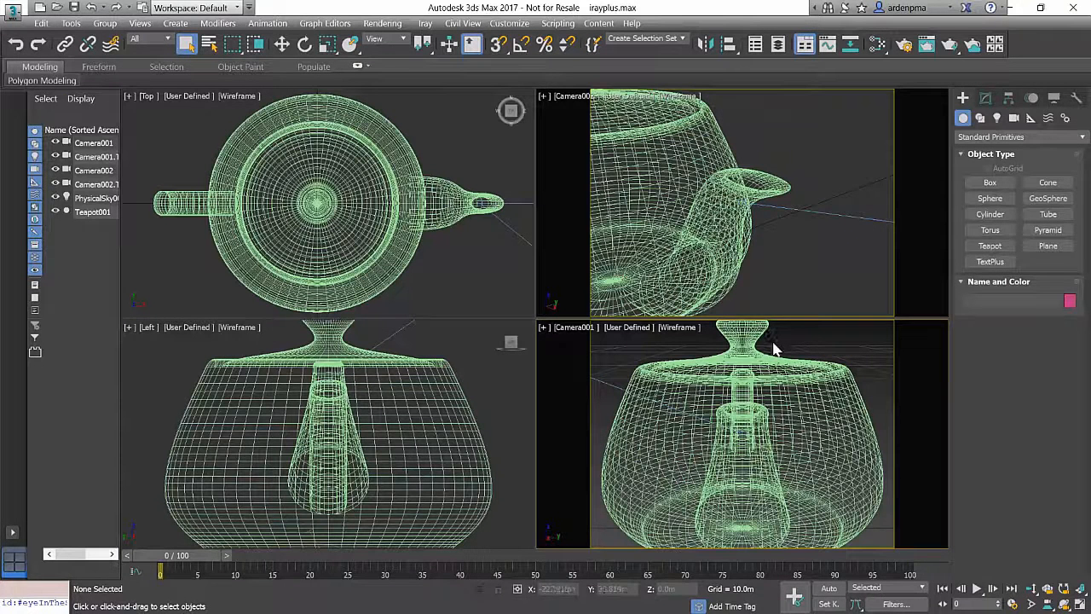
mouse_move(970, 46)
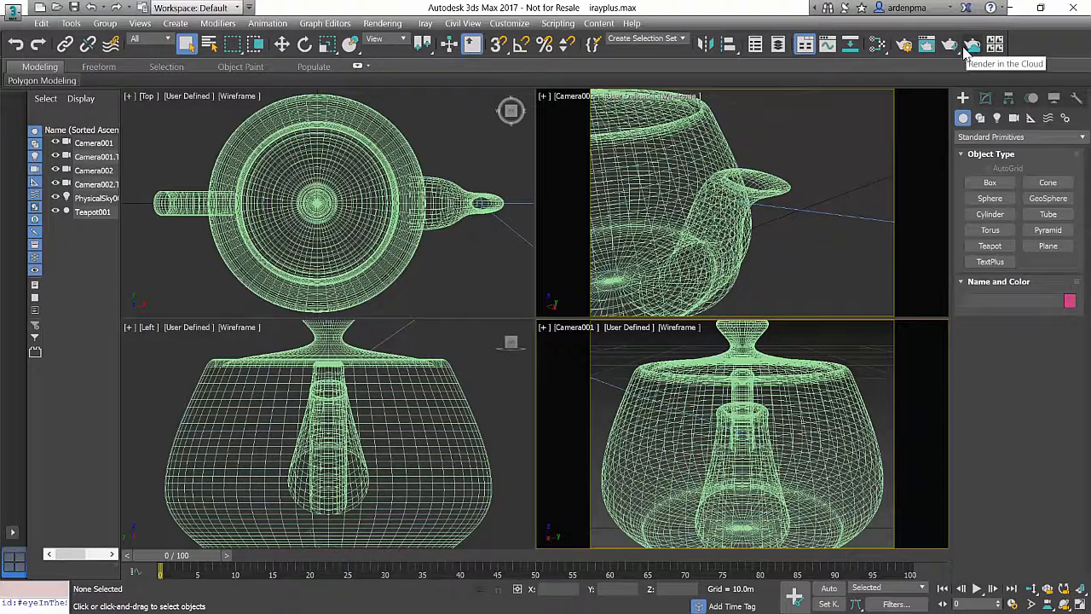
mouse_move(928, 45)
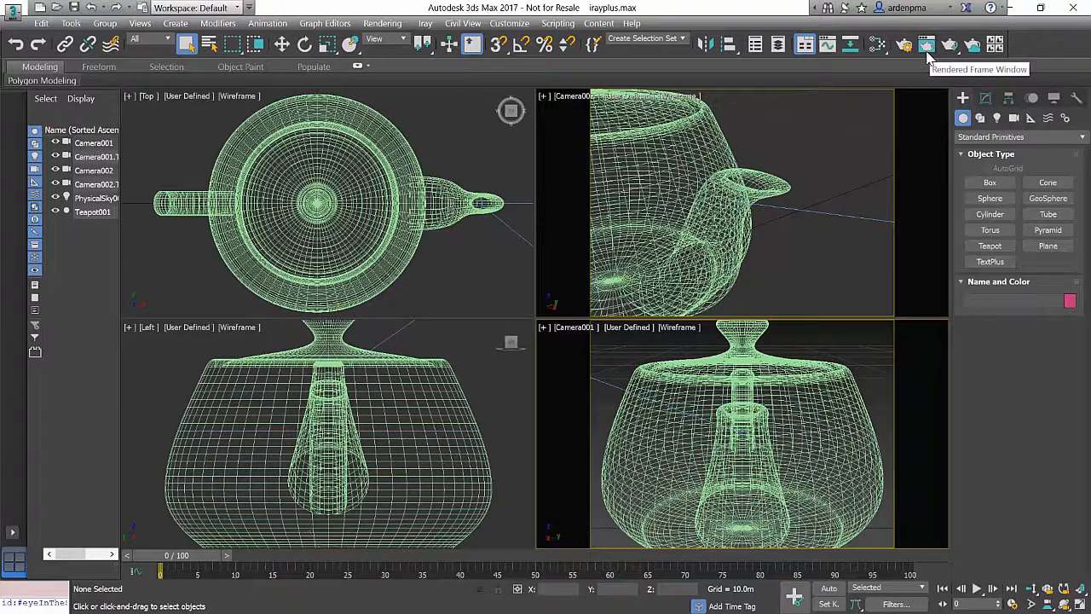
Open Render Setup, render a local Iray+ test of Camera001, and close the image.
click(931, 42)
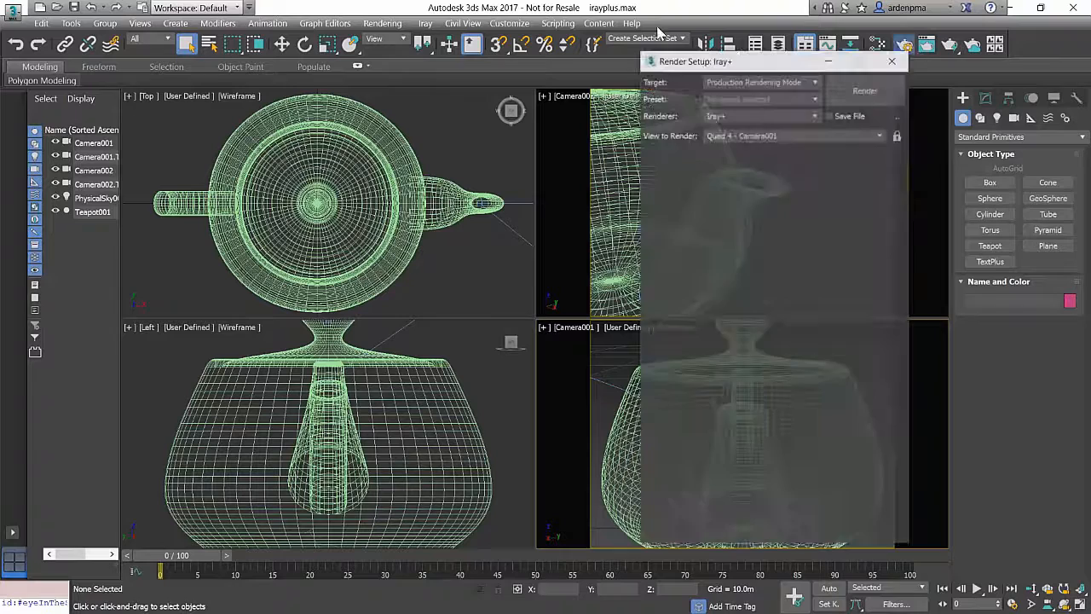
click(690, 157)
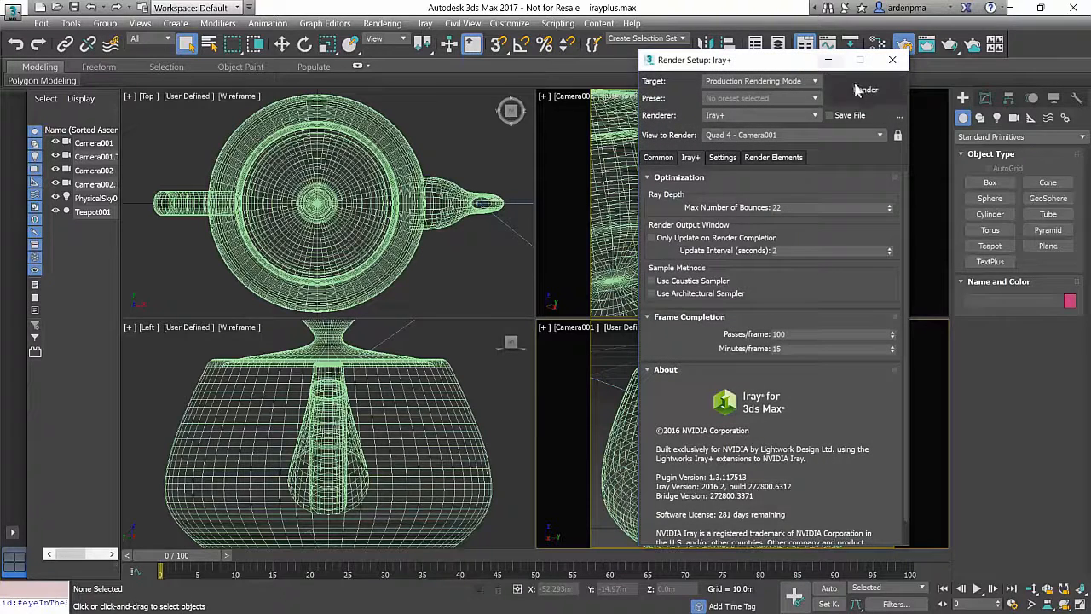
click(865, 89)
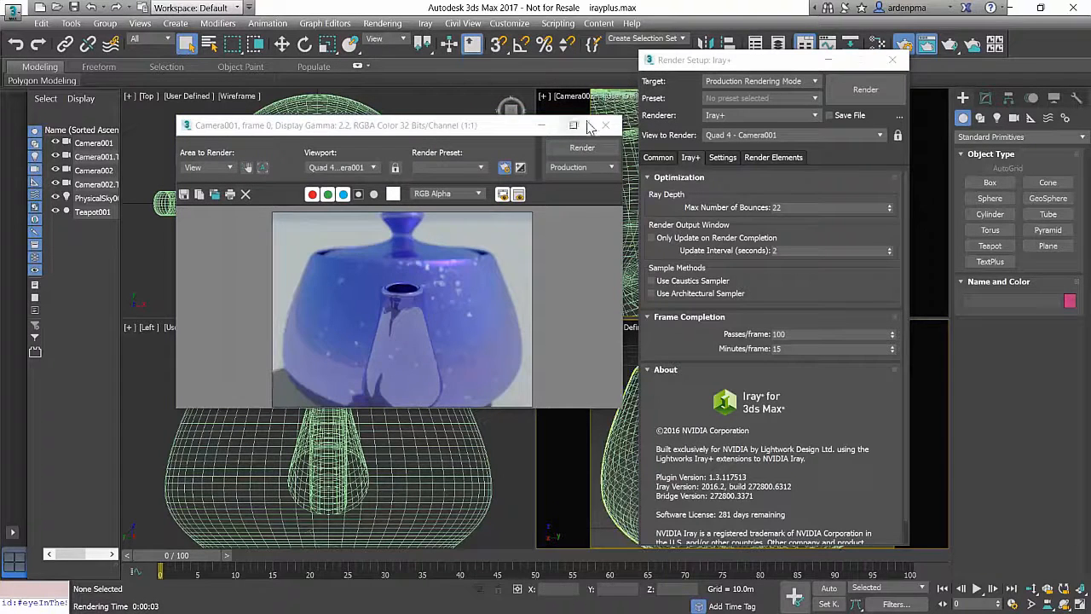
click(606, 126)
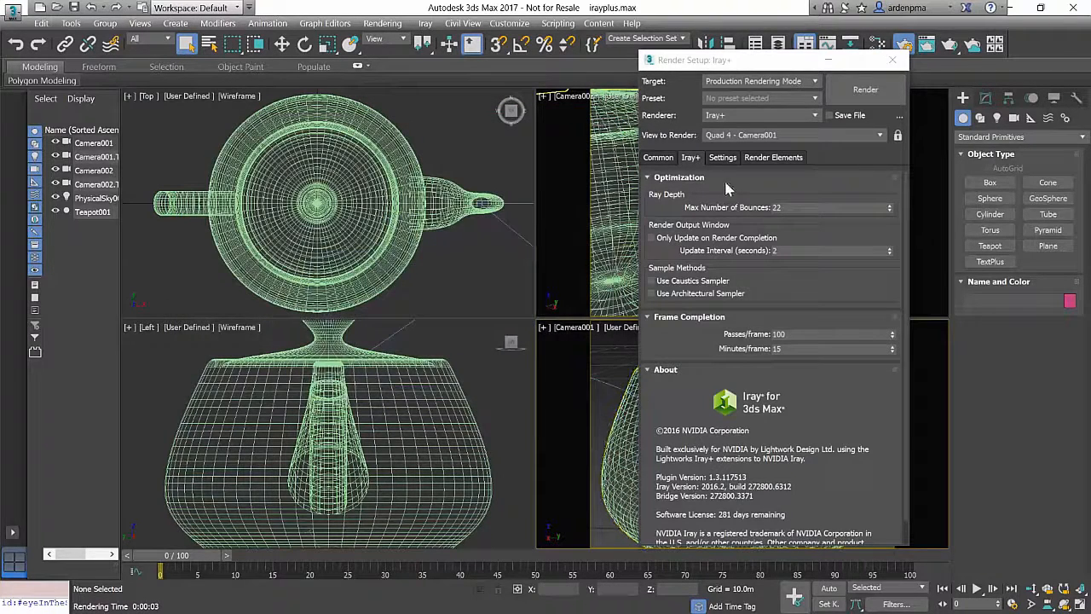
mouse_move(721, 179)
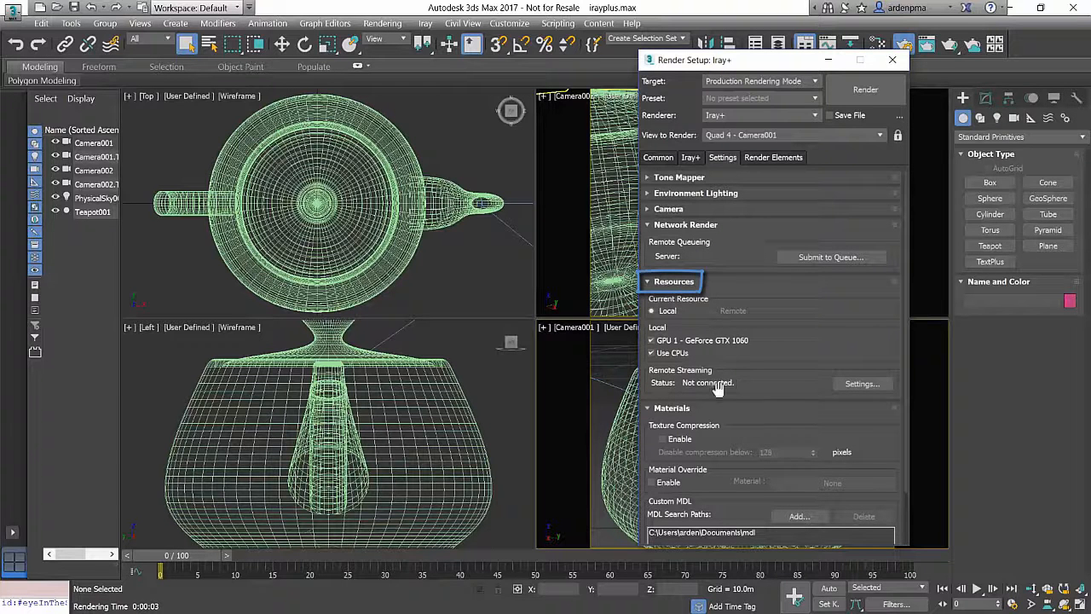
Connect Iray+ remote streaming to nae-165-254-189-28.iarvice.com with username 'imbix'.
click(862, 383)
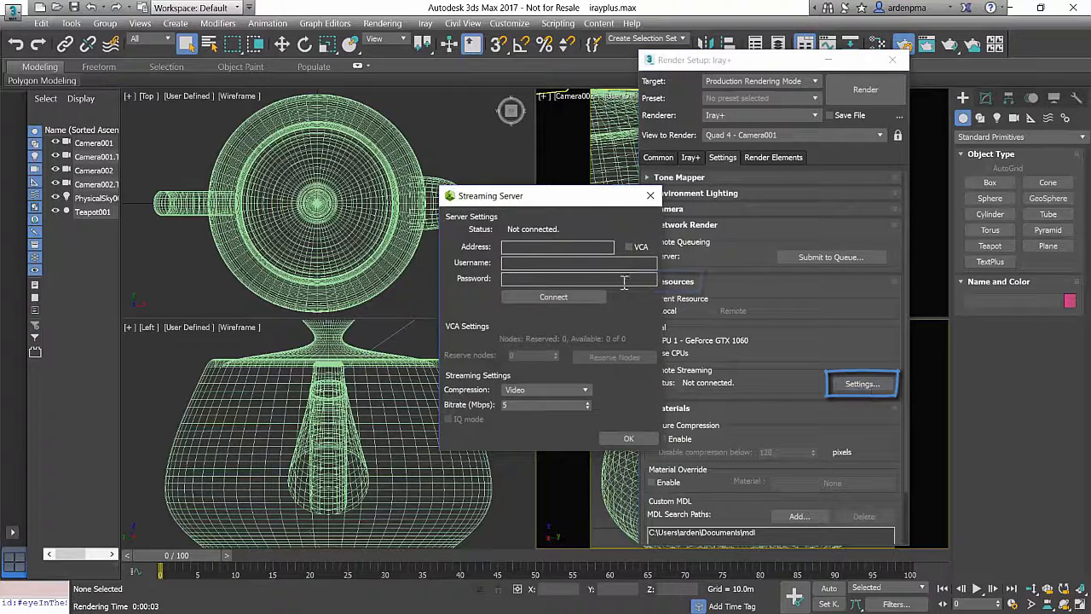
click(557, 246)
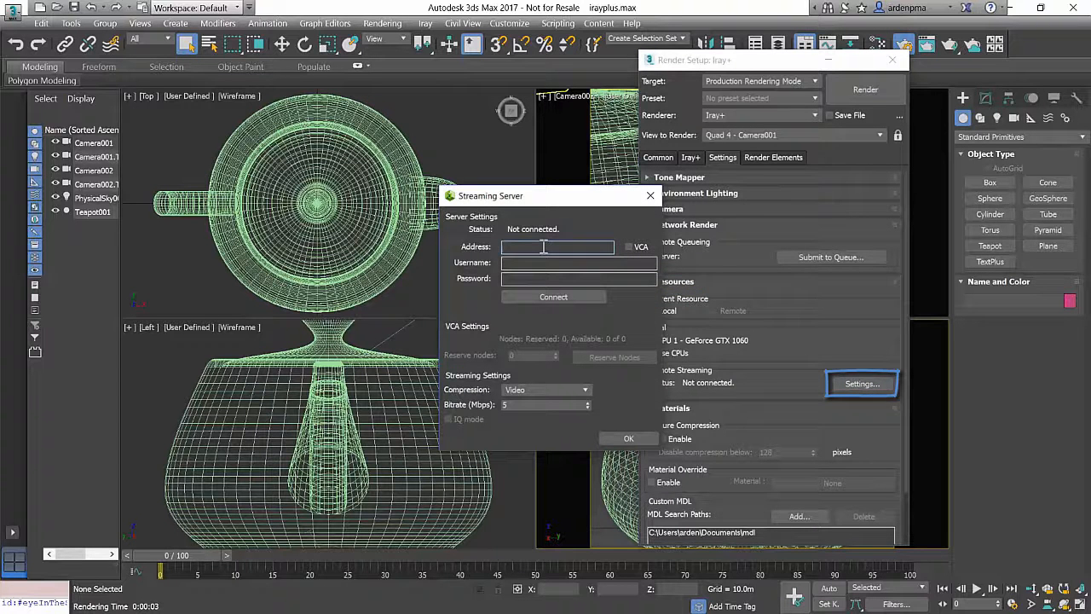
text(nae-165-254-189-28.iarvice.com)
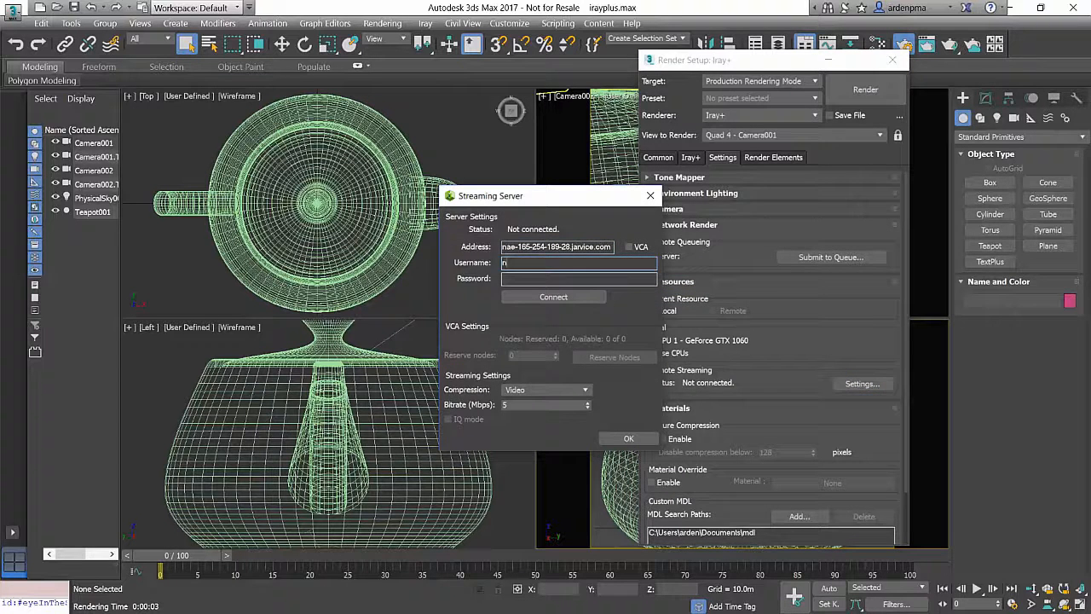
text(imbix)
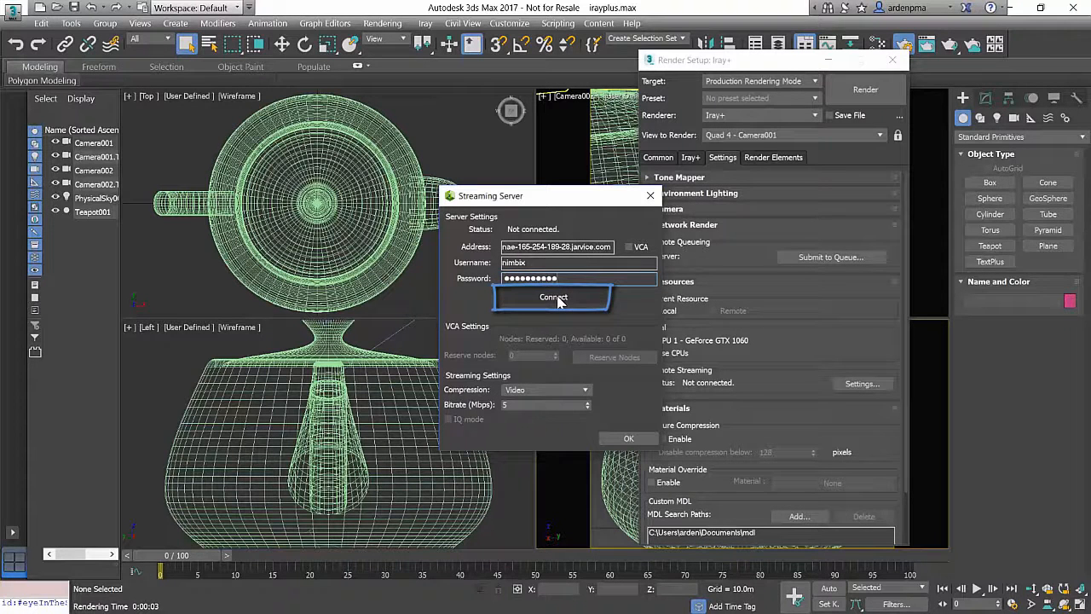
click(554, 297)
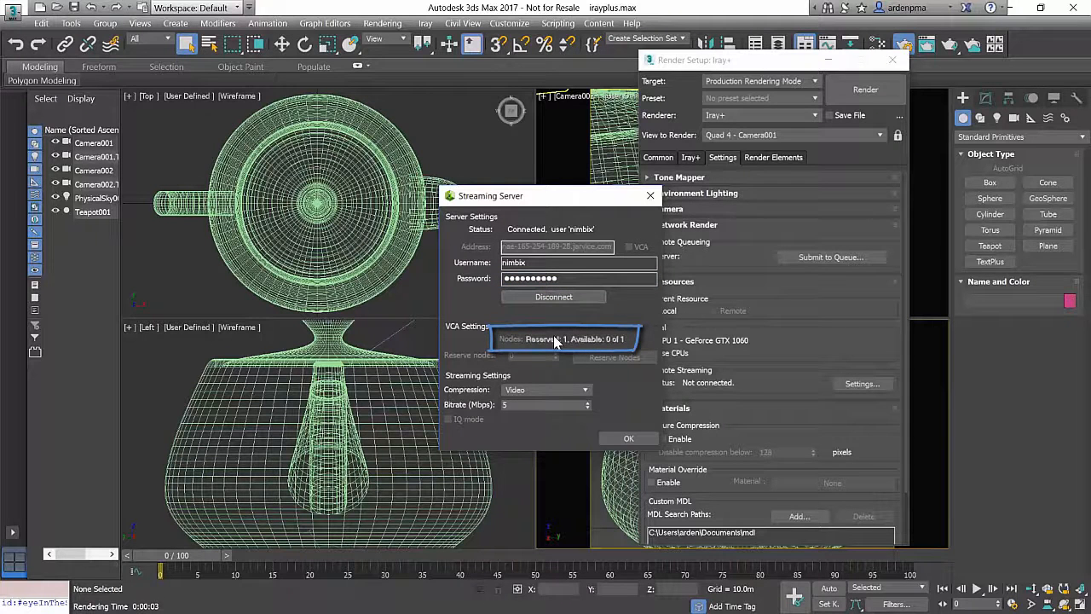
Close the connection settings and render the teapot on the remote node.
click(628, 438)
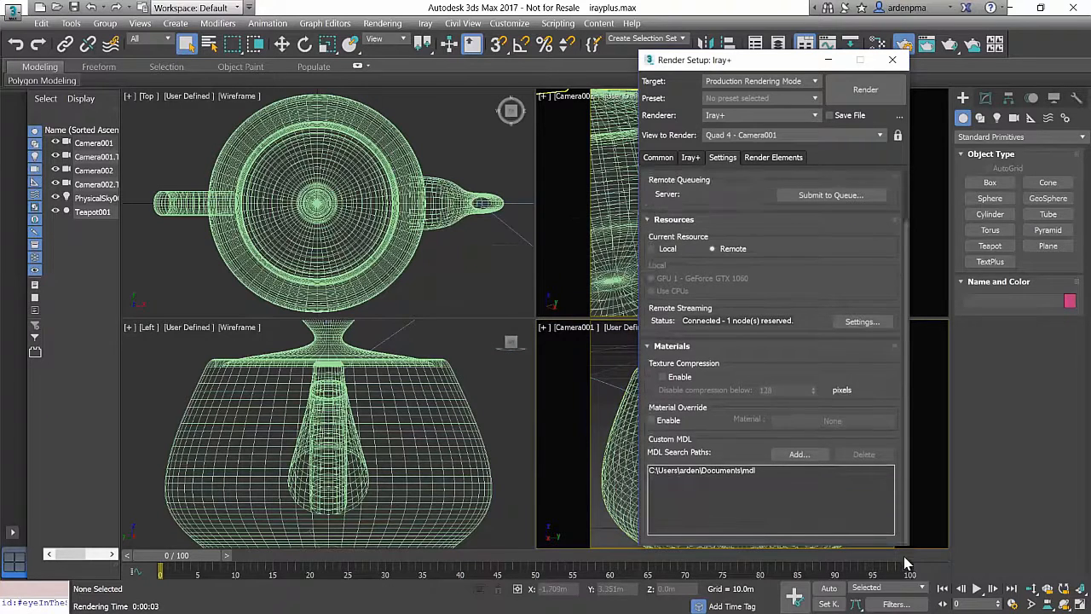
click(865, 90)
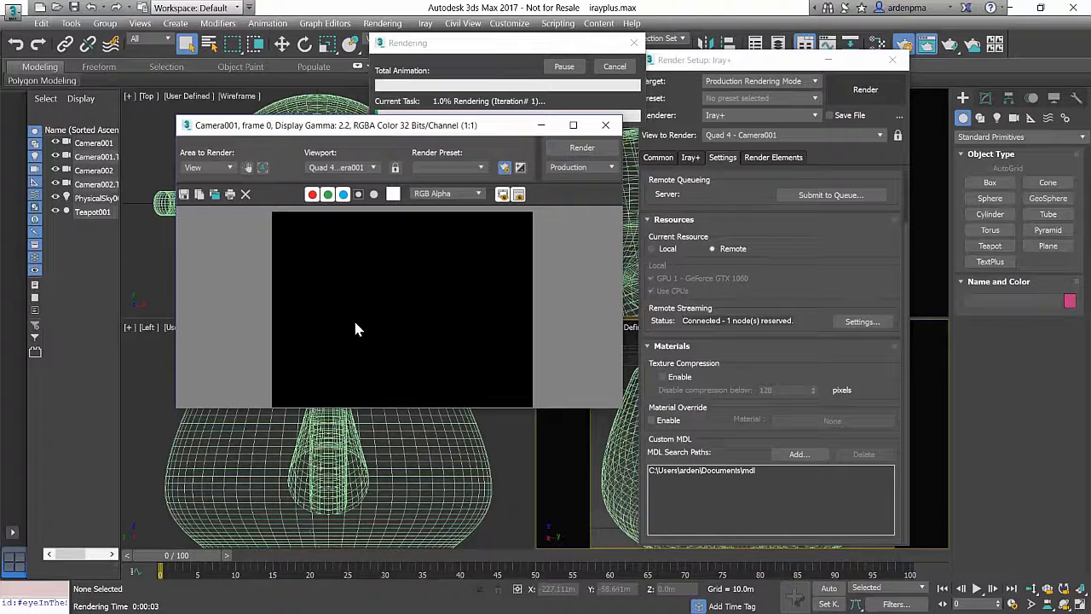
drag(334, 125, 228, 228)
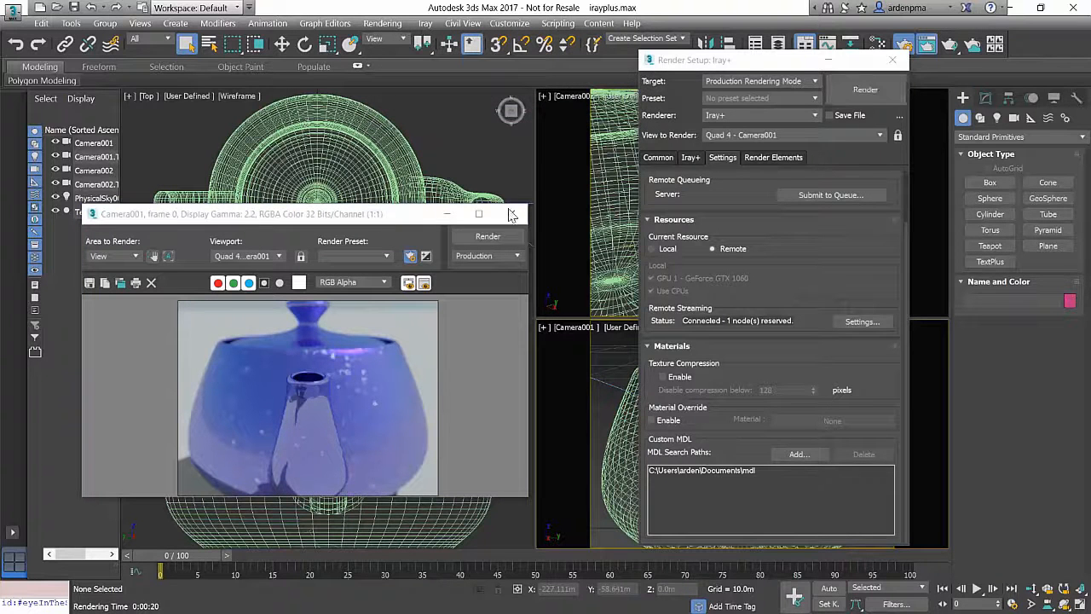
mouse_move(511, 213)
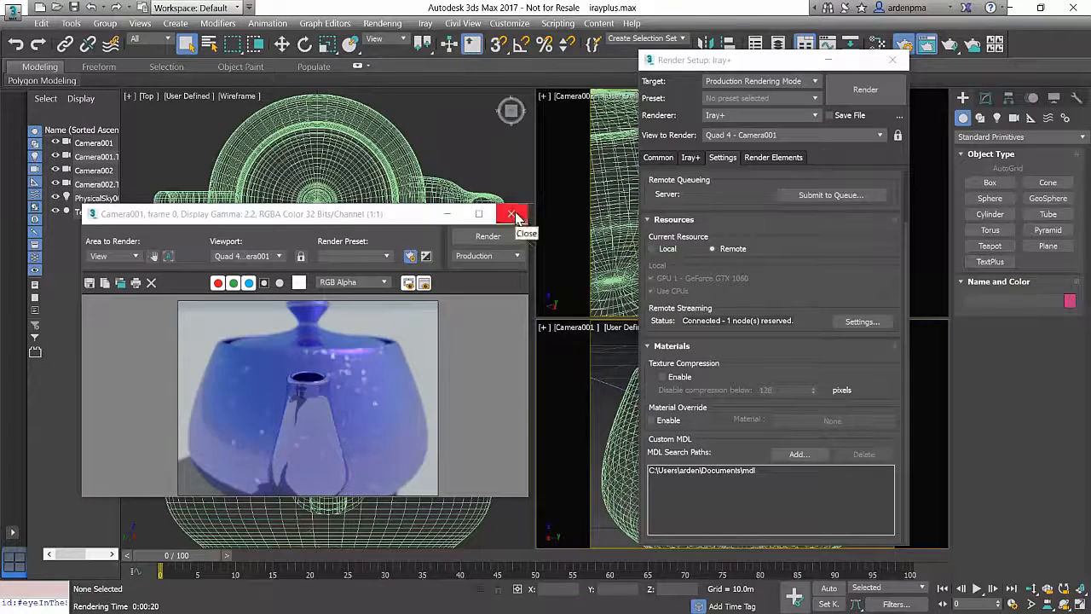
Close the finished remote teapot render and scroll the render settings.
click(511, 214)
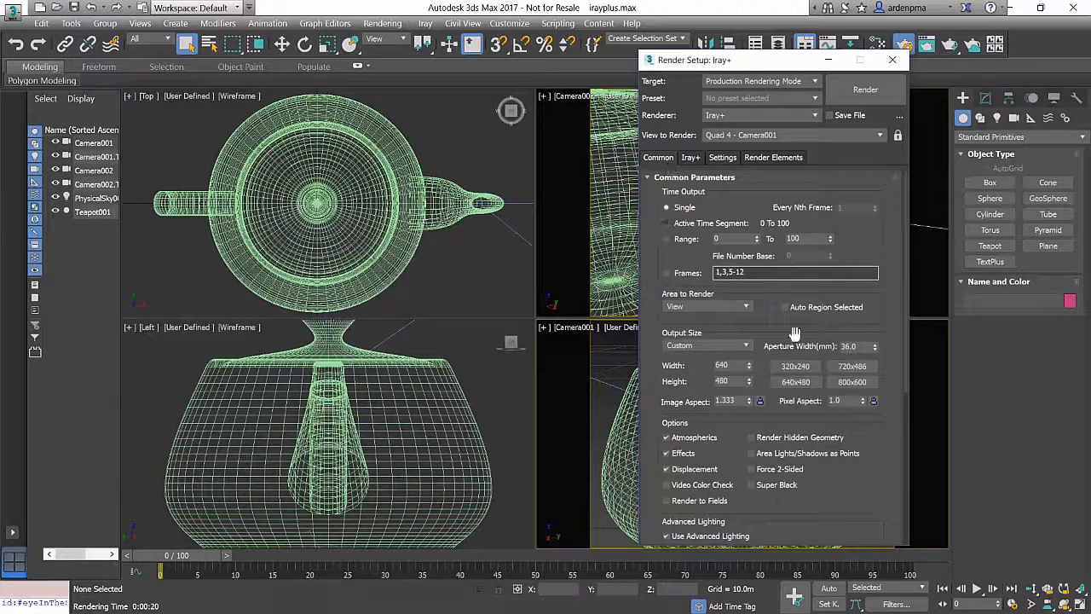
scroll(down, 3)
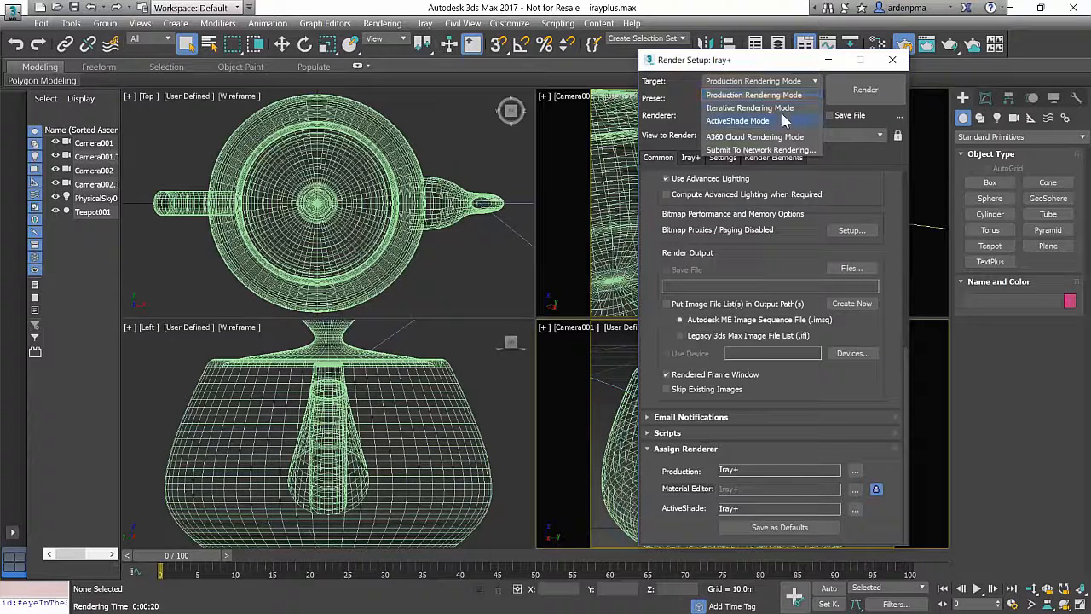
Set the render target to ActiveShade Mode, start rendering, and orbit Camera001 around the teapot.
click(737, 120)
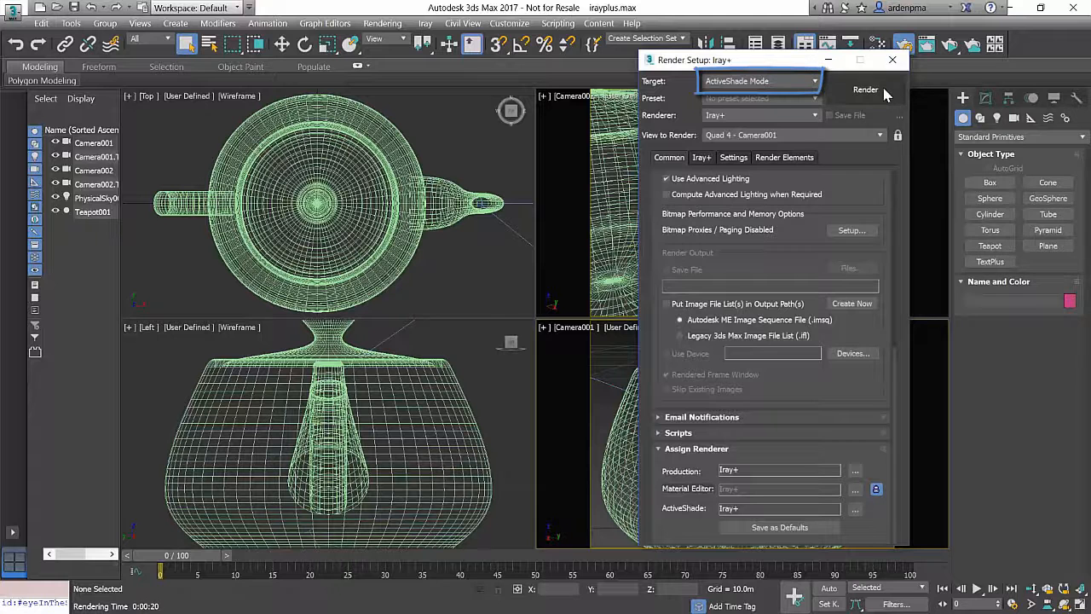
click(722, 156)
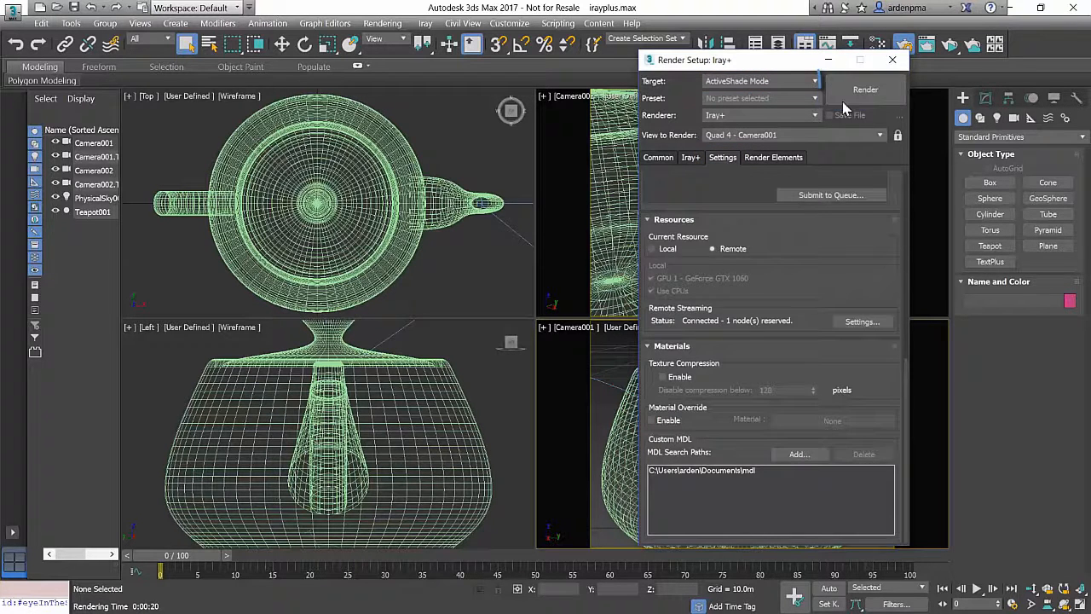
click(865, 90)
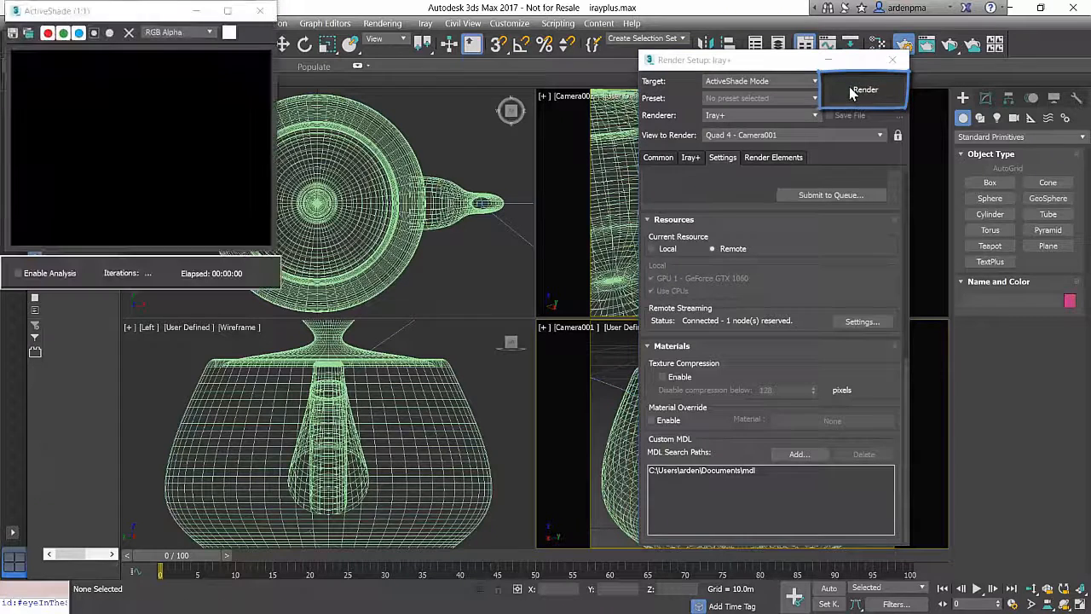
click(866, 88)
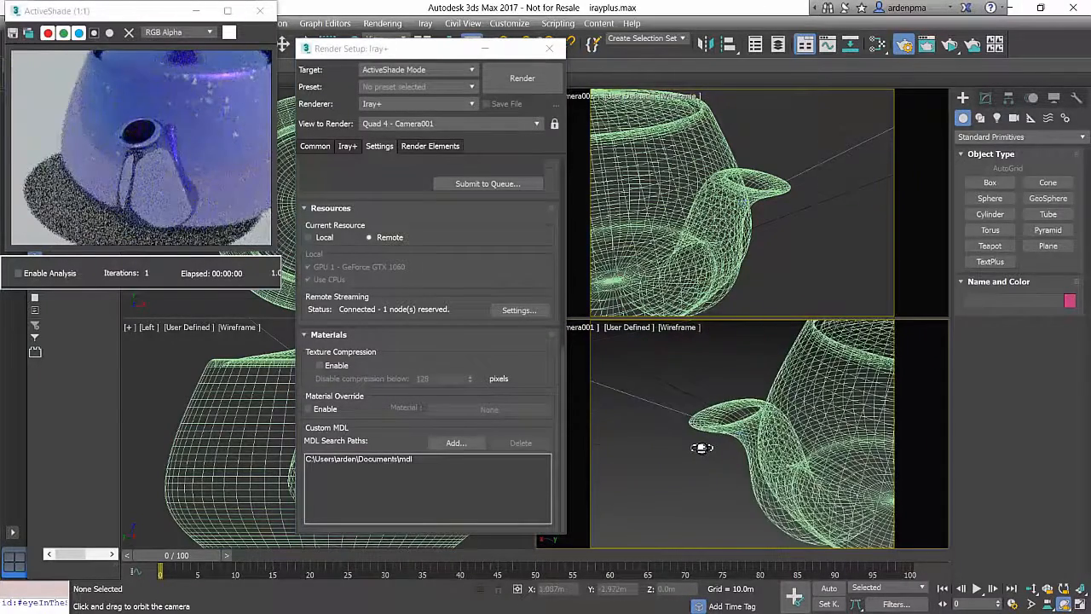
drag(702, 448, 705, 386)
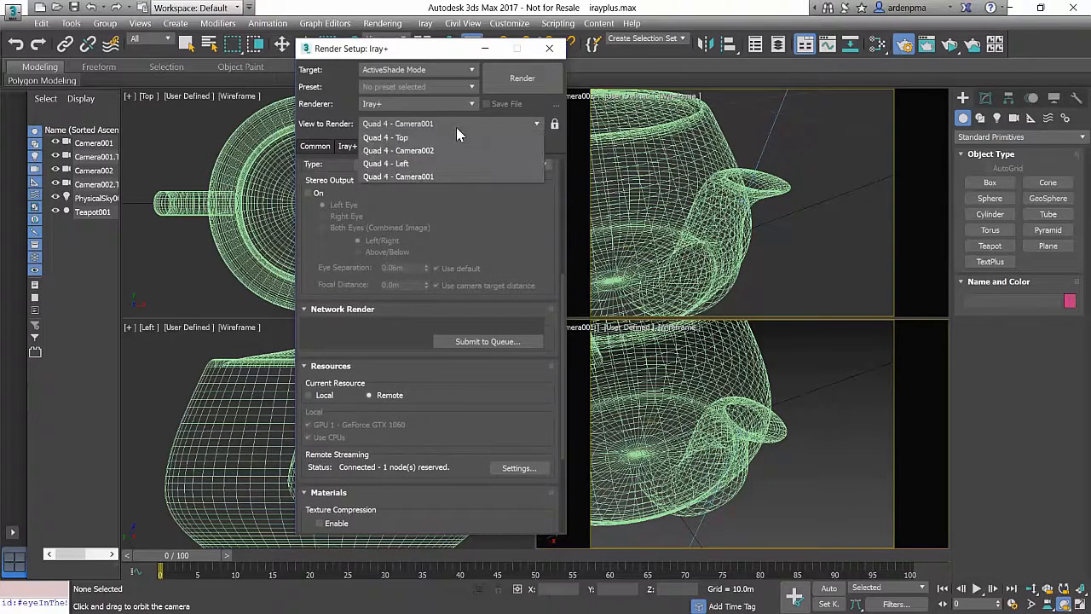
Render from Camera002 in Production Rendering Mode and review the Iray+ and network render settings.
click(398, 150)
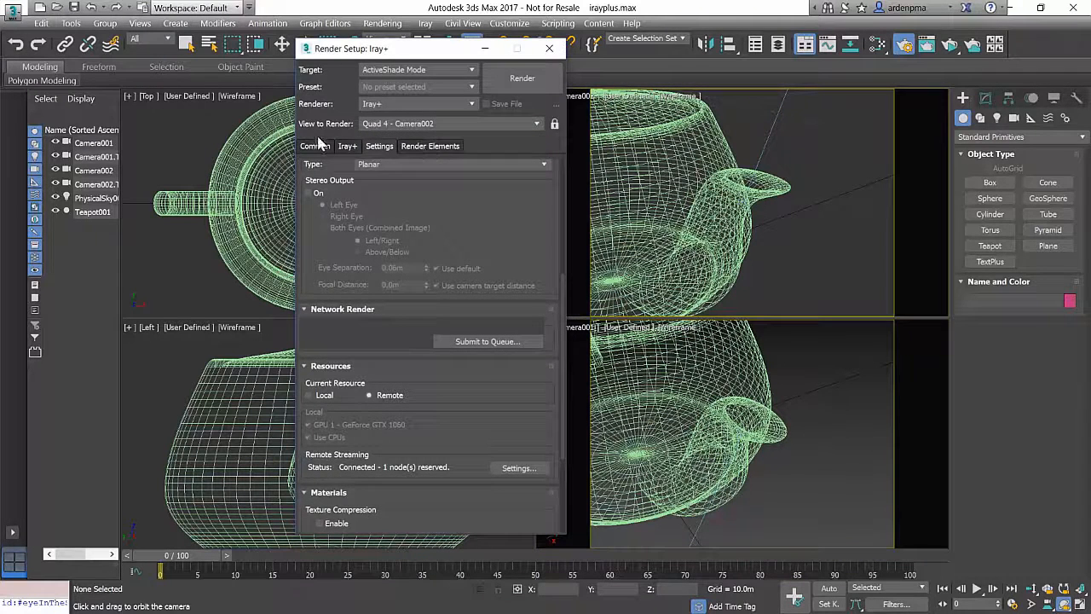
click(314, 146)
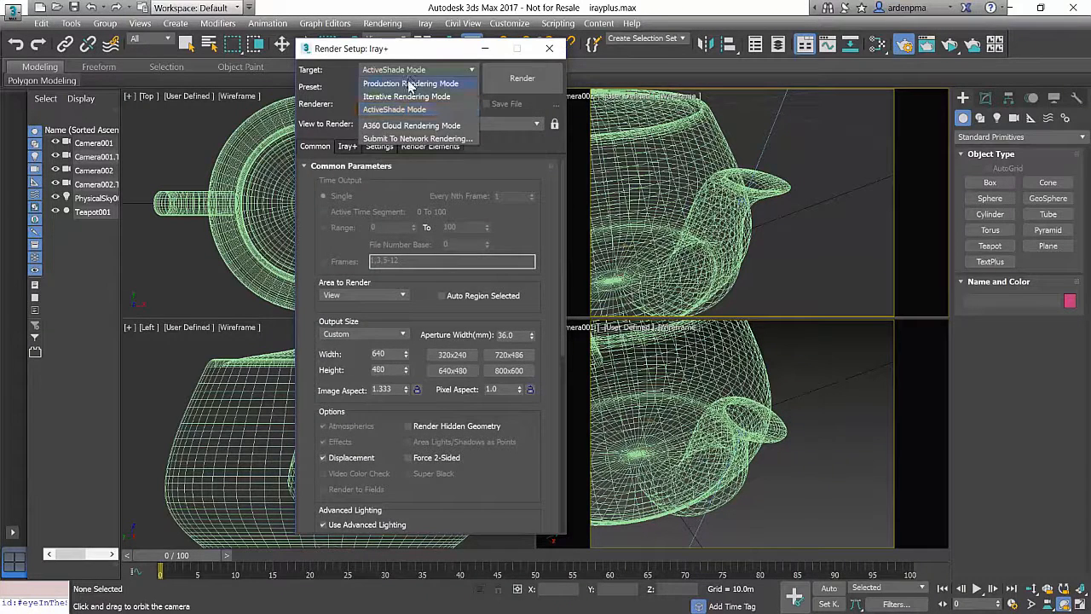
click(412, 83)
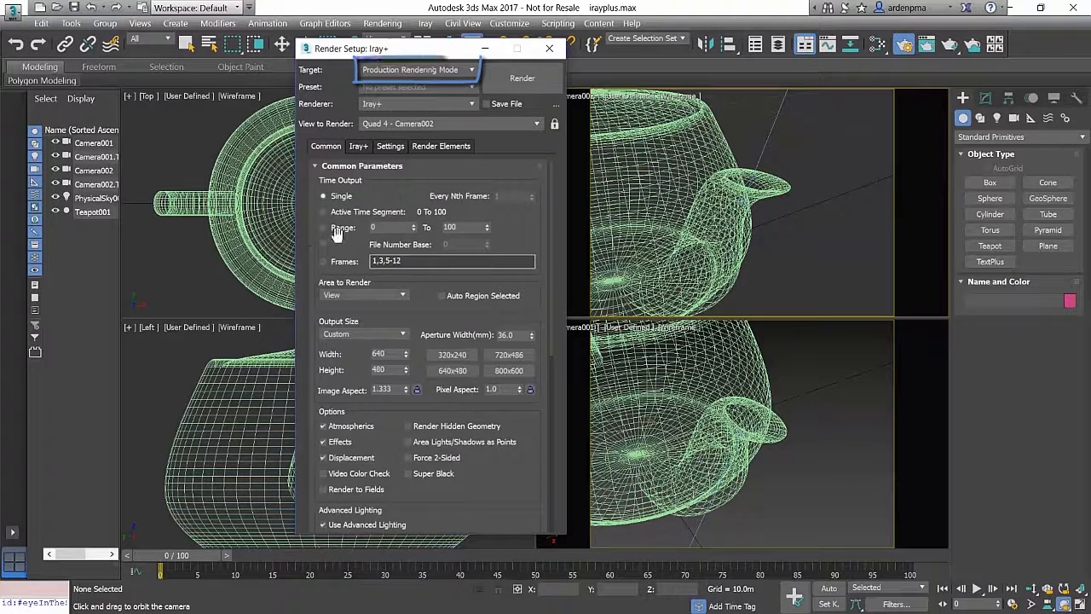
click(323, 226)
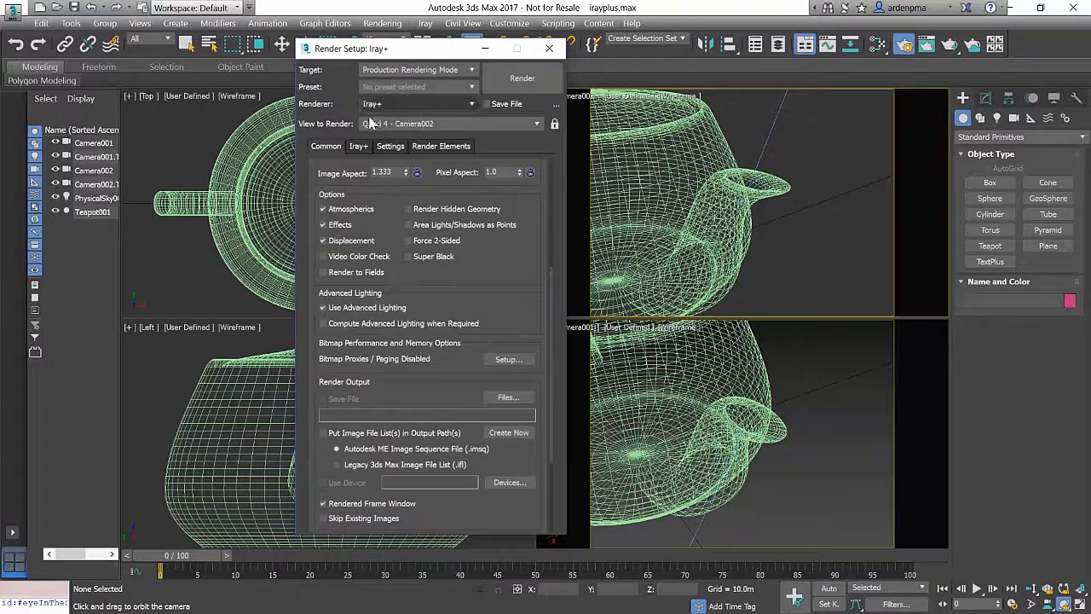
click(347, 145)
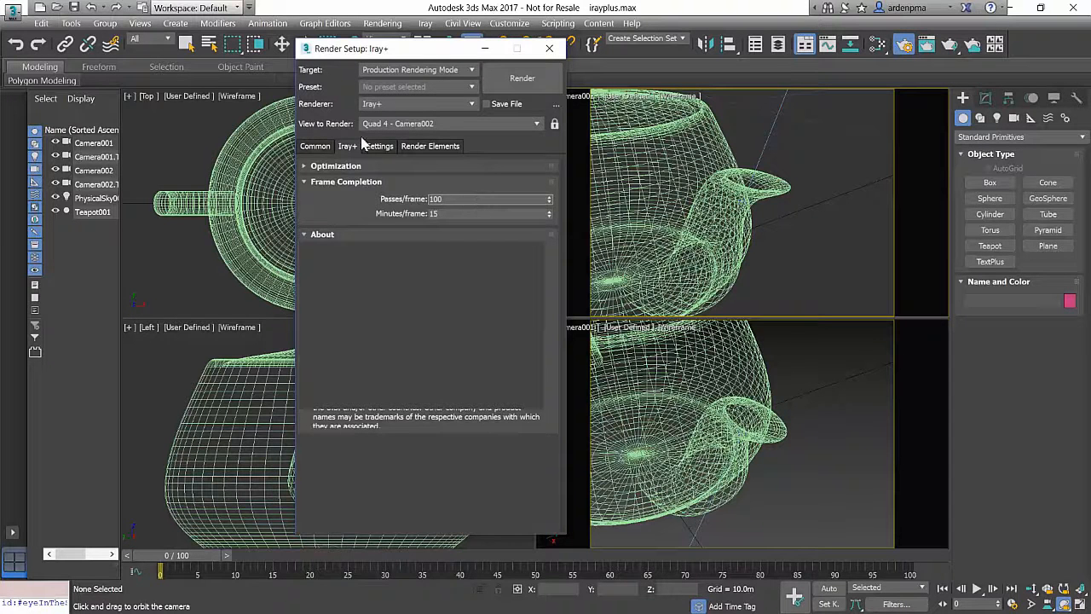
click(380, 146)
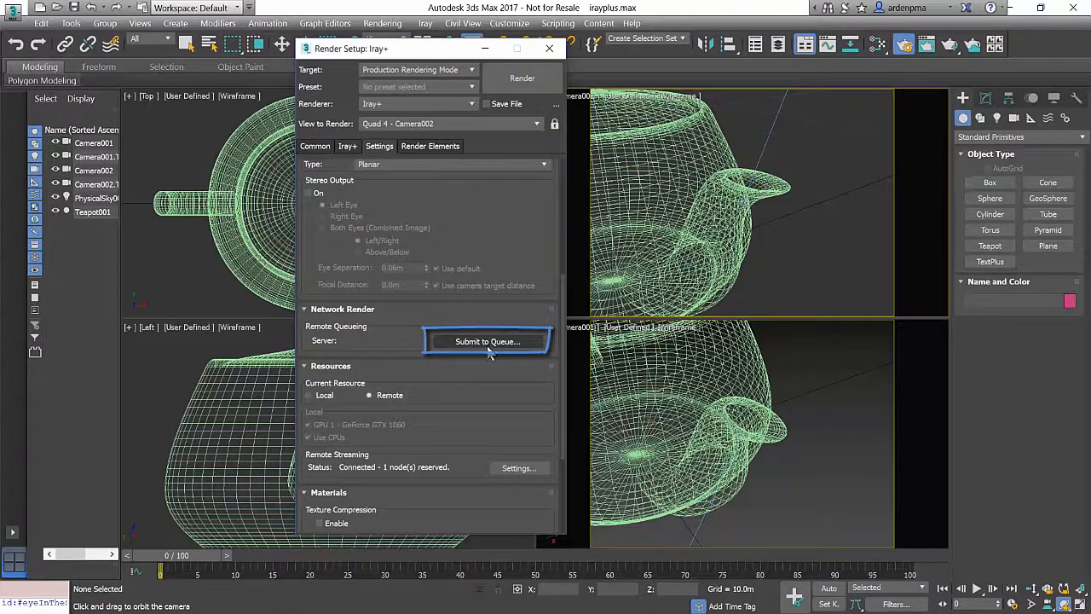
Queue teapot animation frames 0–10 on the remote Iray Server as job Teapot-anim-nimbix.
click(487, 341)
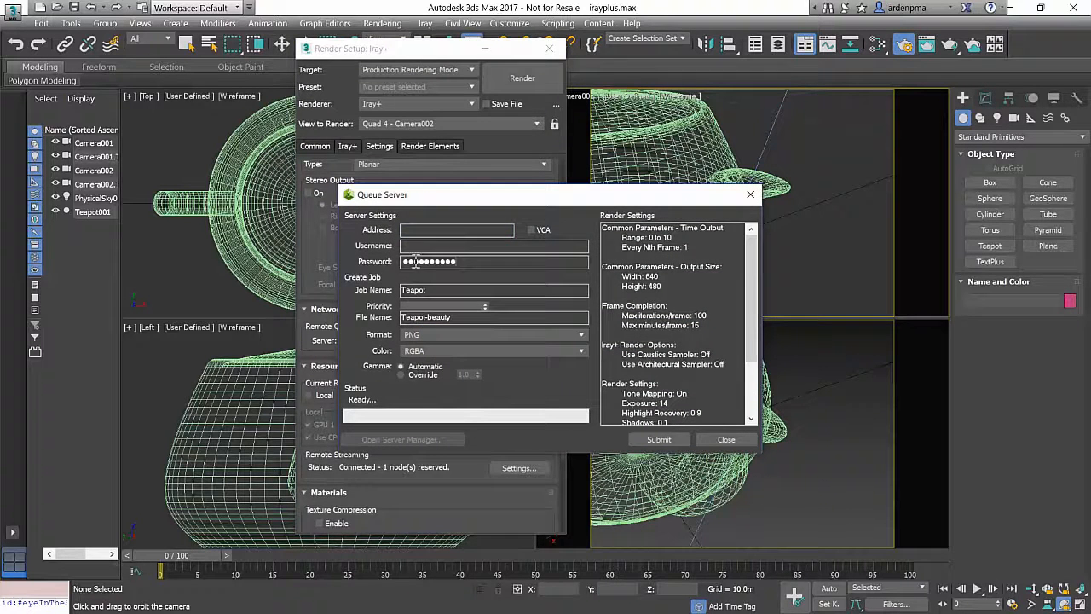
text(nimbix)
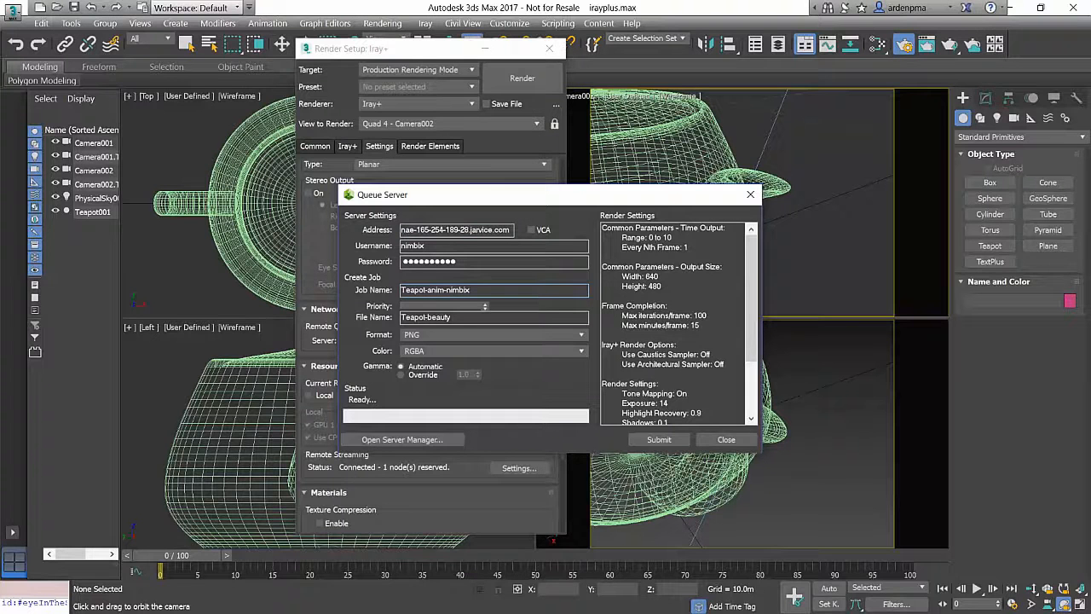
mouse_move(641, 245)
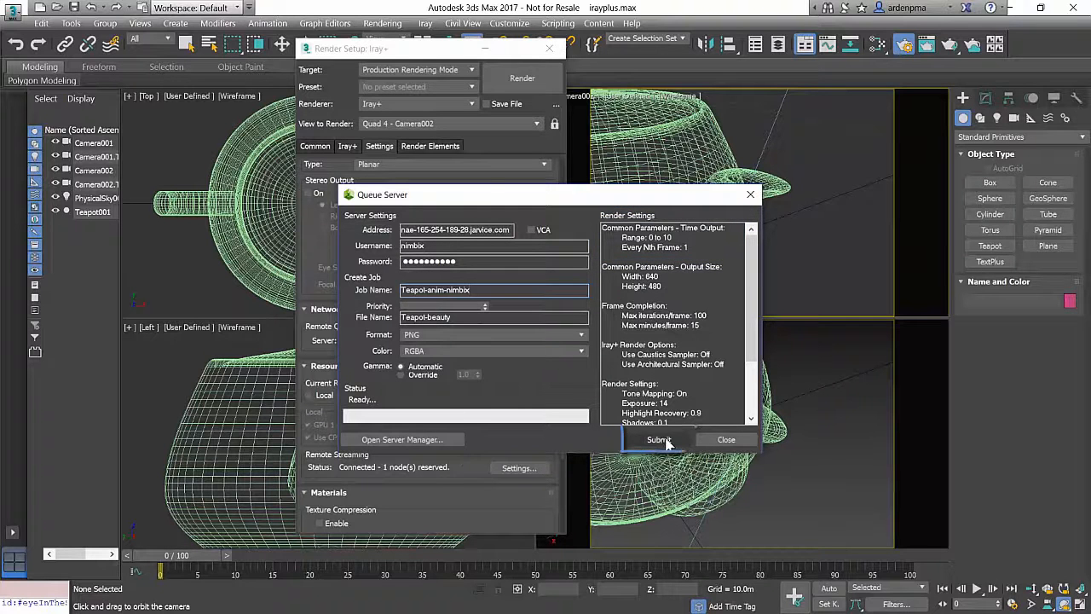
click(659, 439)
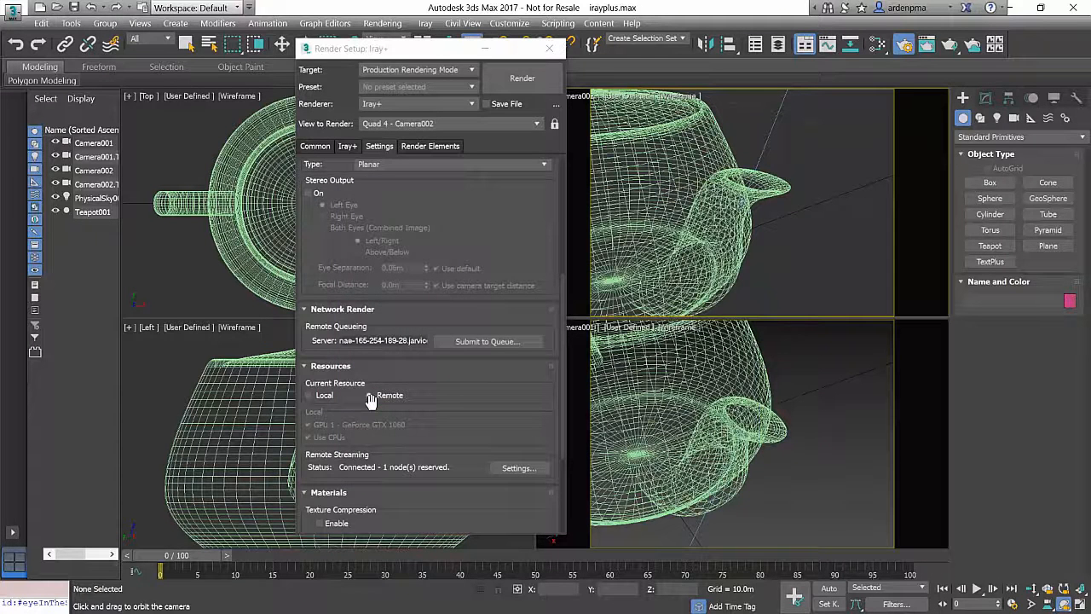
Check the Teapot-anim-nimbix job completed 11 frames and preview a blue teapot frame.
key(alt+tab)
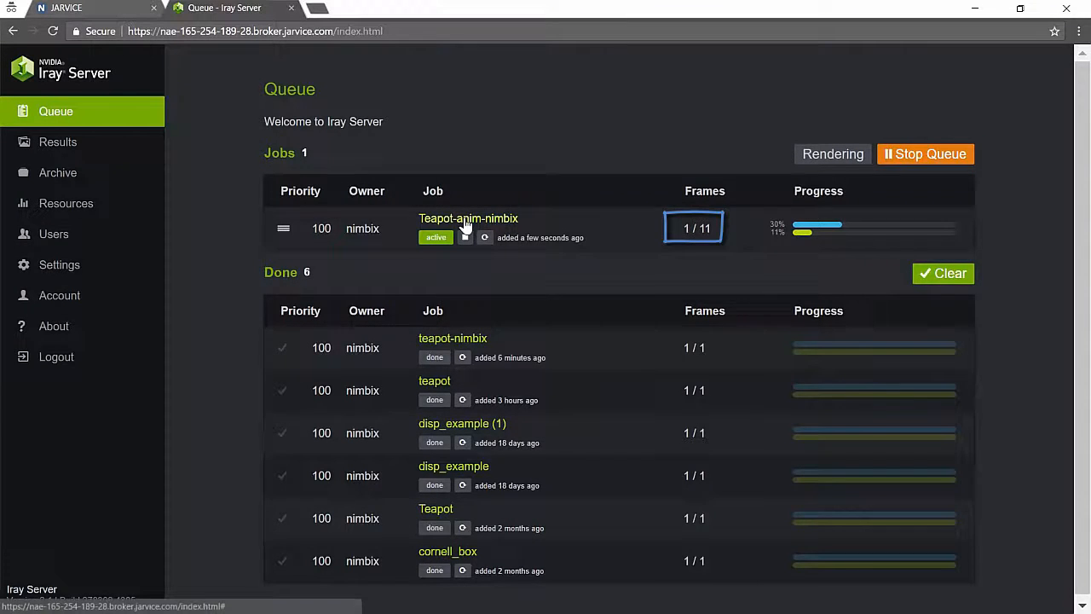
click(468, 218)
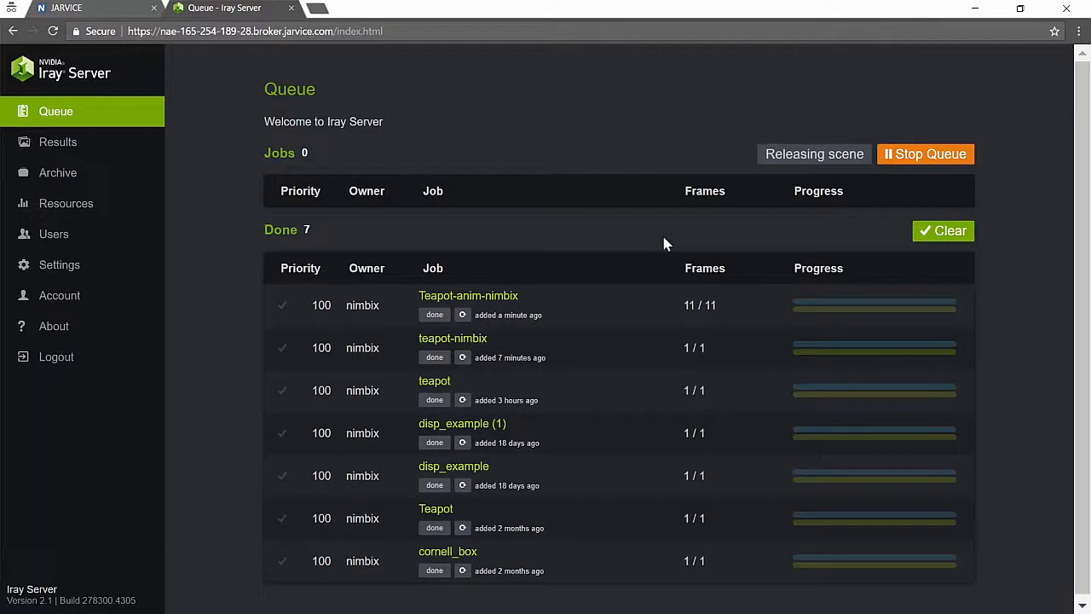
click(468, 295)
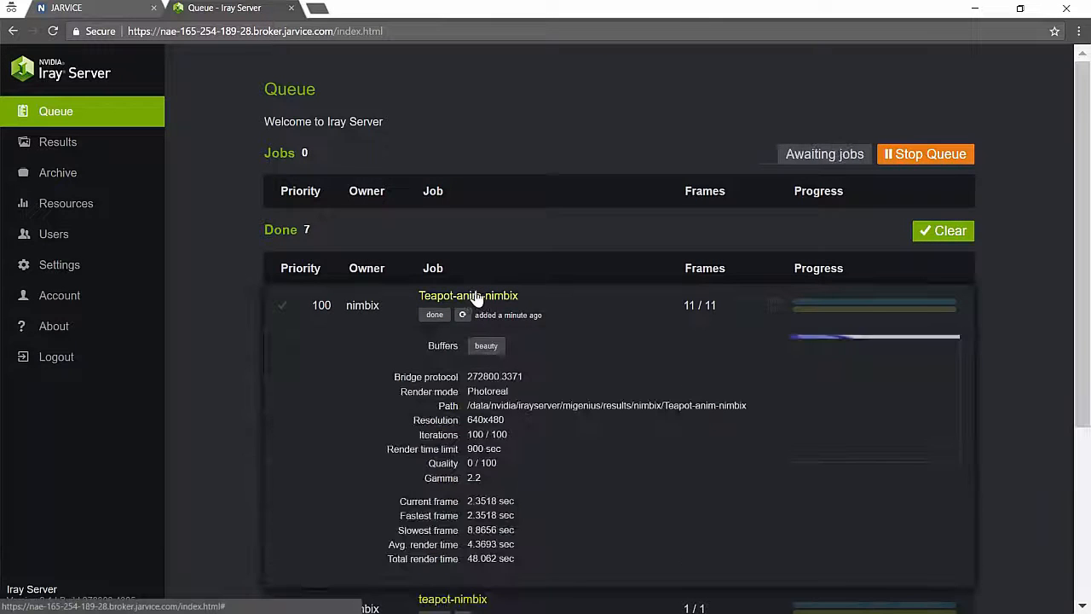
click(875, 406)
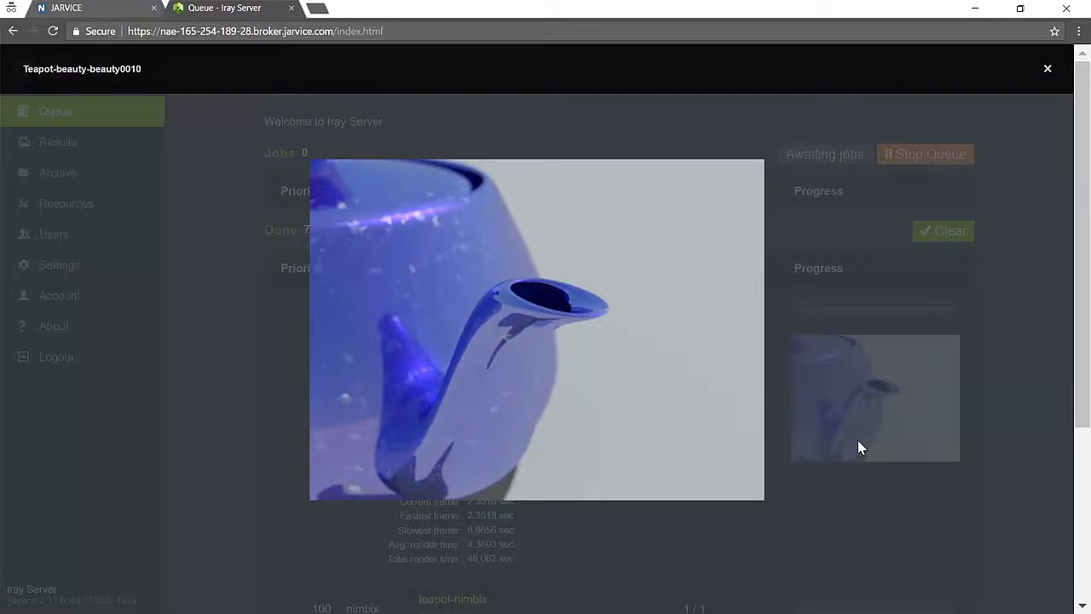
mouse_move(1057, 85)
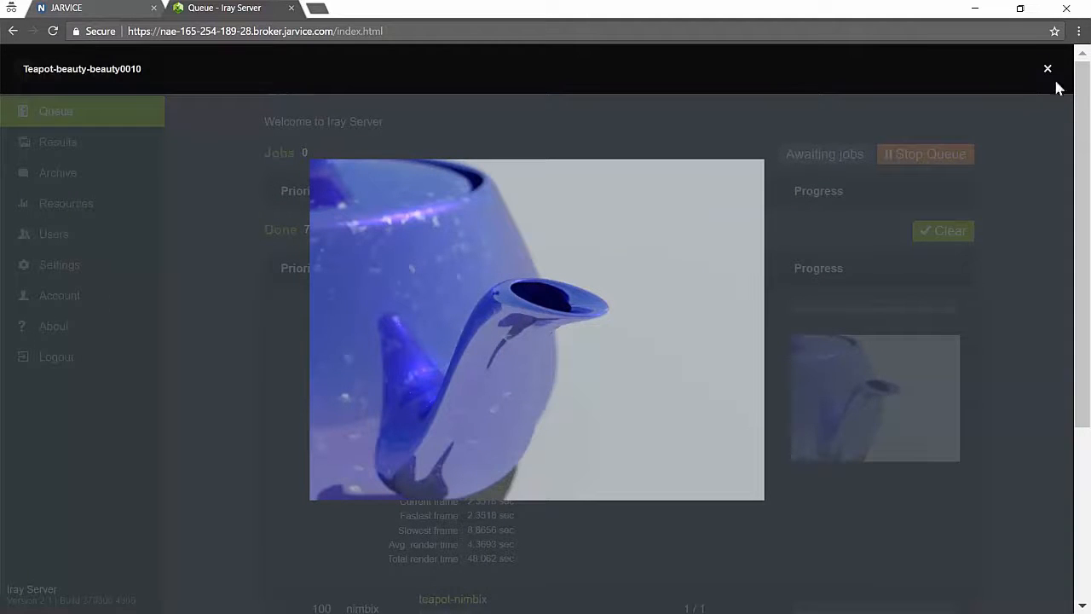
click(58, 142)
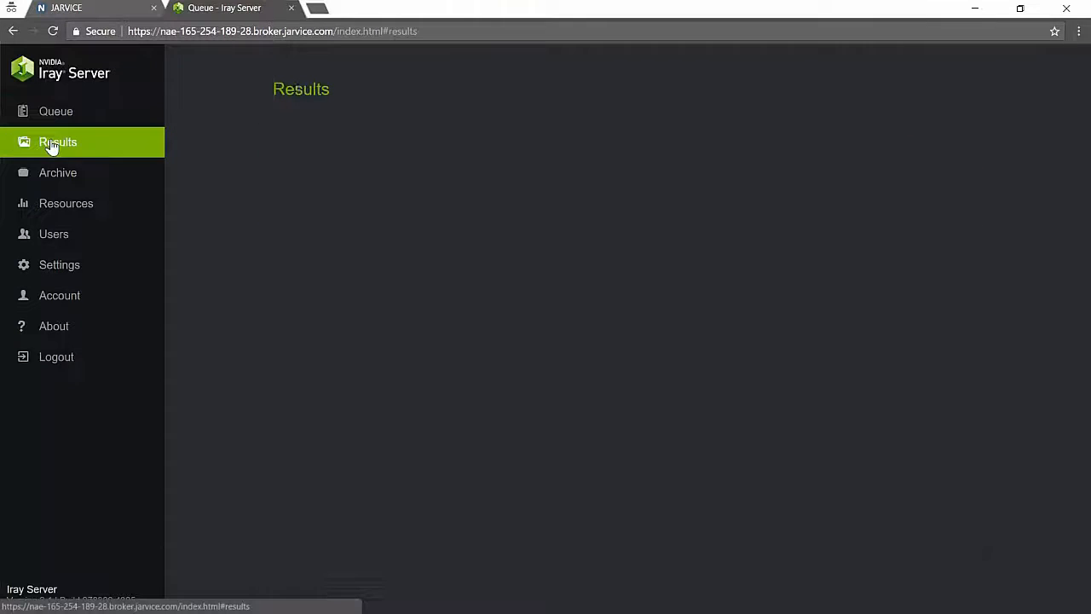
Browse the job's rendered frames and save Teapot-anim-nimbix.zip with all 11 frames.
click(58, 141)
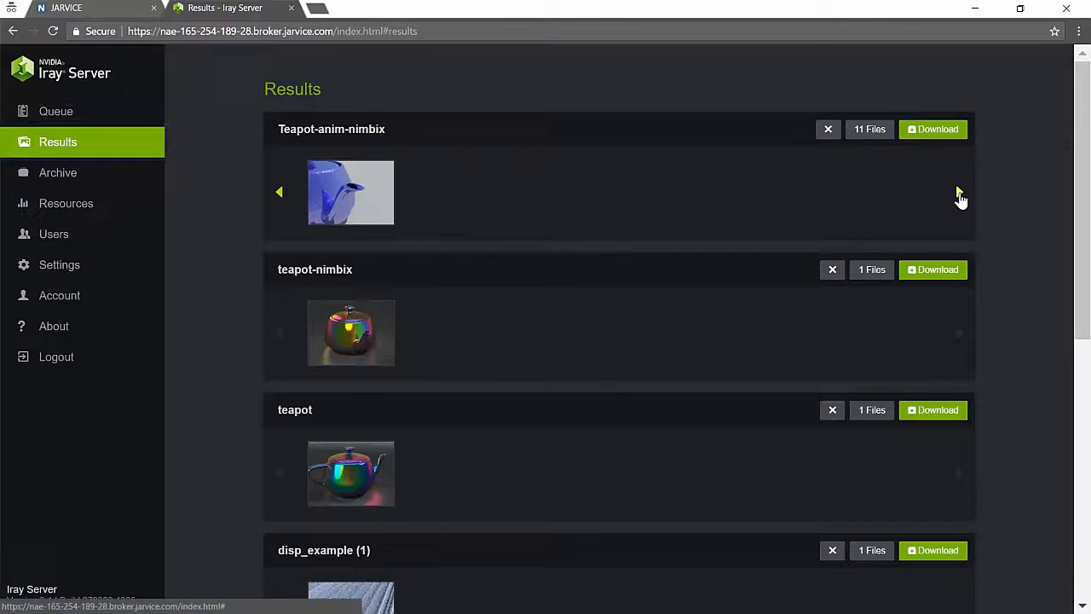
click(959, 192)
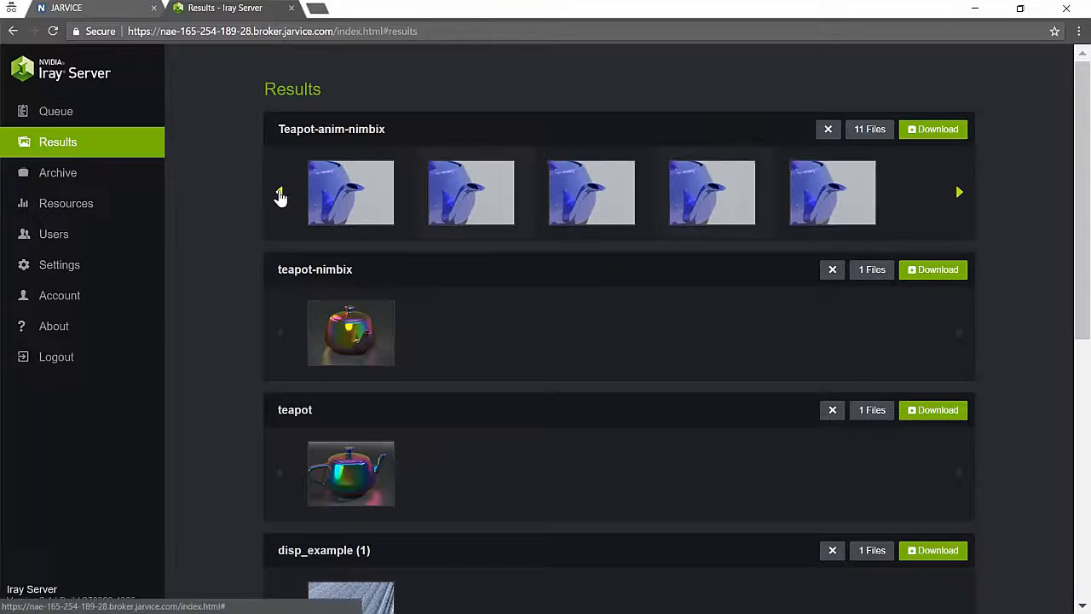
click(958, 192)
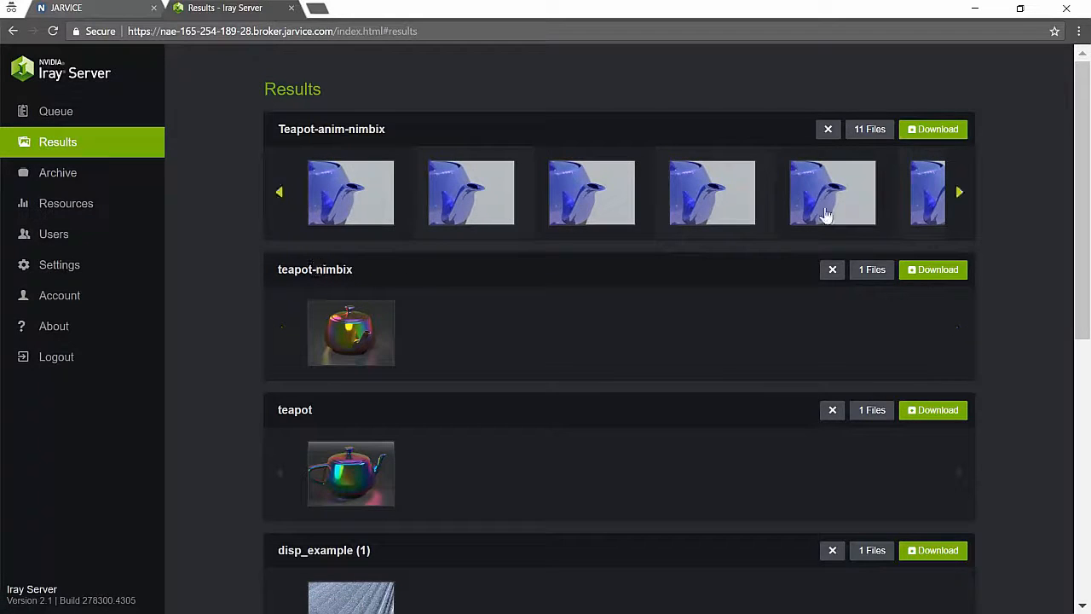
click(933, 129)
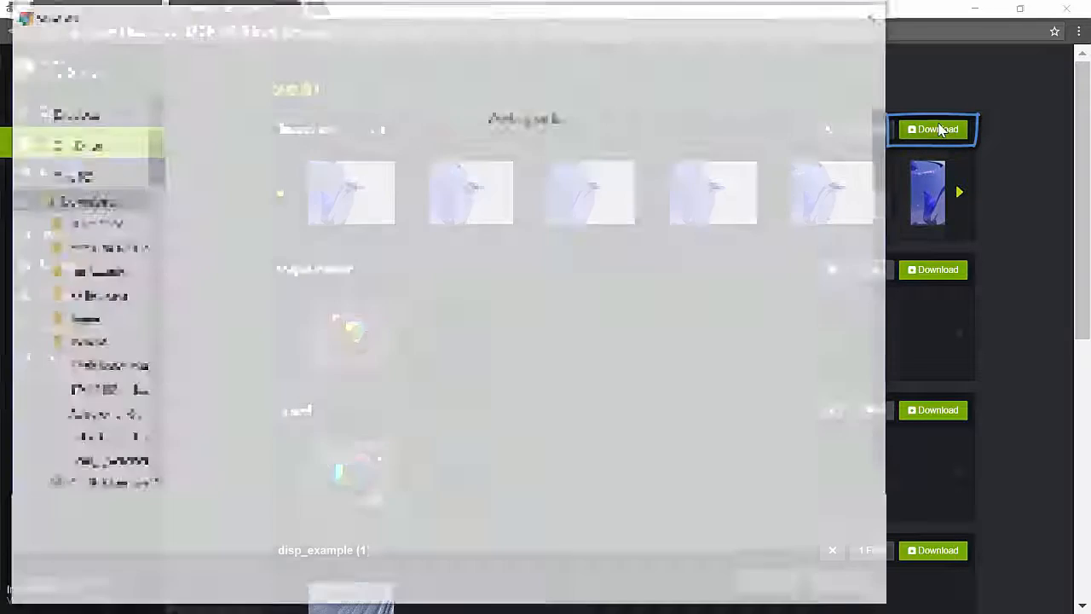
click(932, 129)
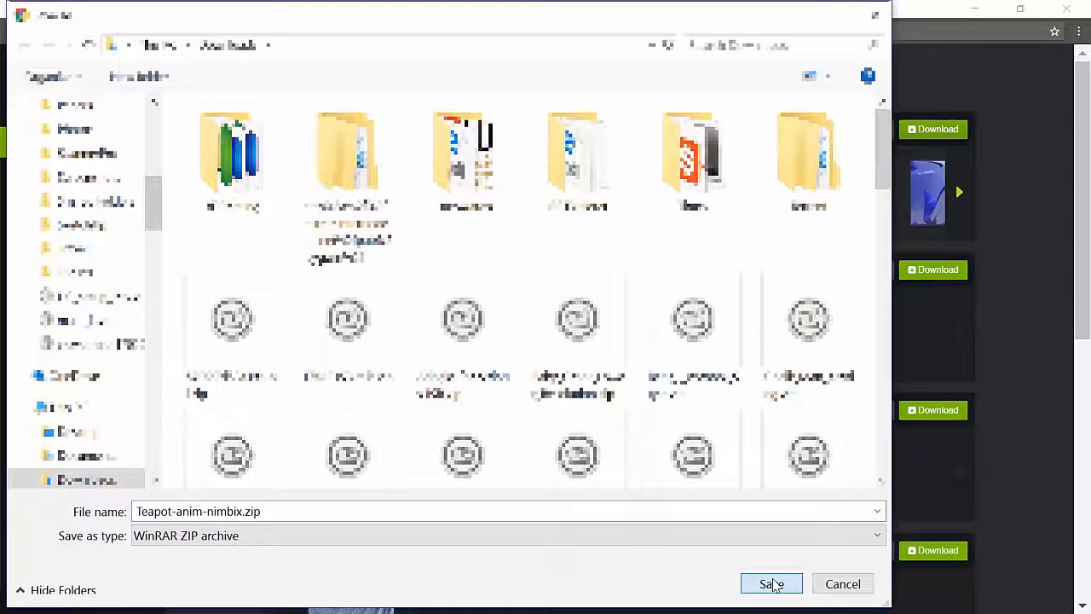
click(771, 584)
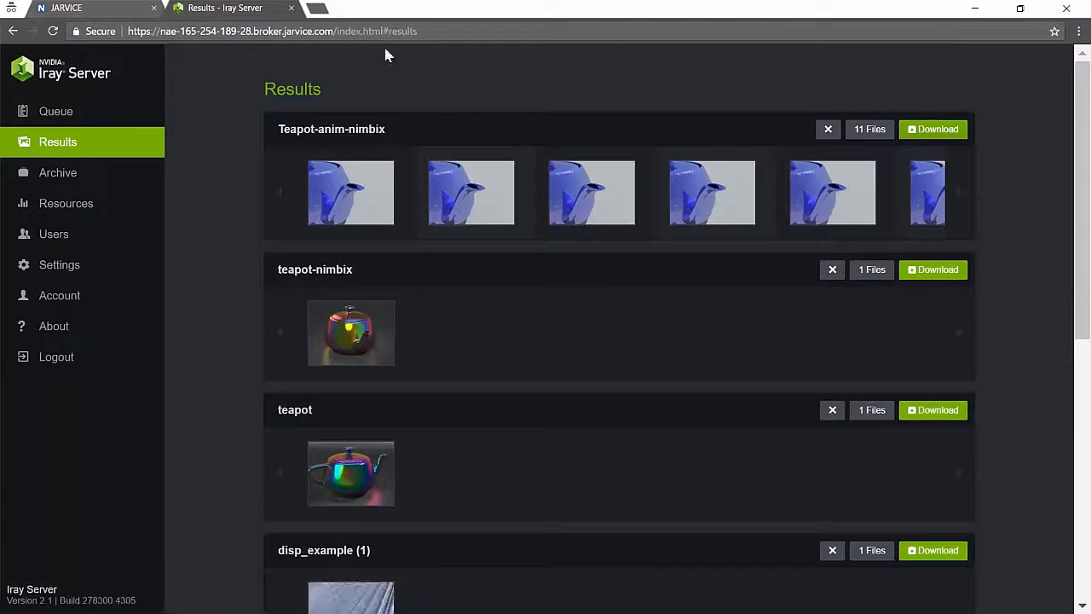
Close the Iray Server tab, then shut down and dismiss the JARVICE Iray Server job.
click(56, 111)
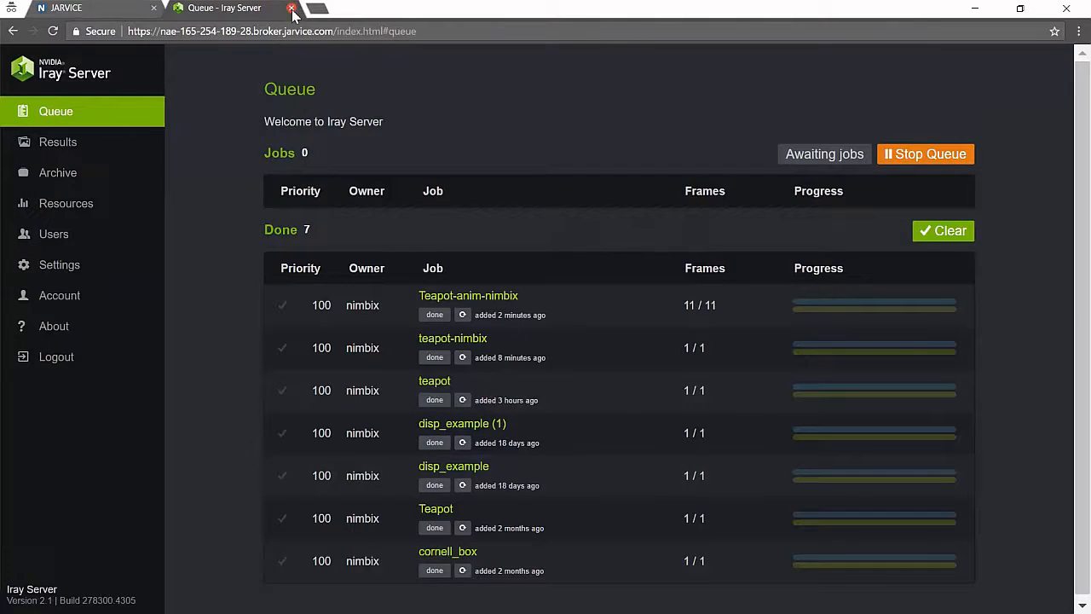
click(293, 8)
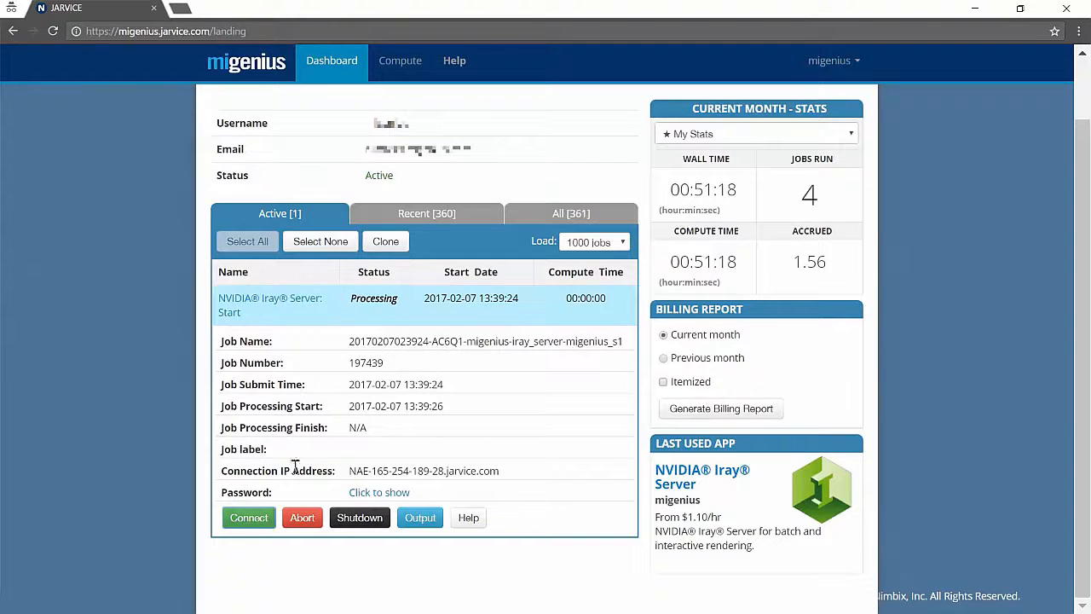
mouse_move(464, 448)
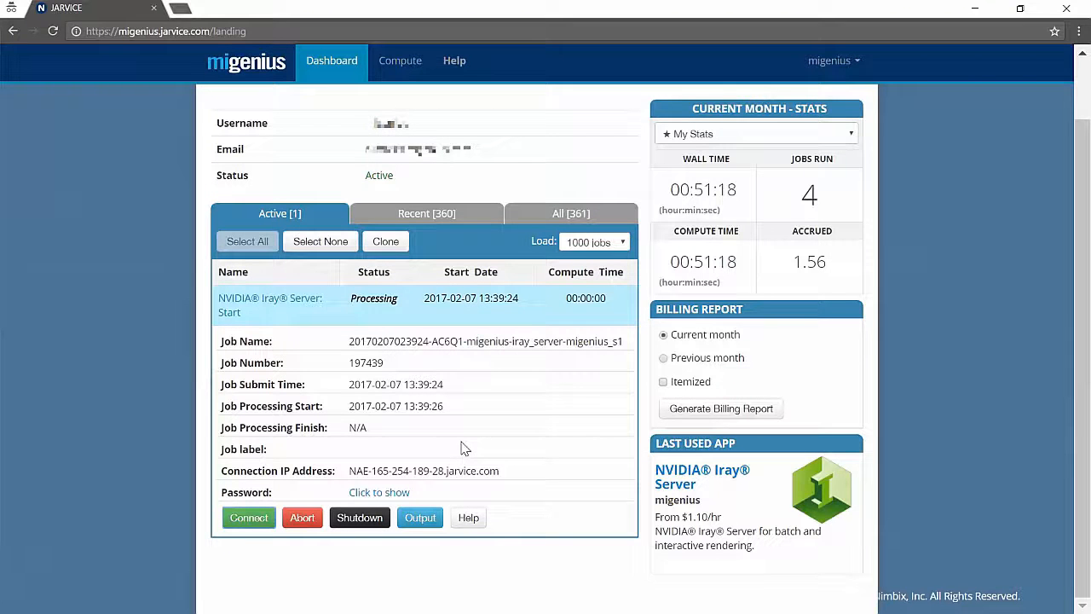
mouse_move(397, 451)
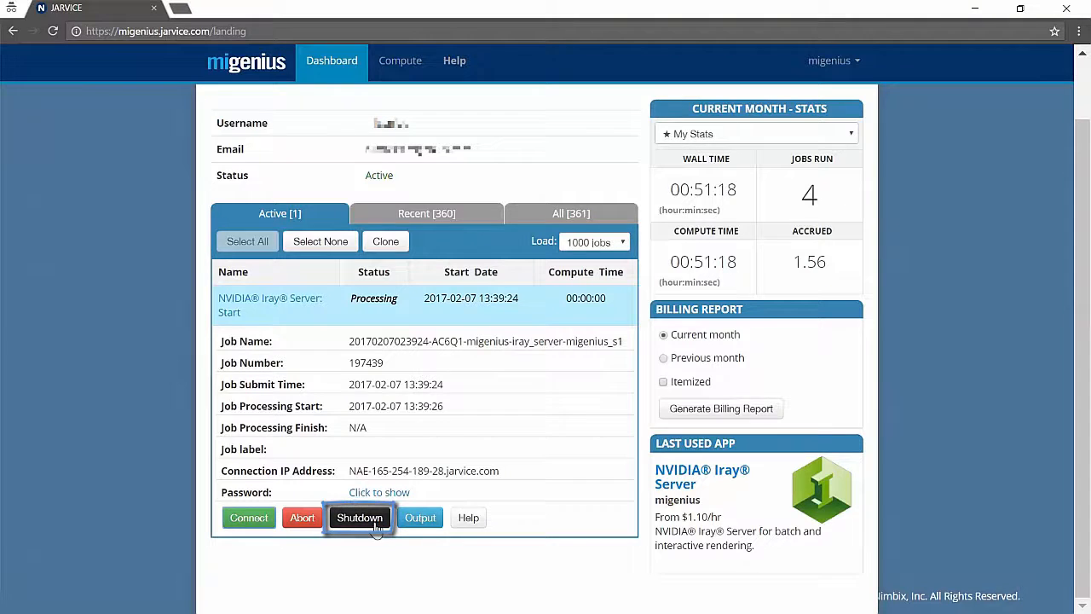
click(359, 517)
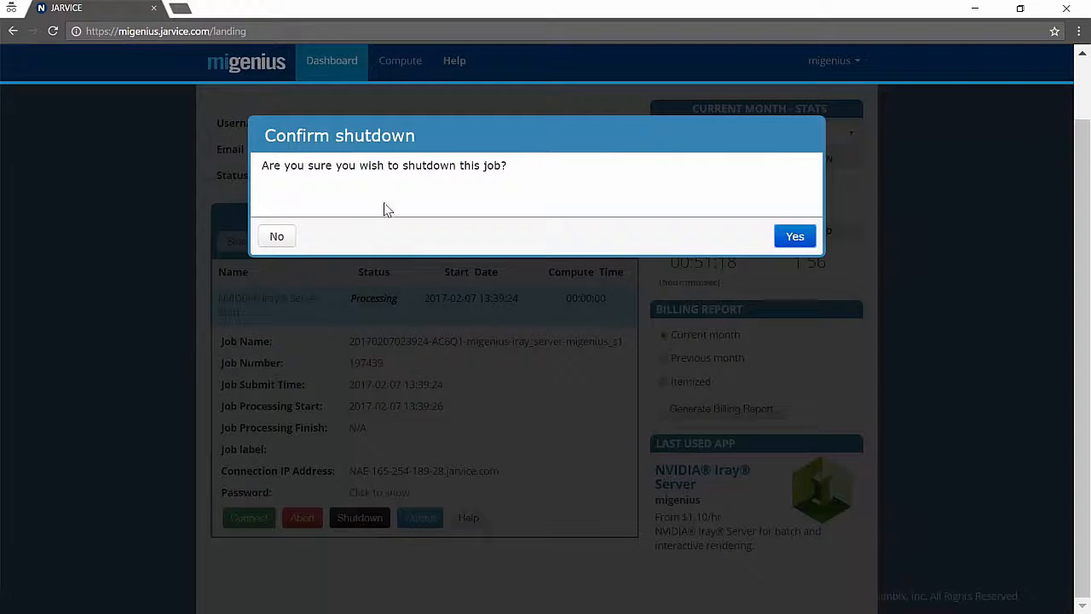
click(794, 236)
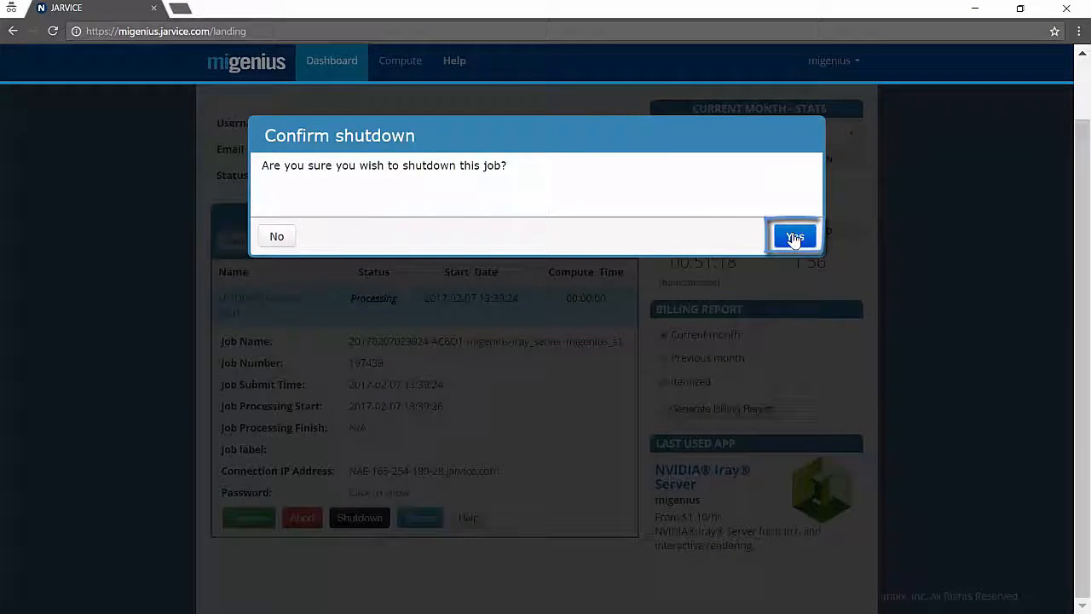
click(794, 237)
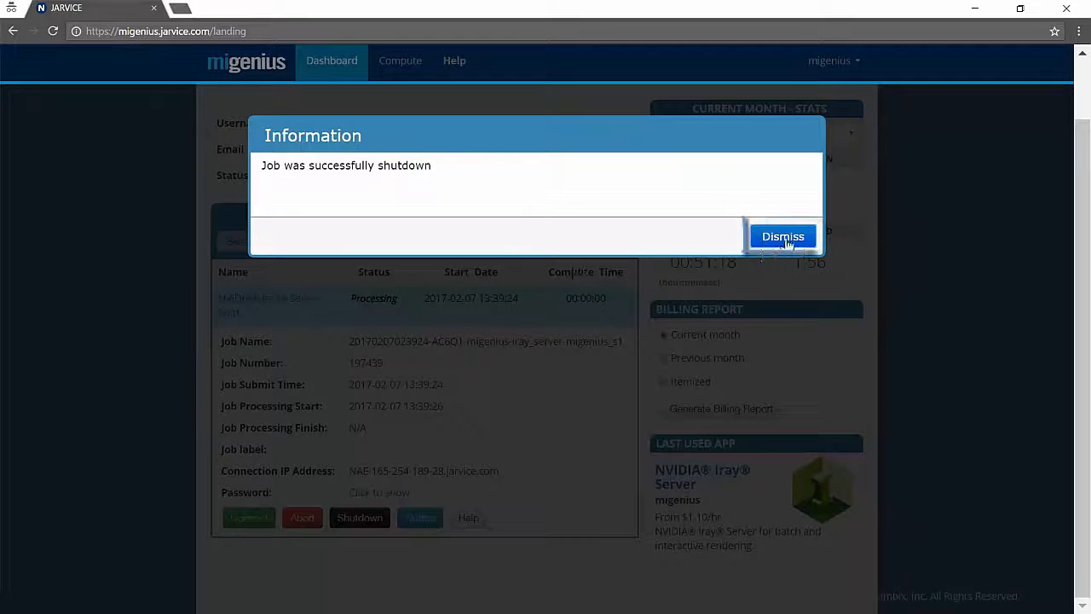
click(782, 236)
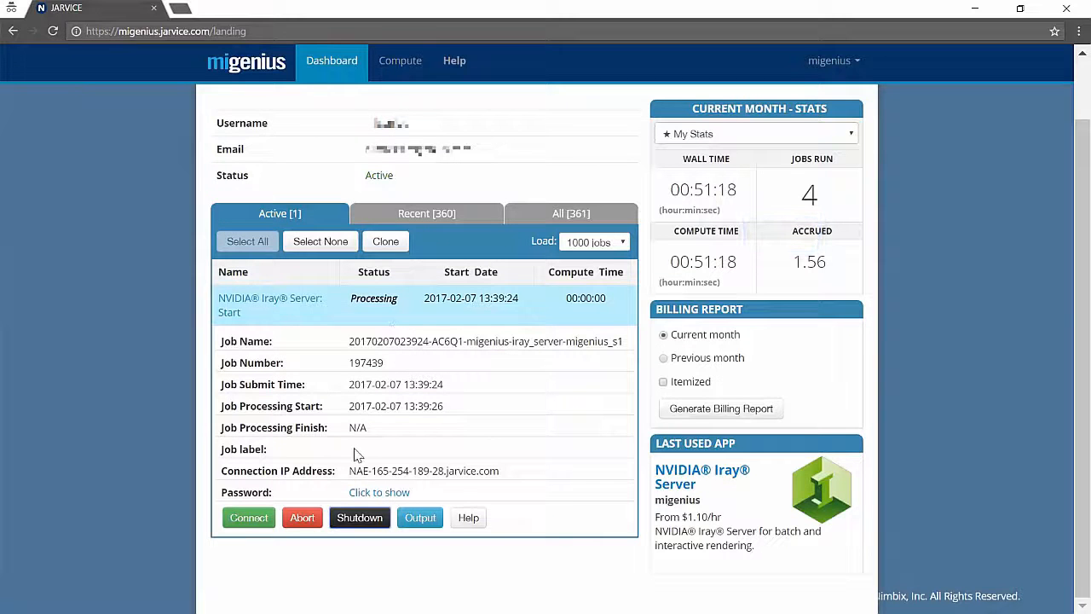